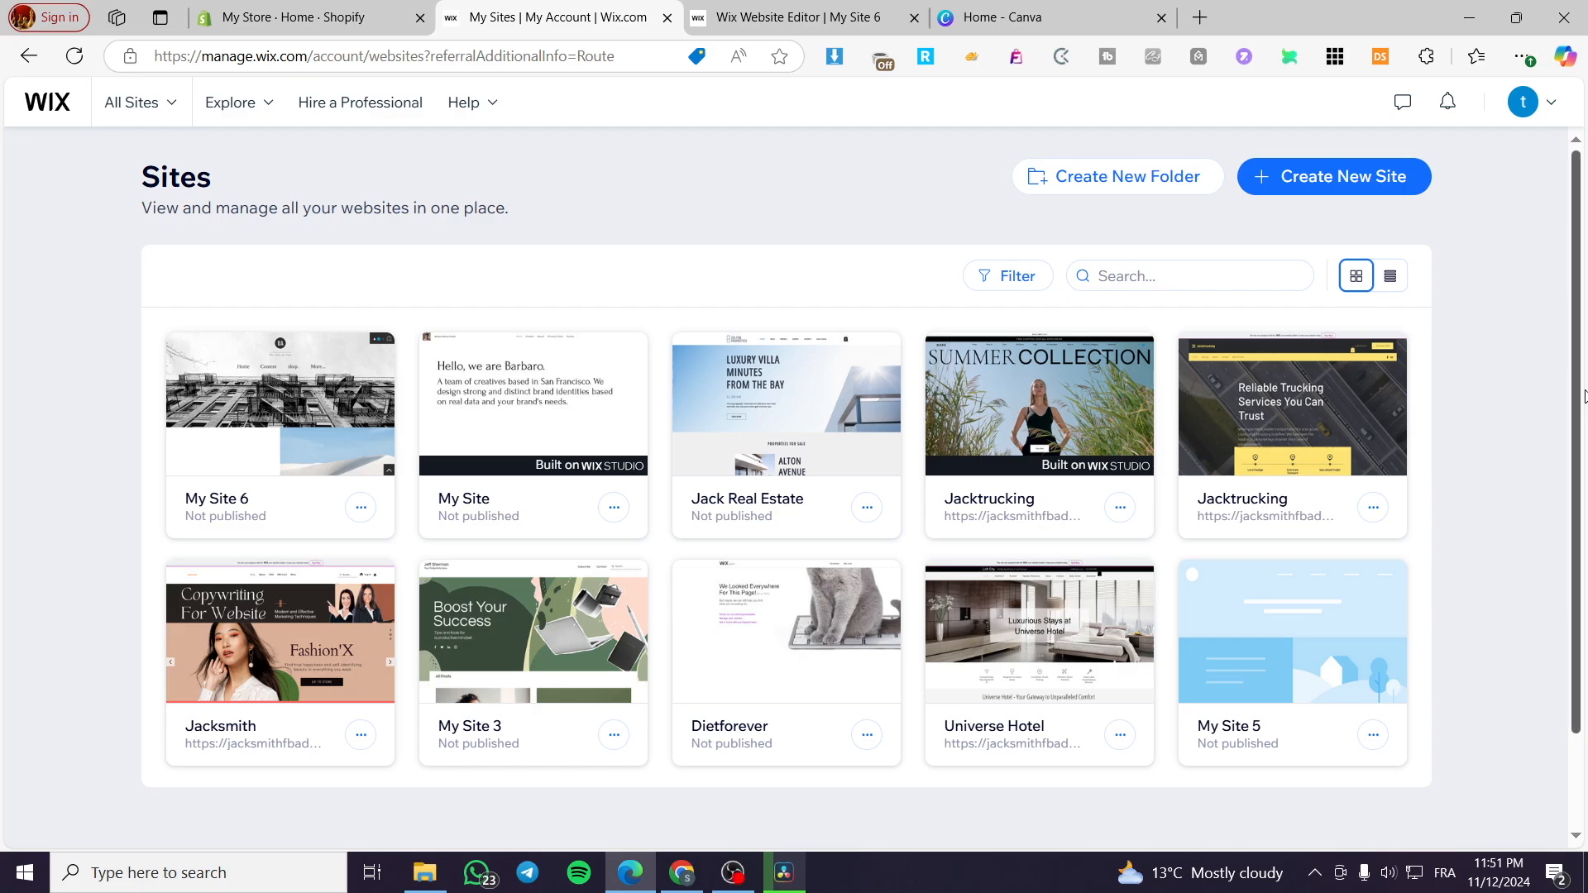
mouse_move(1491, 364)
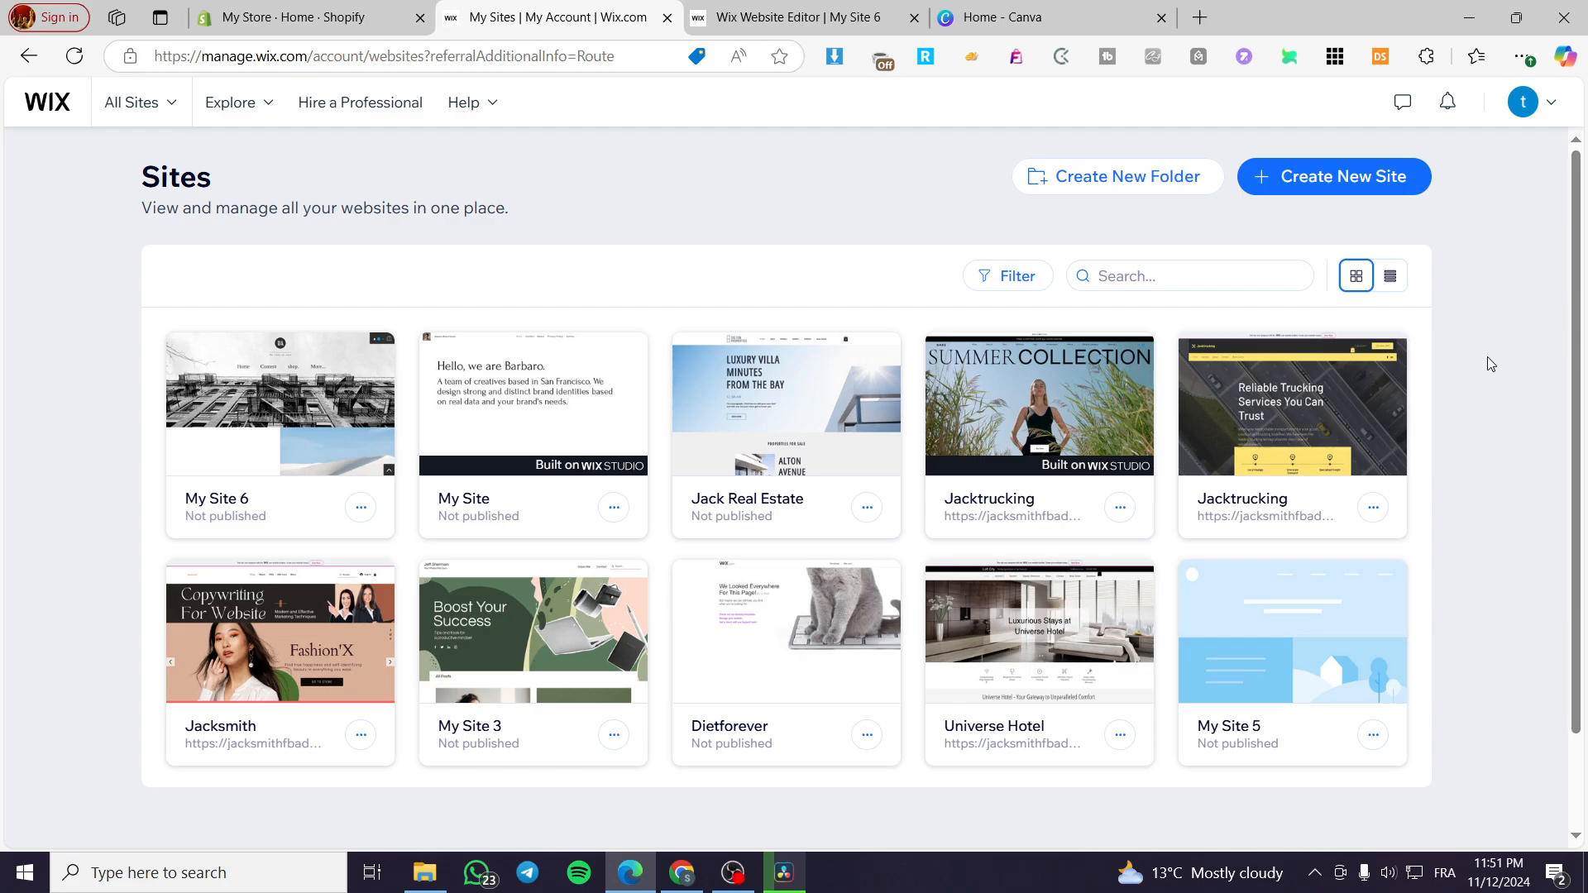
mouse_move(1463, 337)
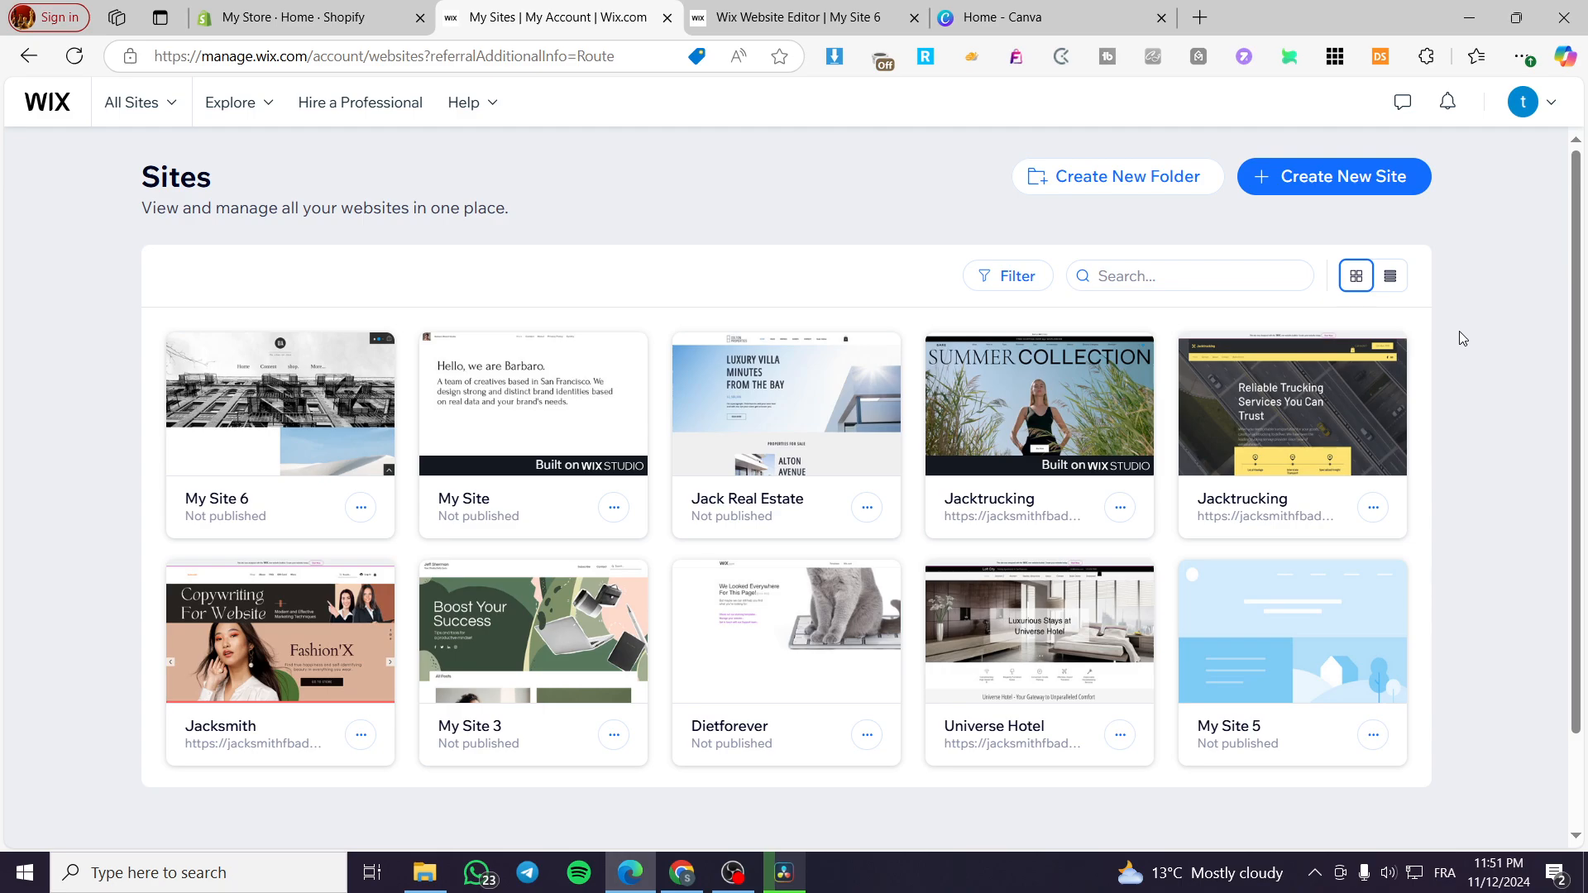
mouse_move(1469, 346)
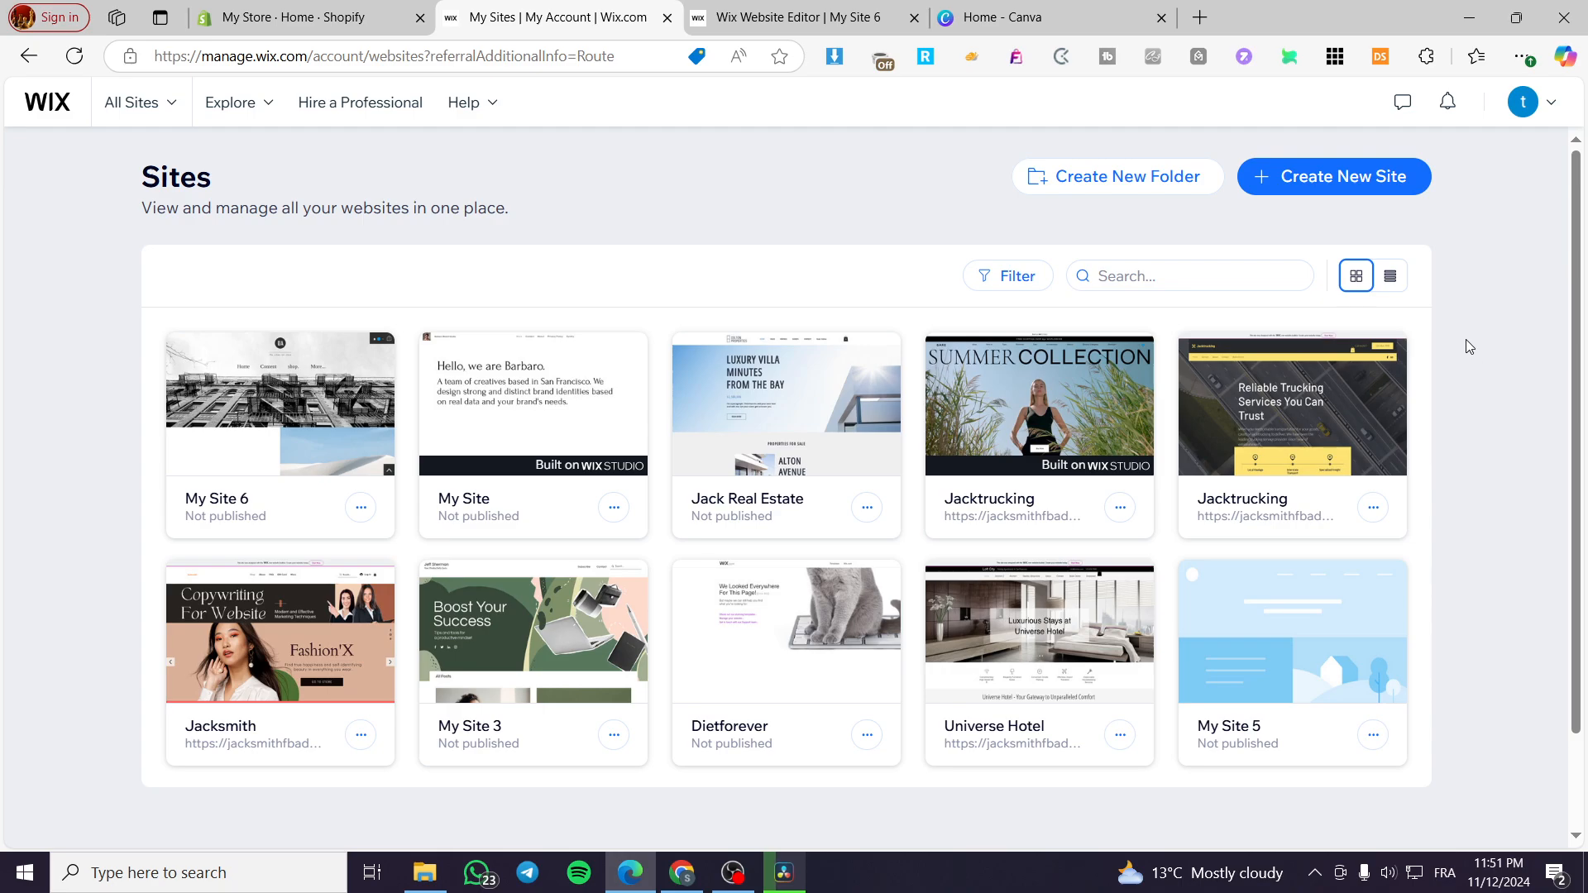
mouse_move(1482, 351)
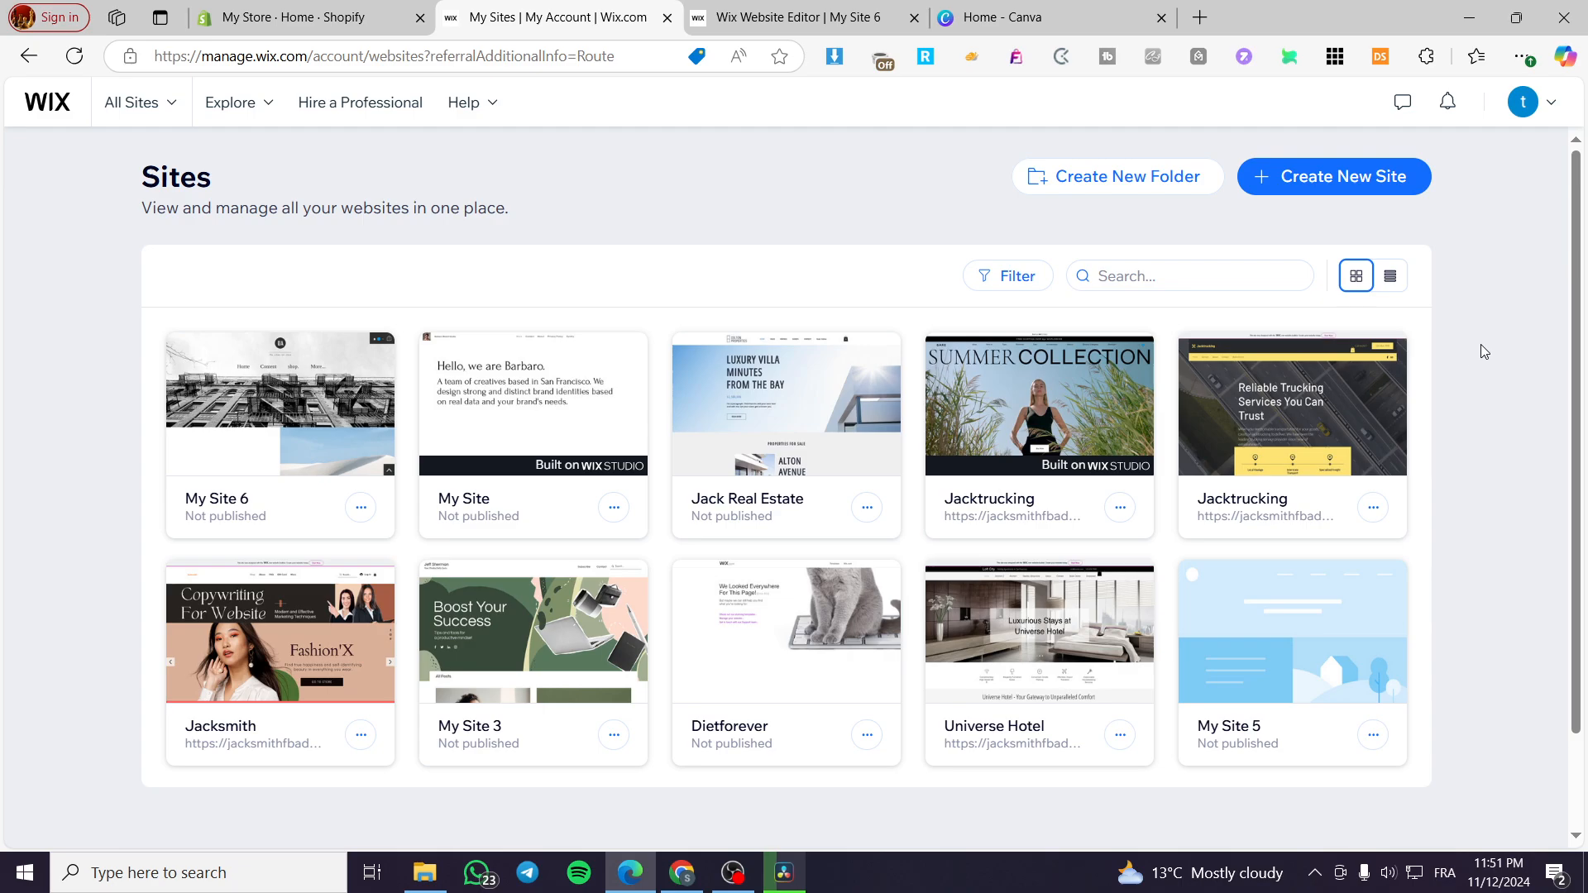
mouse_move(179, 182)
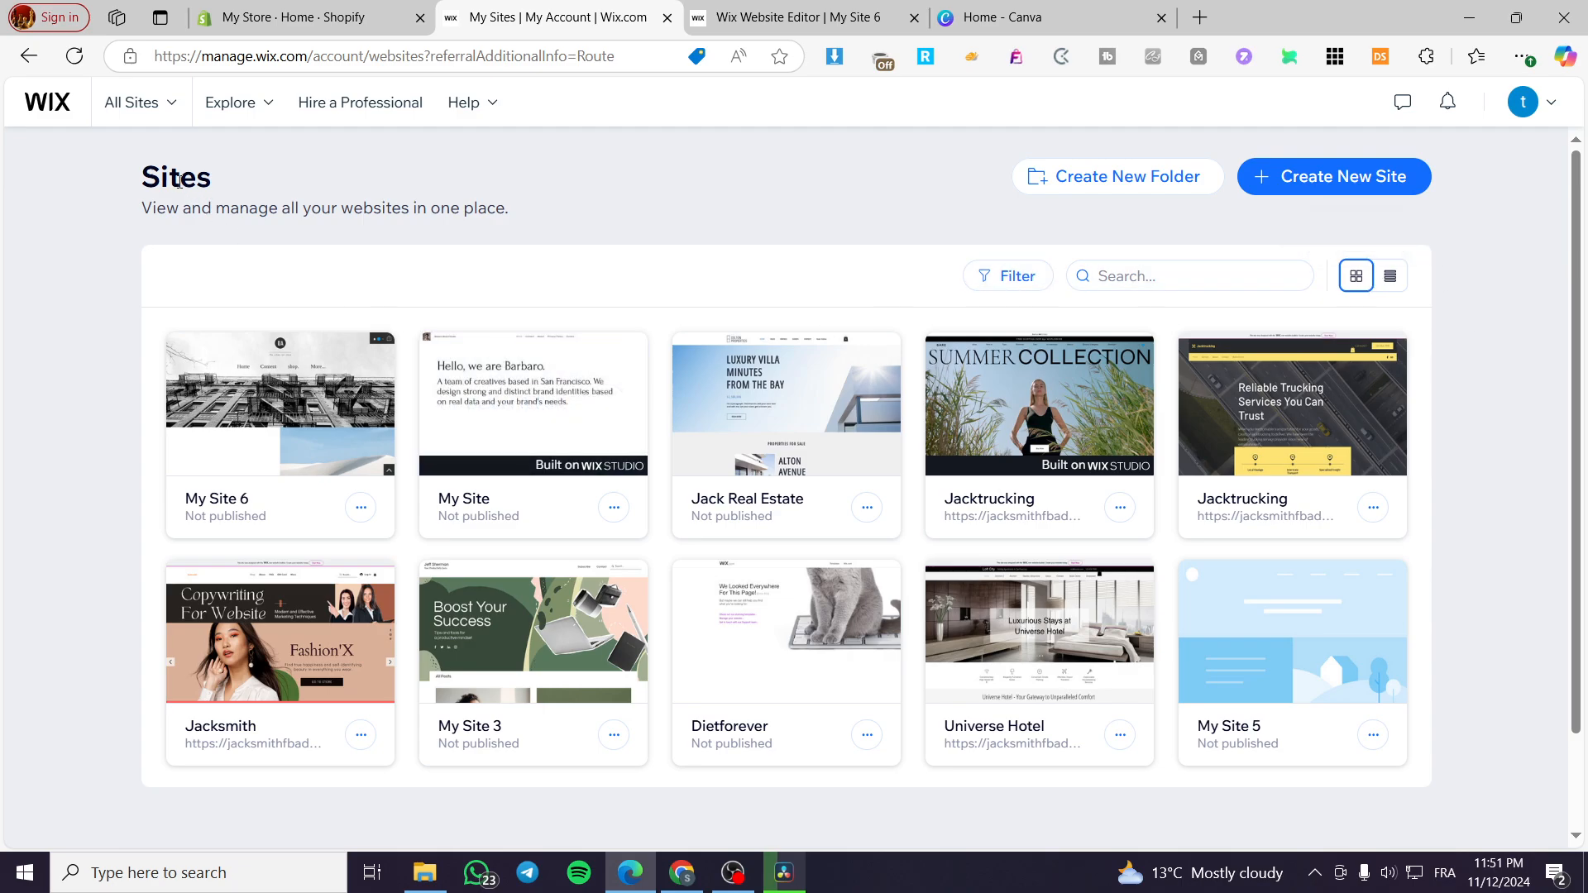
mouse_move(348, 159)
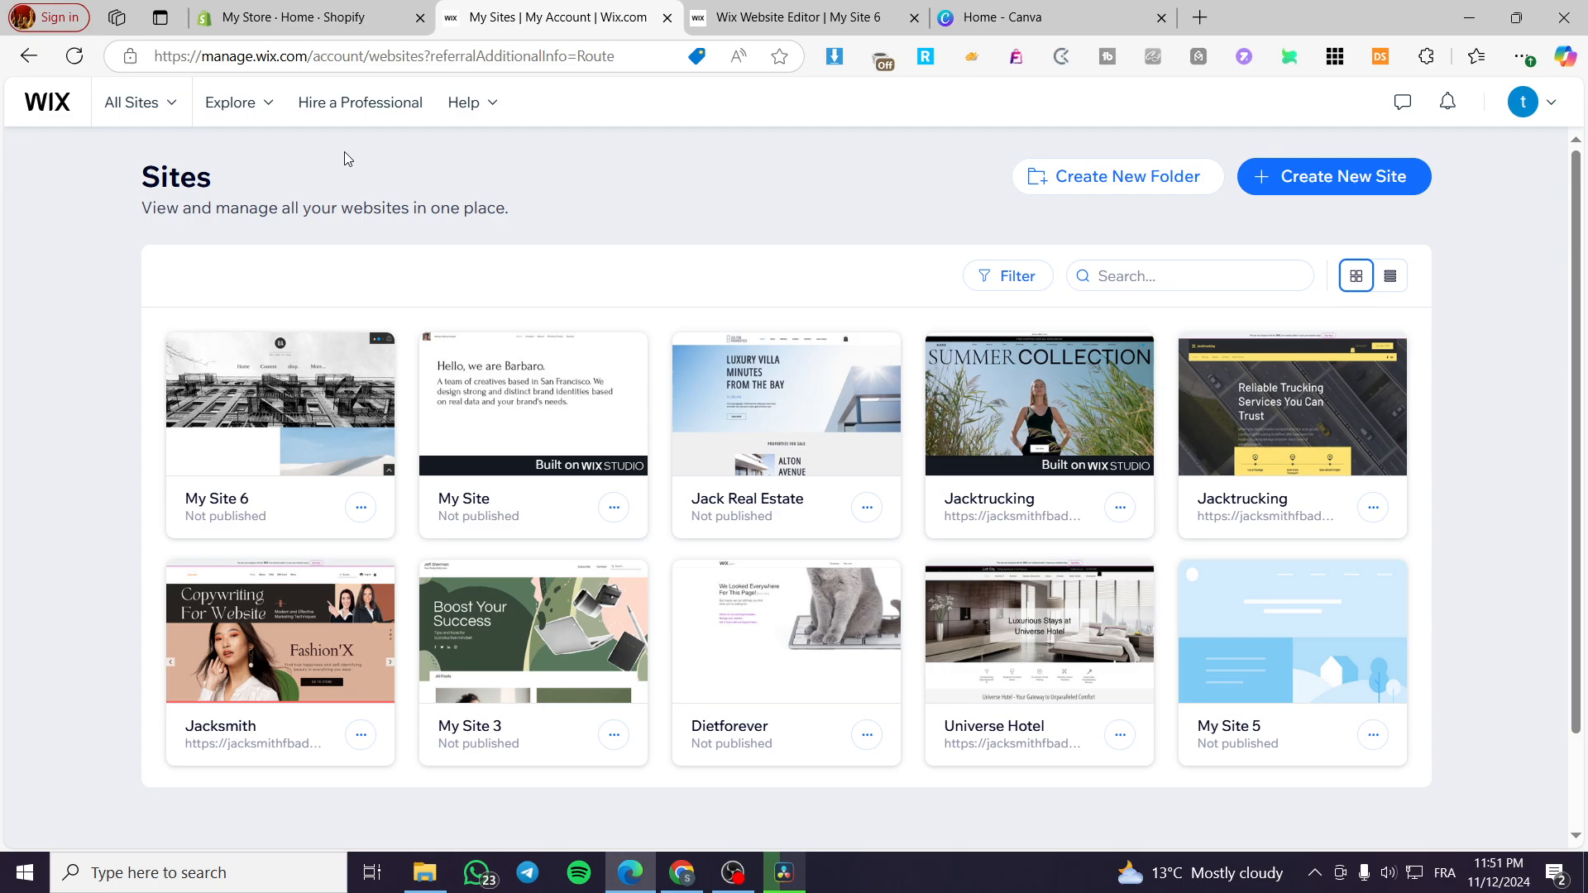
mouse_move(175, 446)
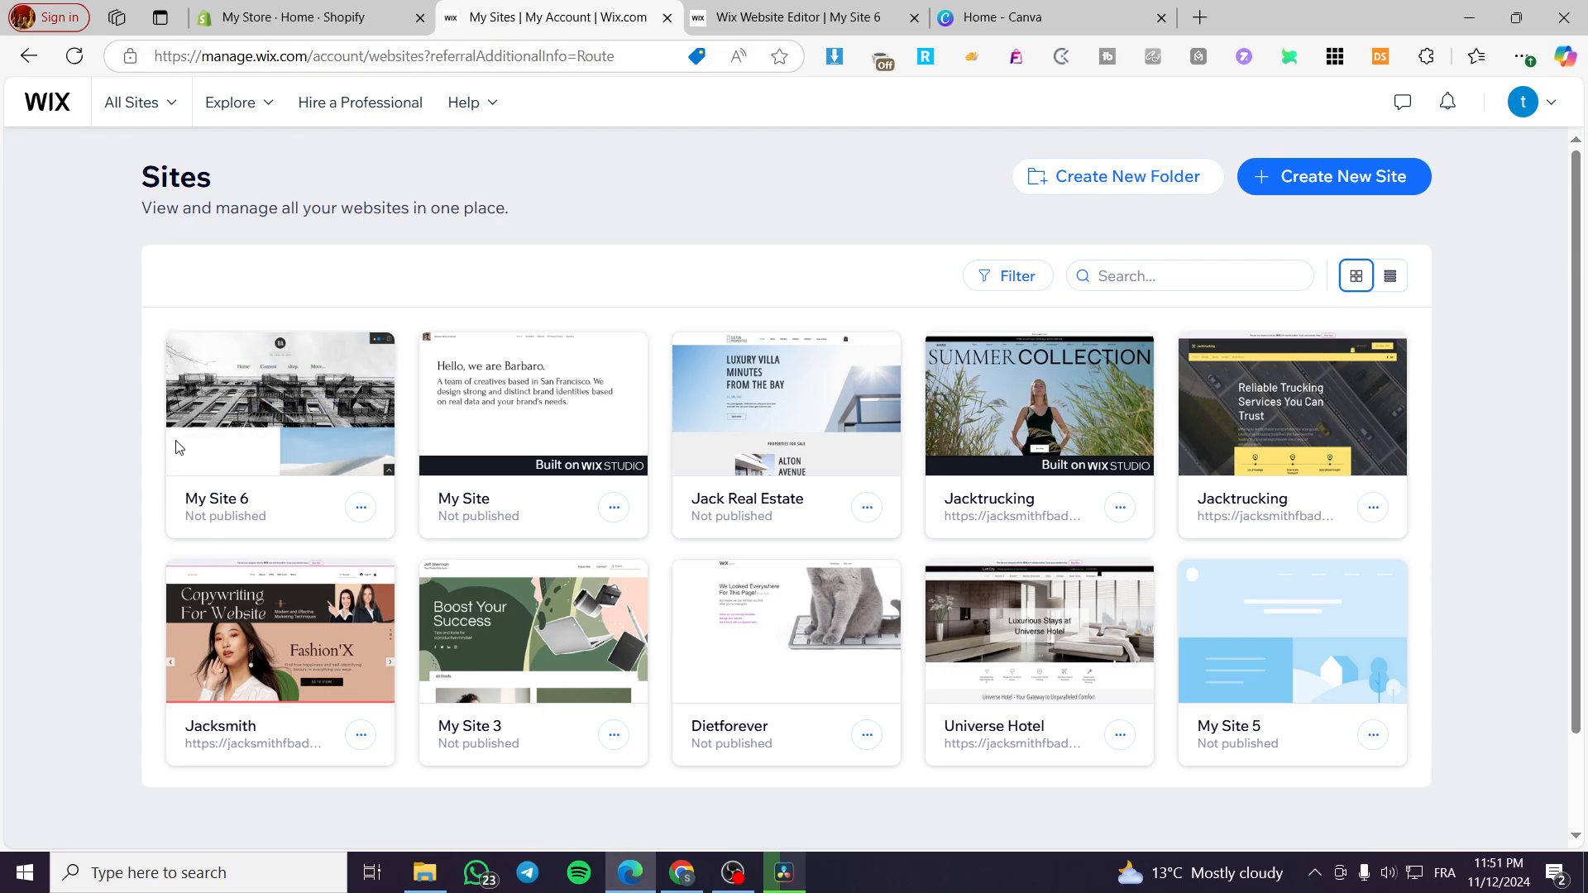
mouse_move(1465, 235)
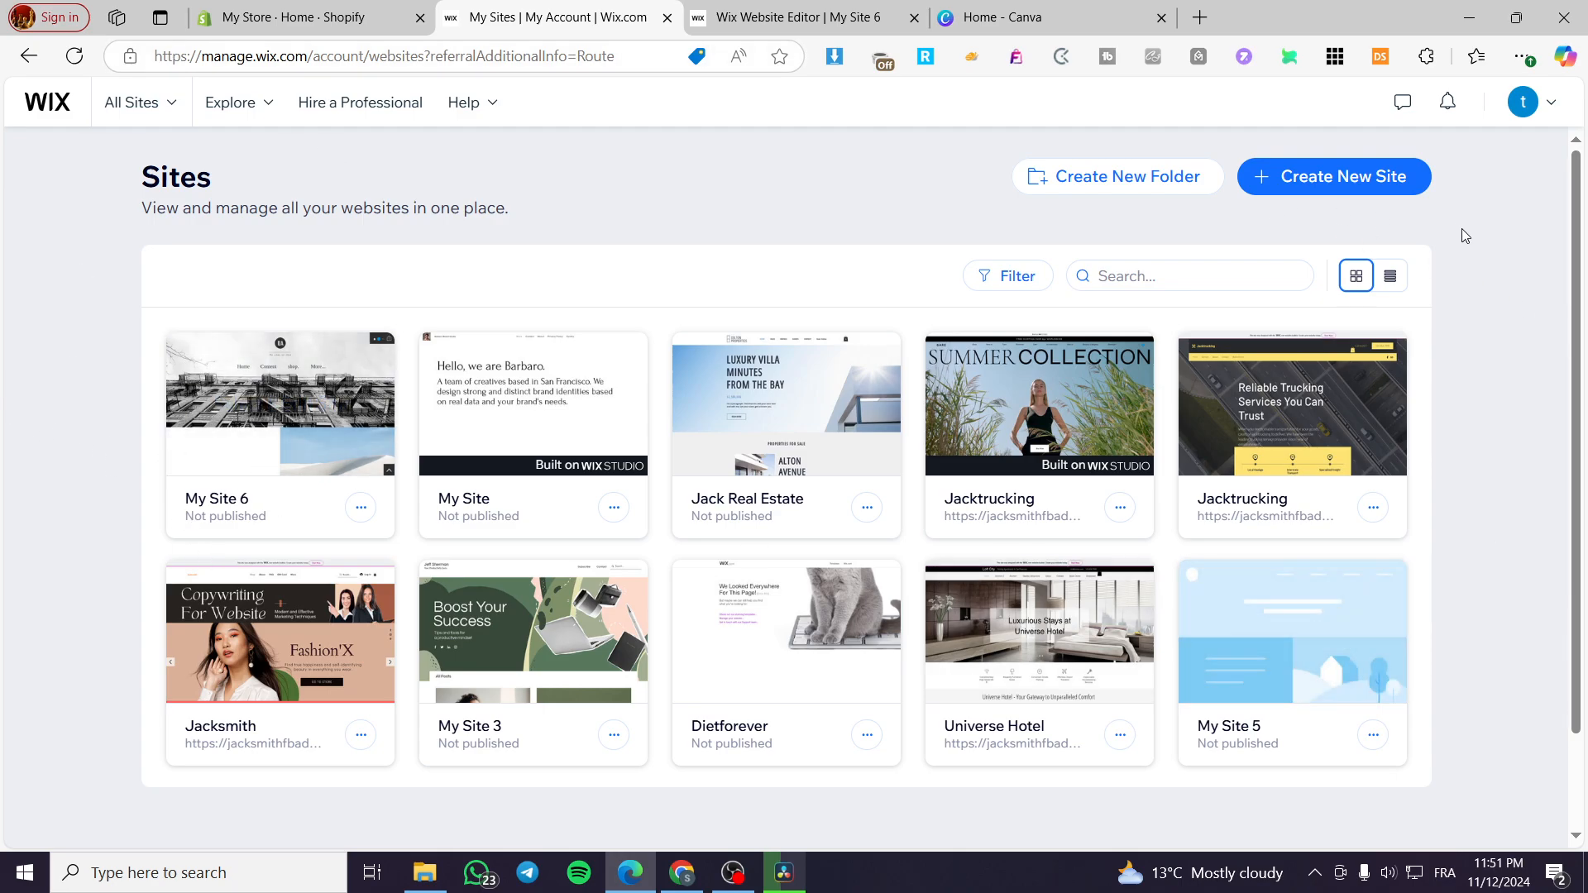
mouse_move(1453, 259)
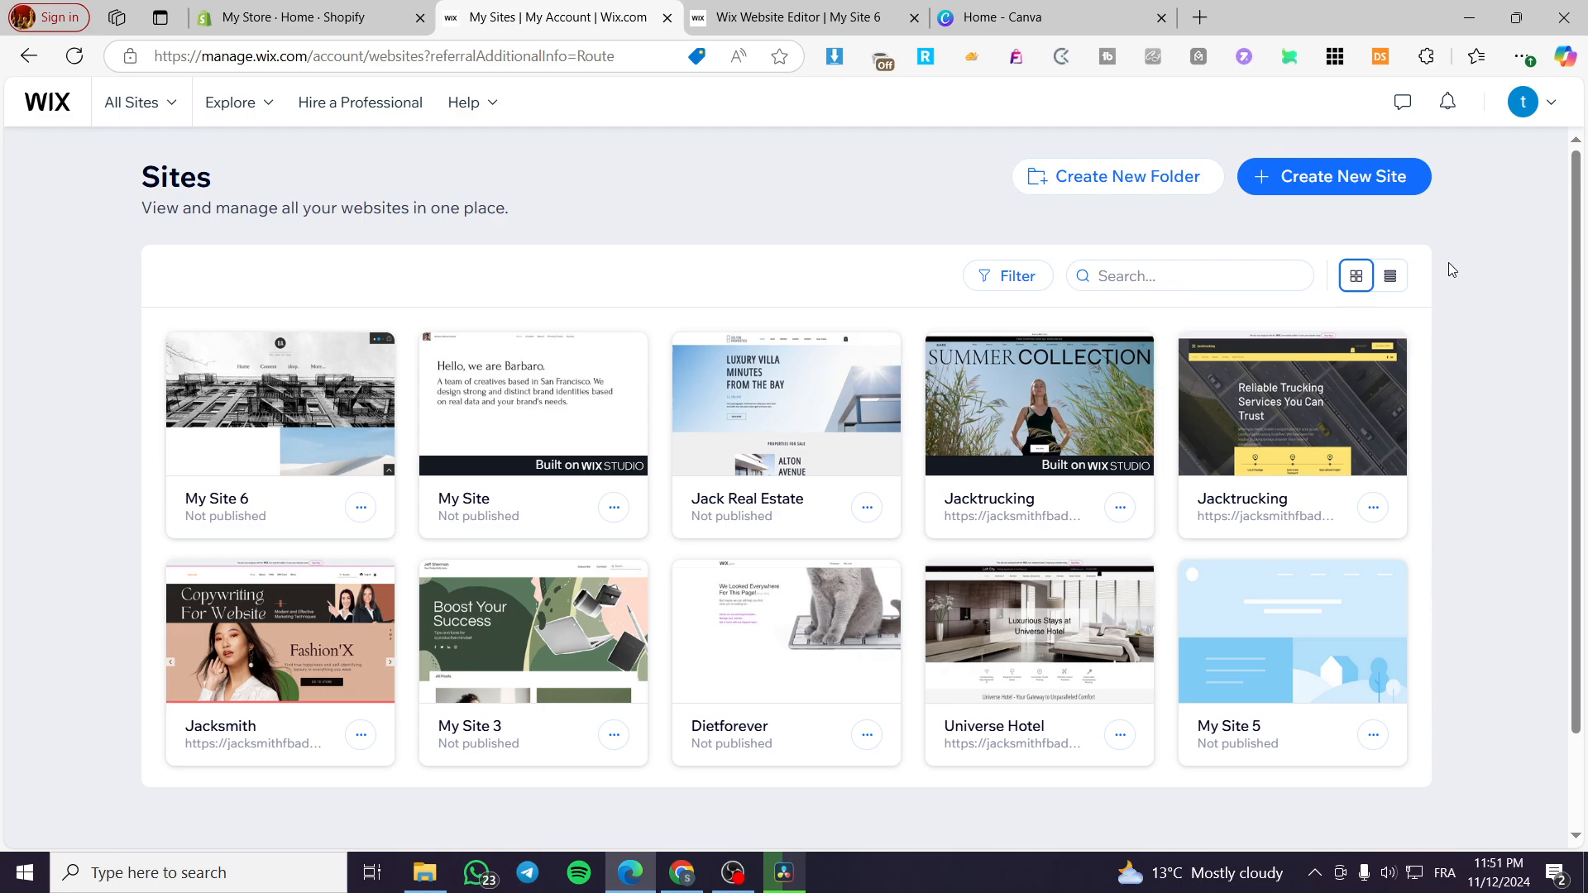
mouse_move(295, 273)
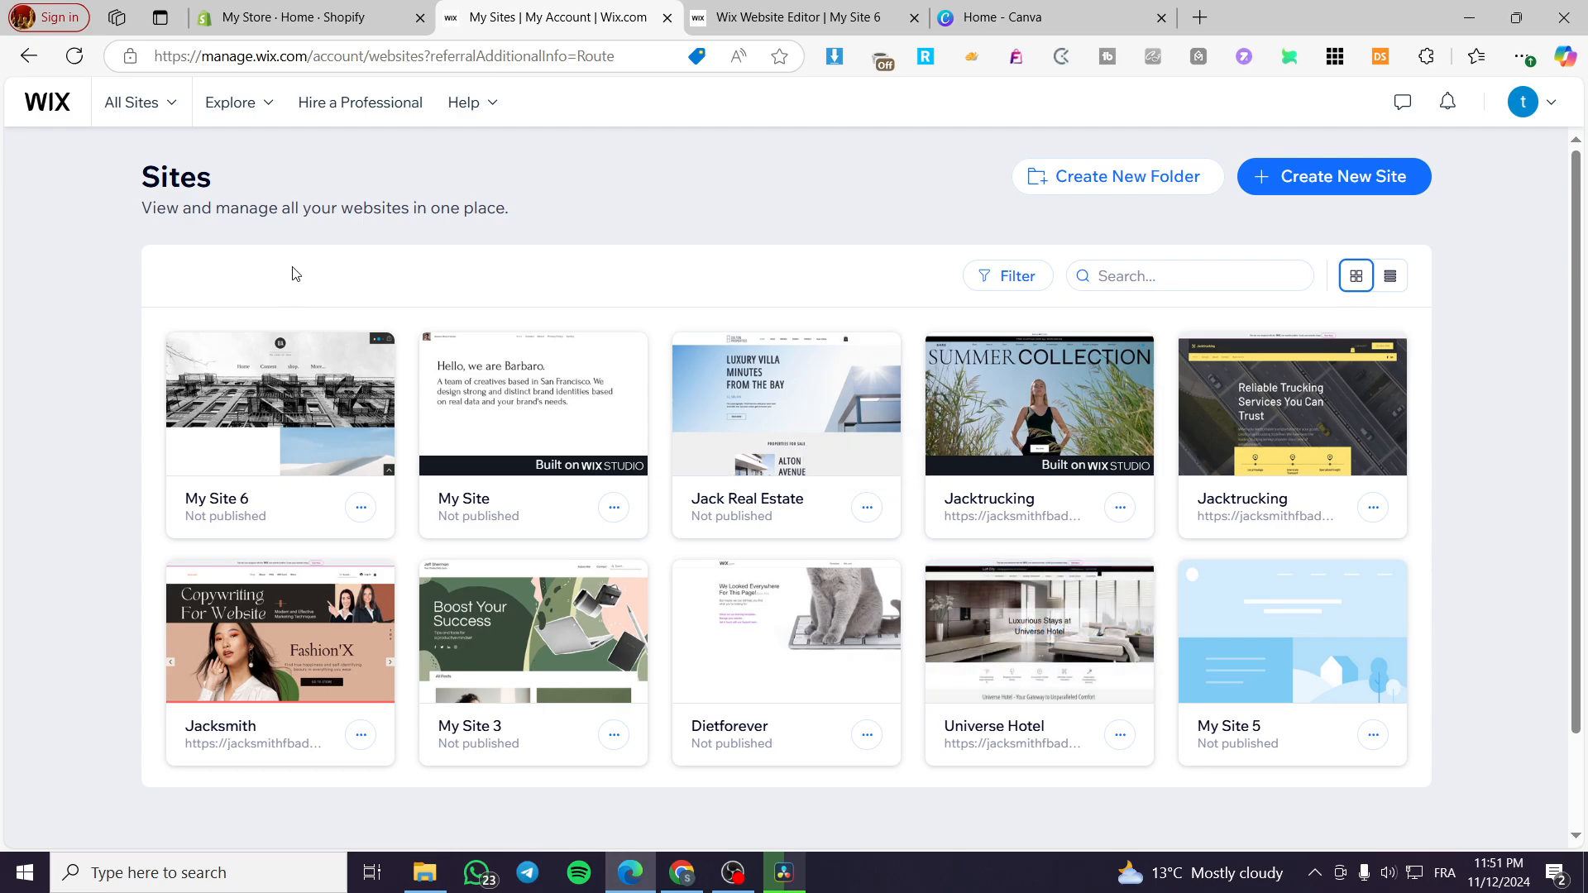
mouse_move(1116, 220)
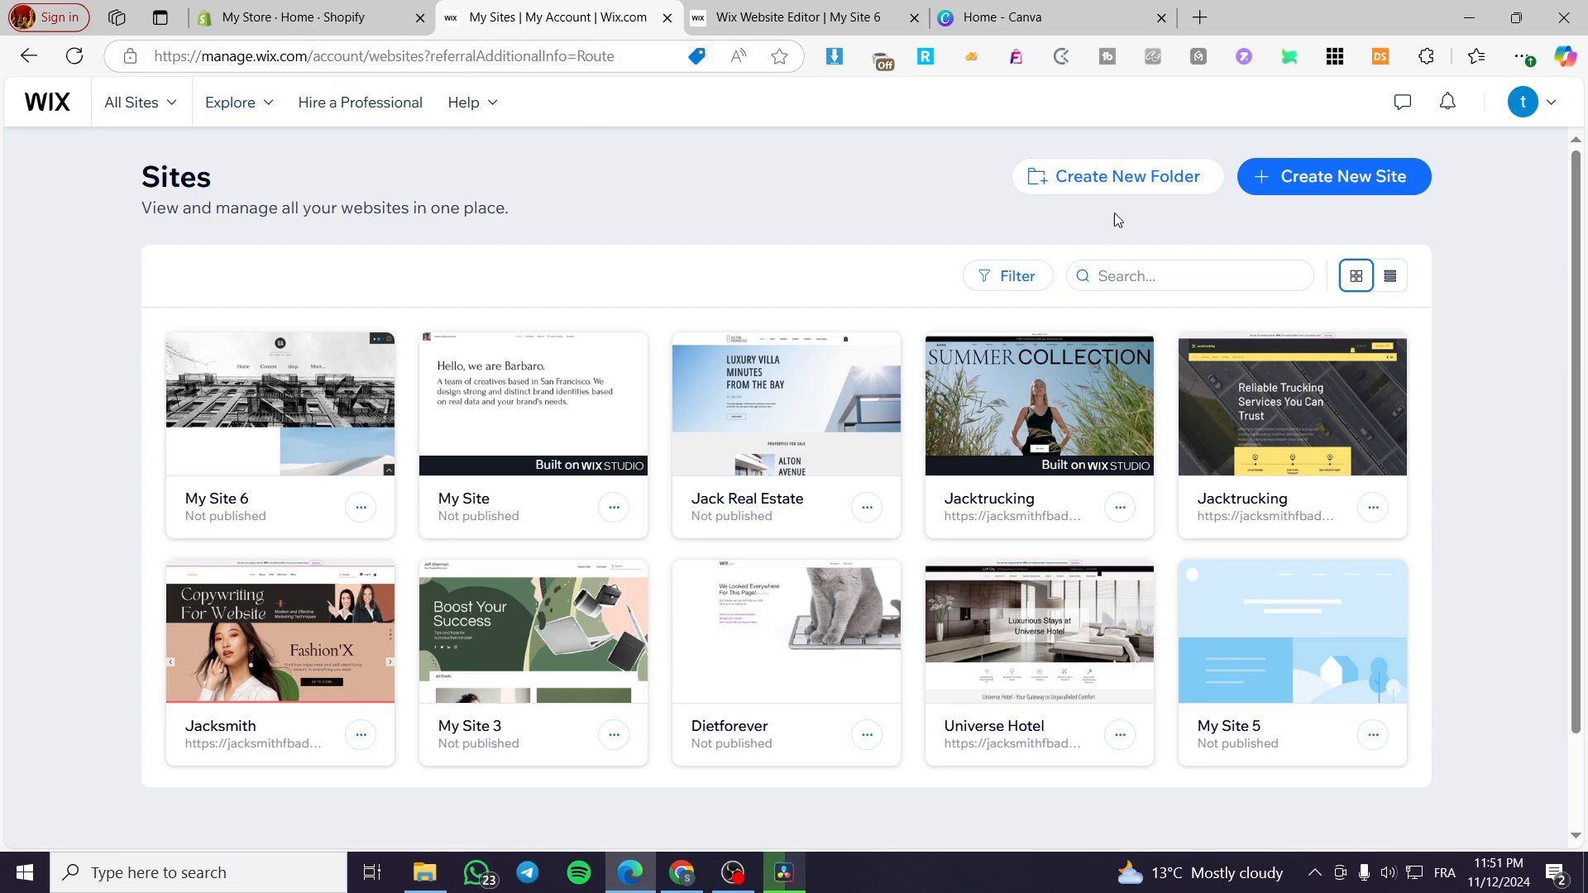
mouse_move(271, 177)
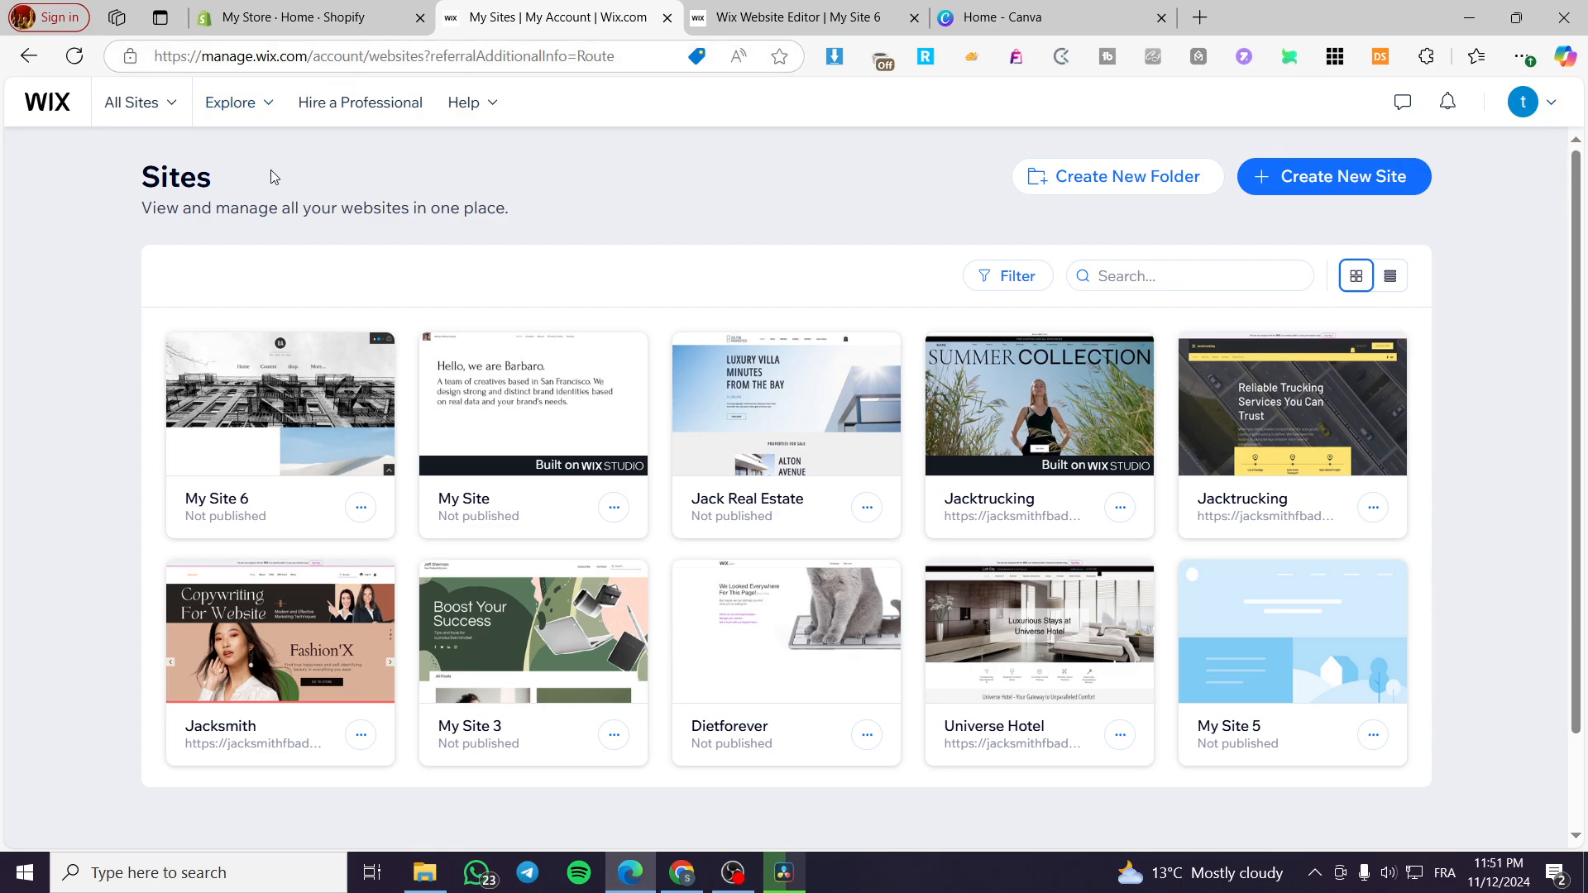
mouse_move(1392, 277)
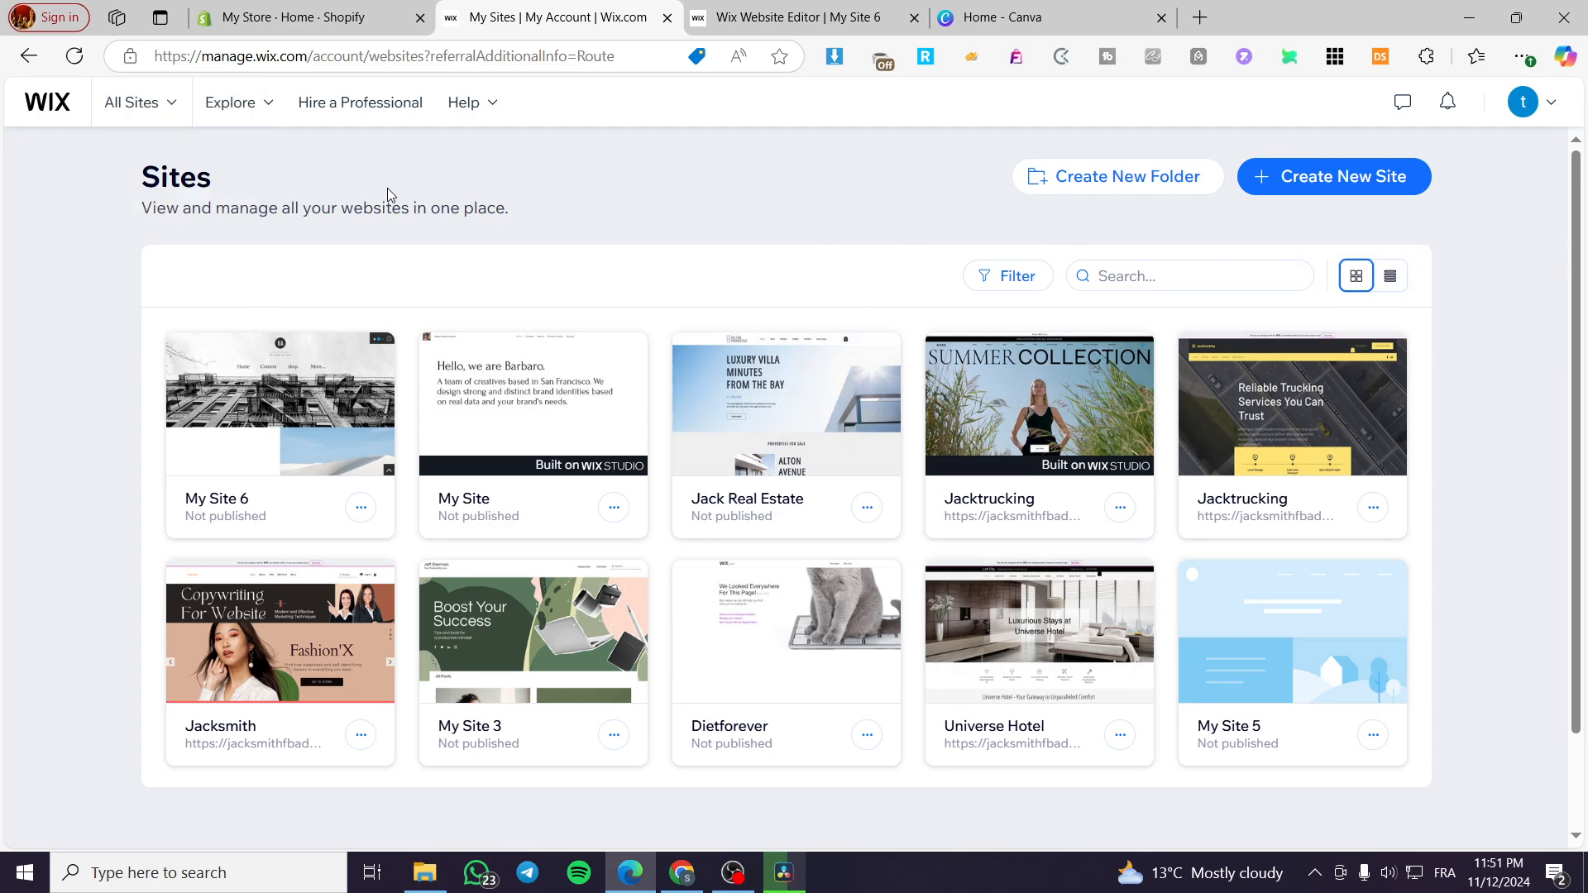
mouse_move(785, 404)
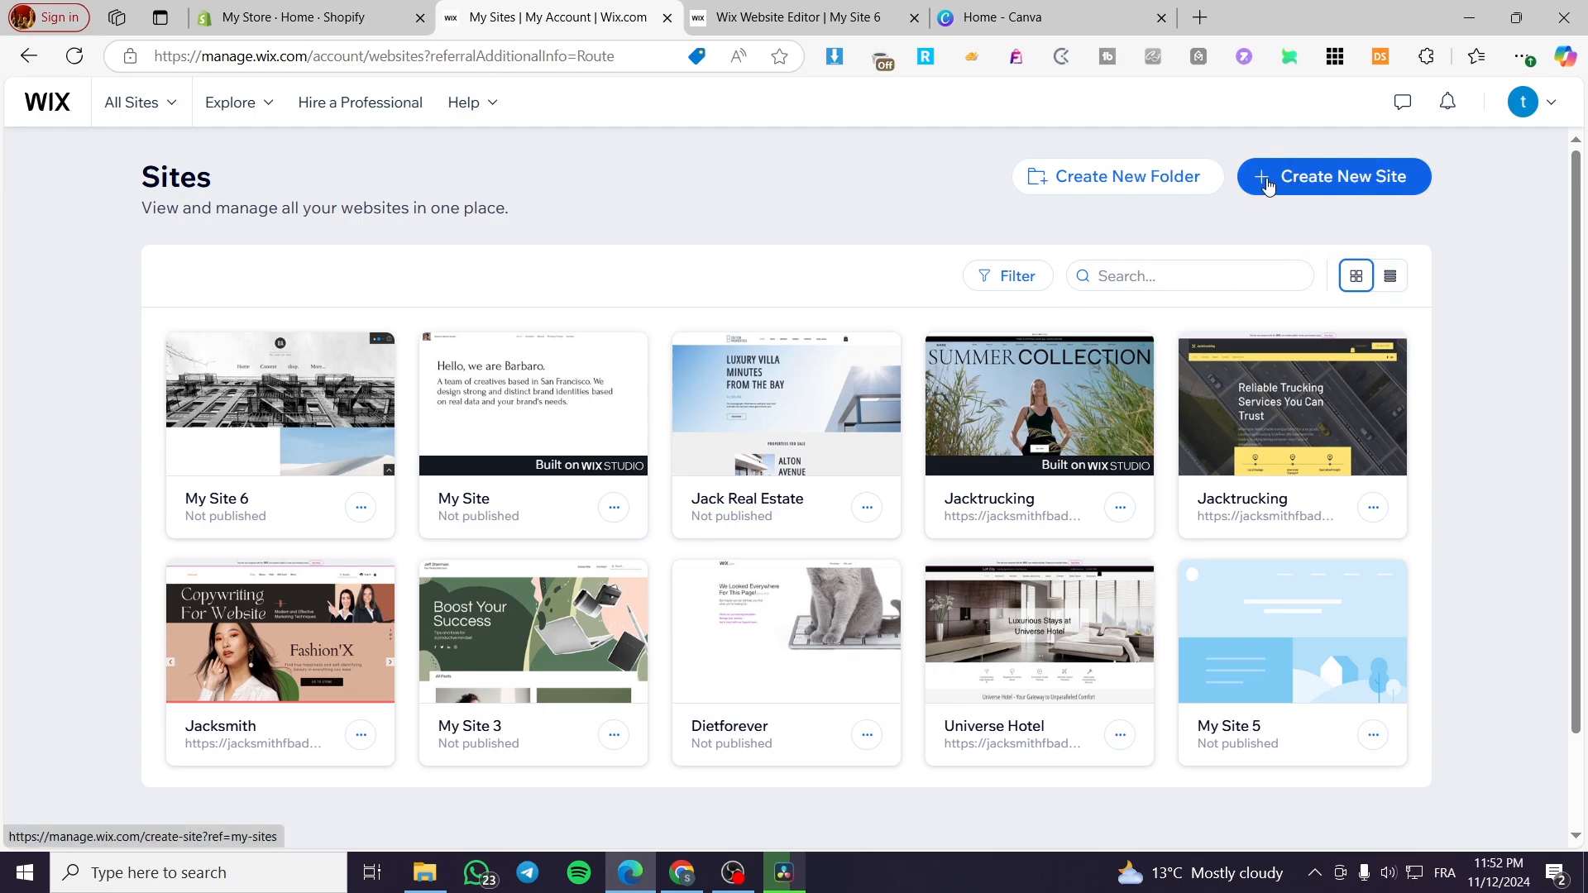
mouse_move(1321, 183)
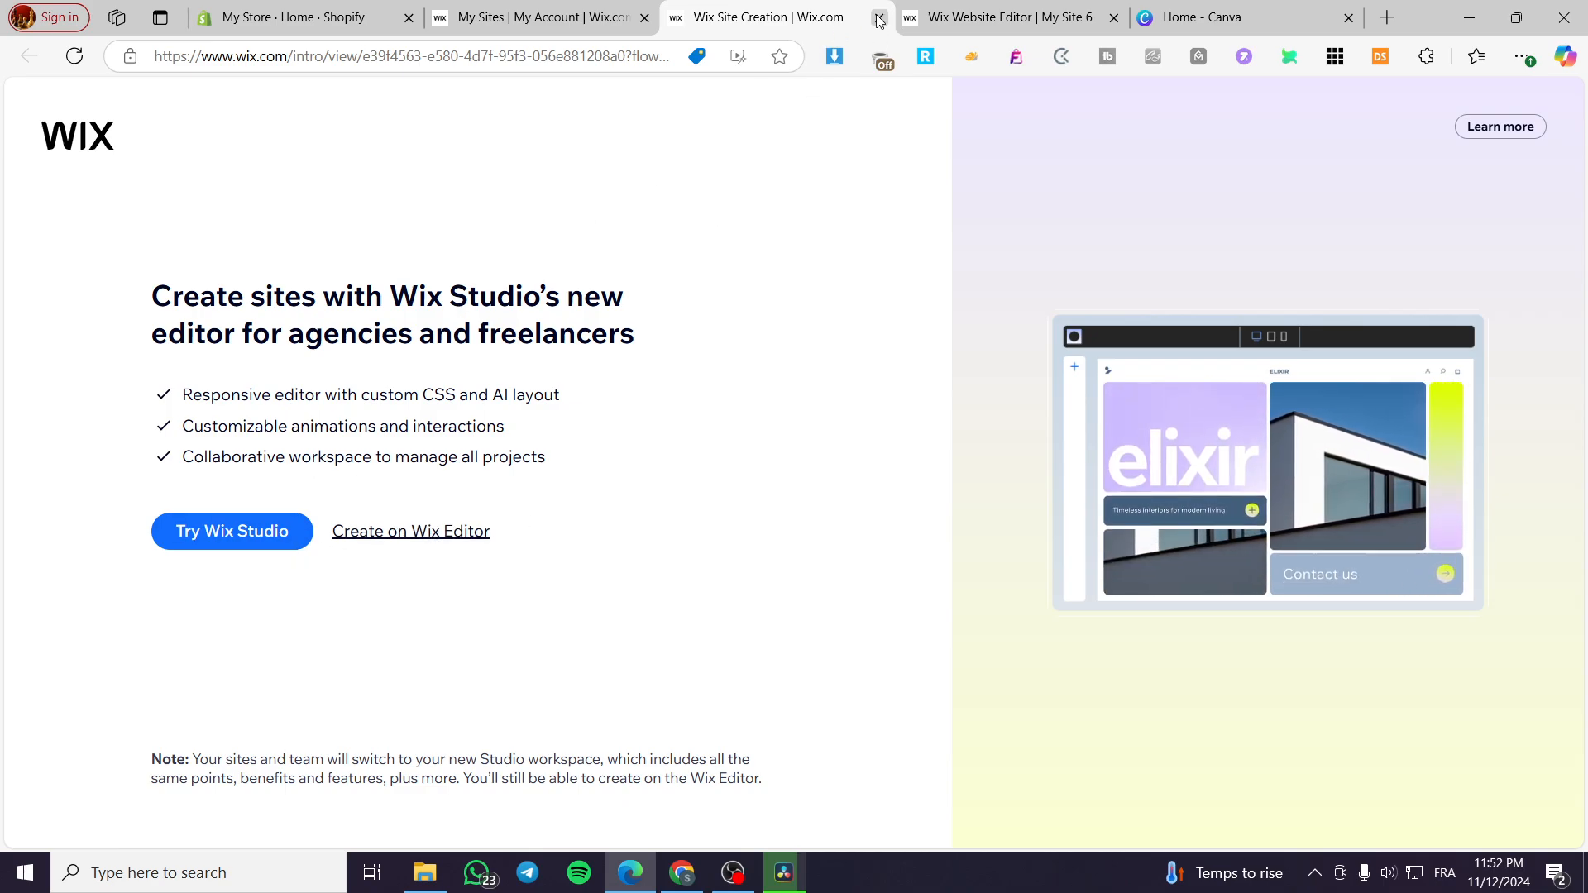
Leave the new-site creation page and return to the My Site 6 dashboard.
left_click(877, 16)
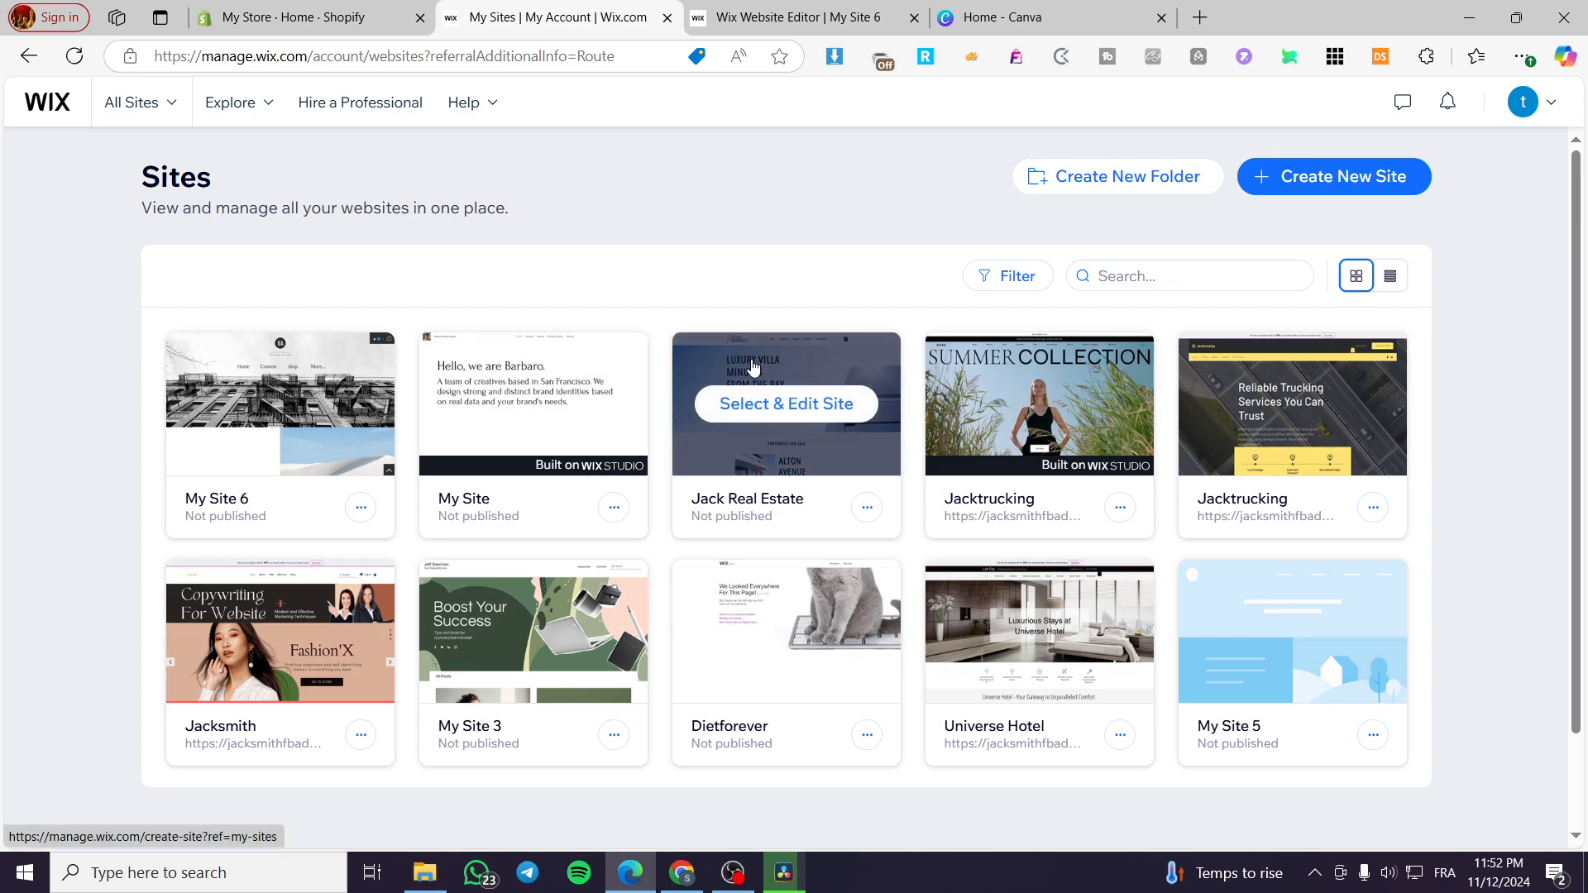
mouse_move(746, 362)
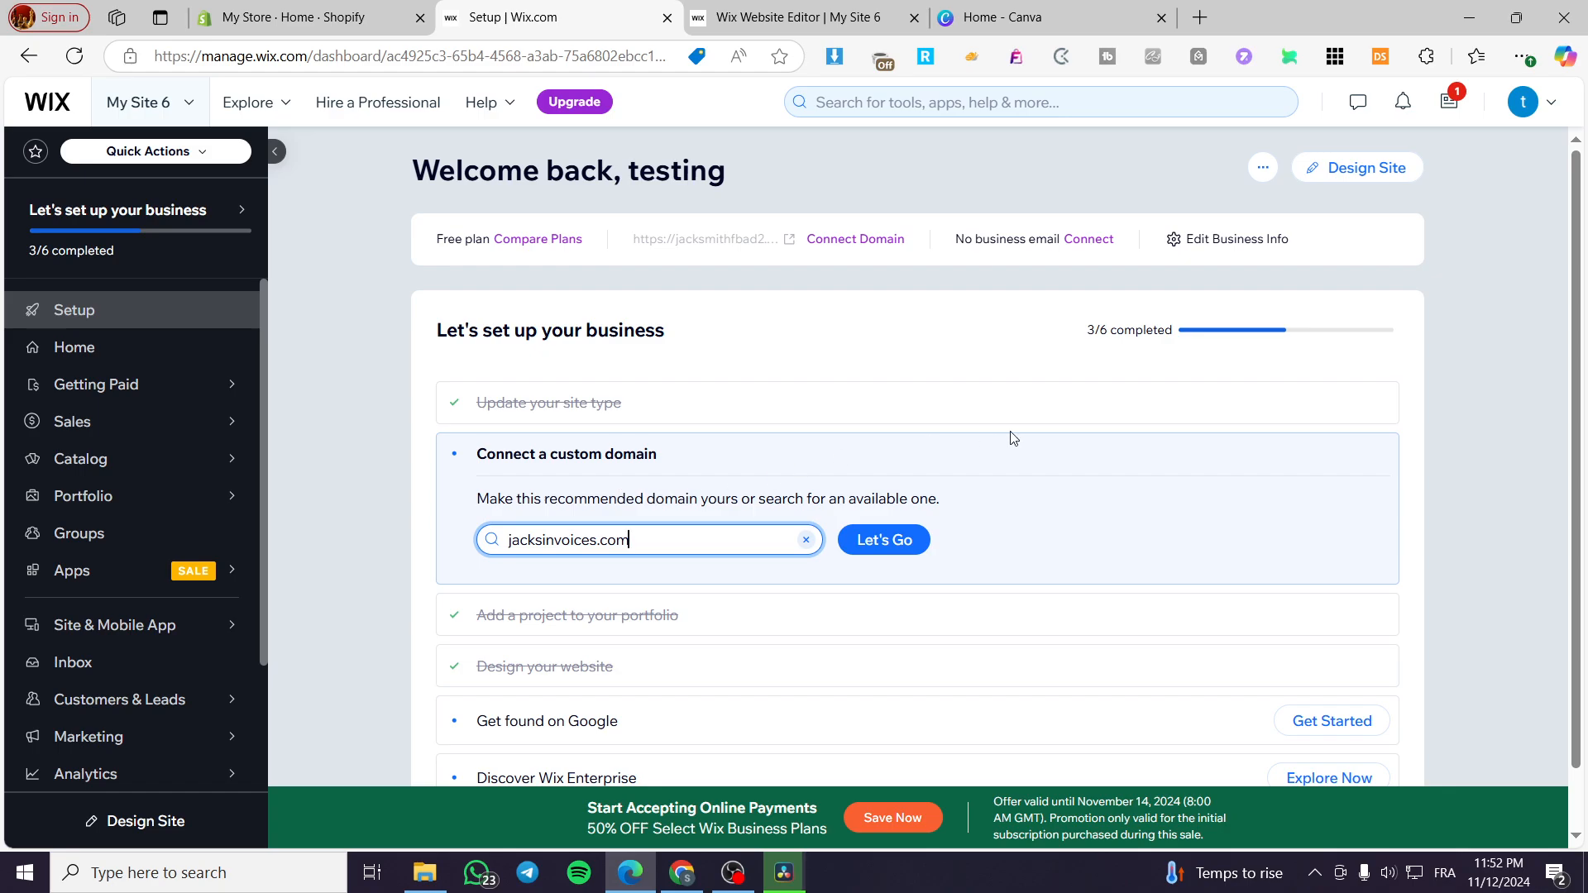
mouse_move(382, 365)
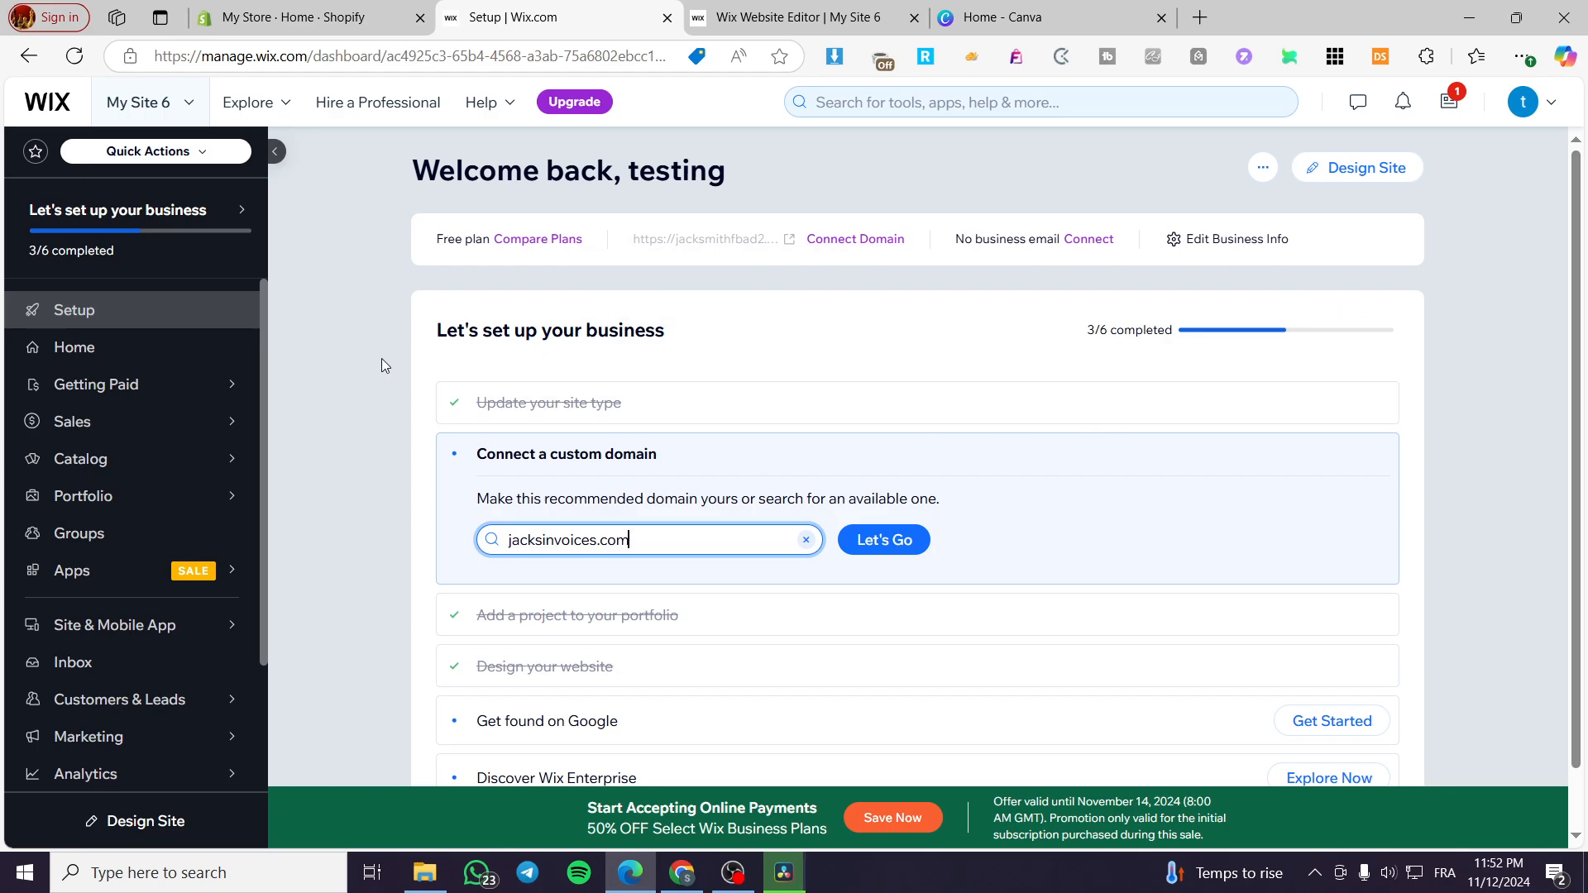
mouse_move(138, 480)
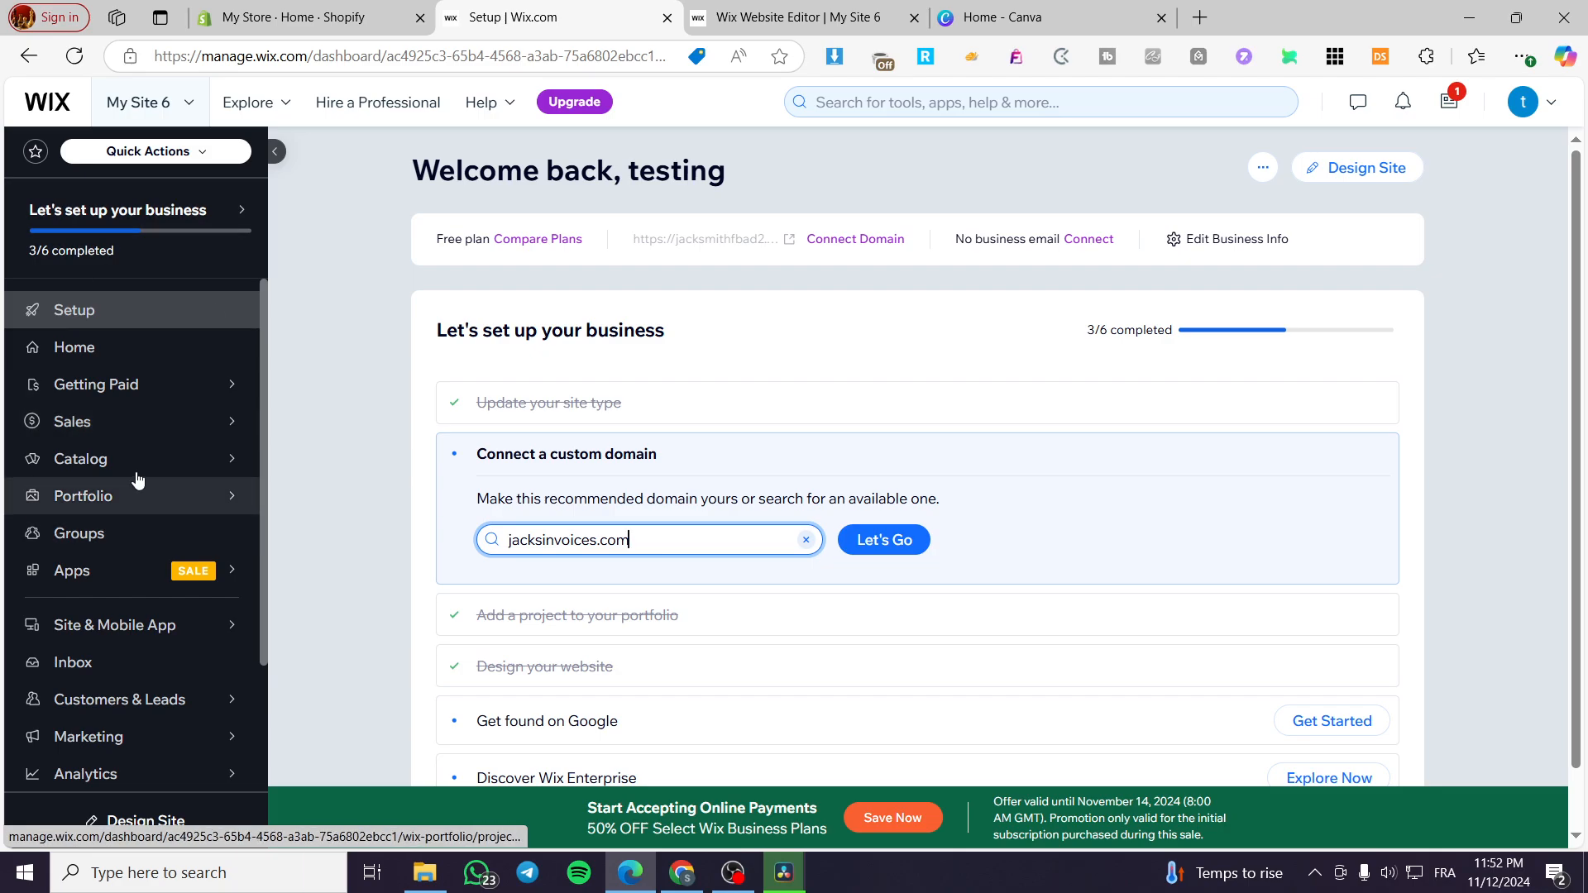
mouse_move(145, 534)
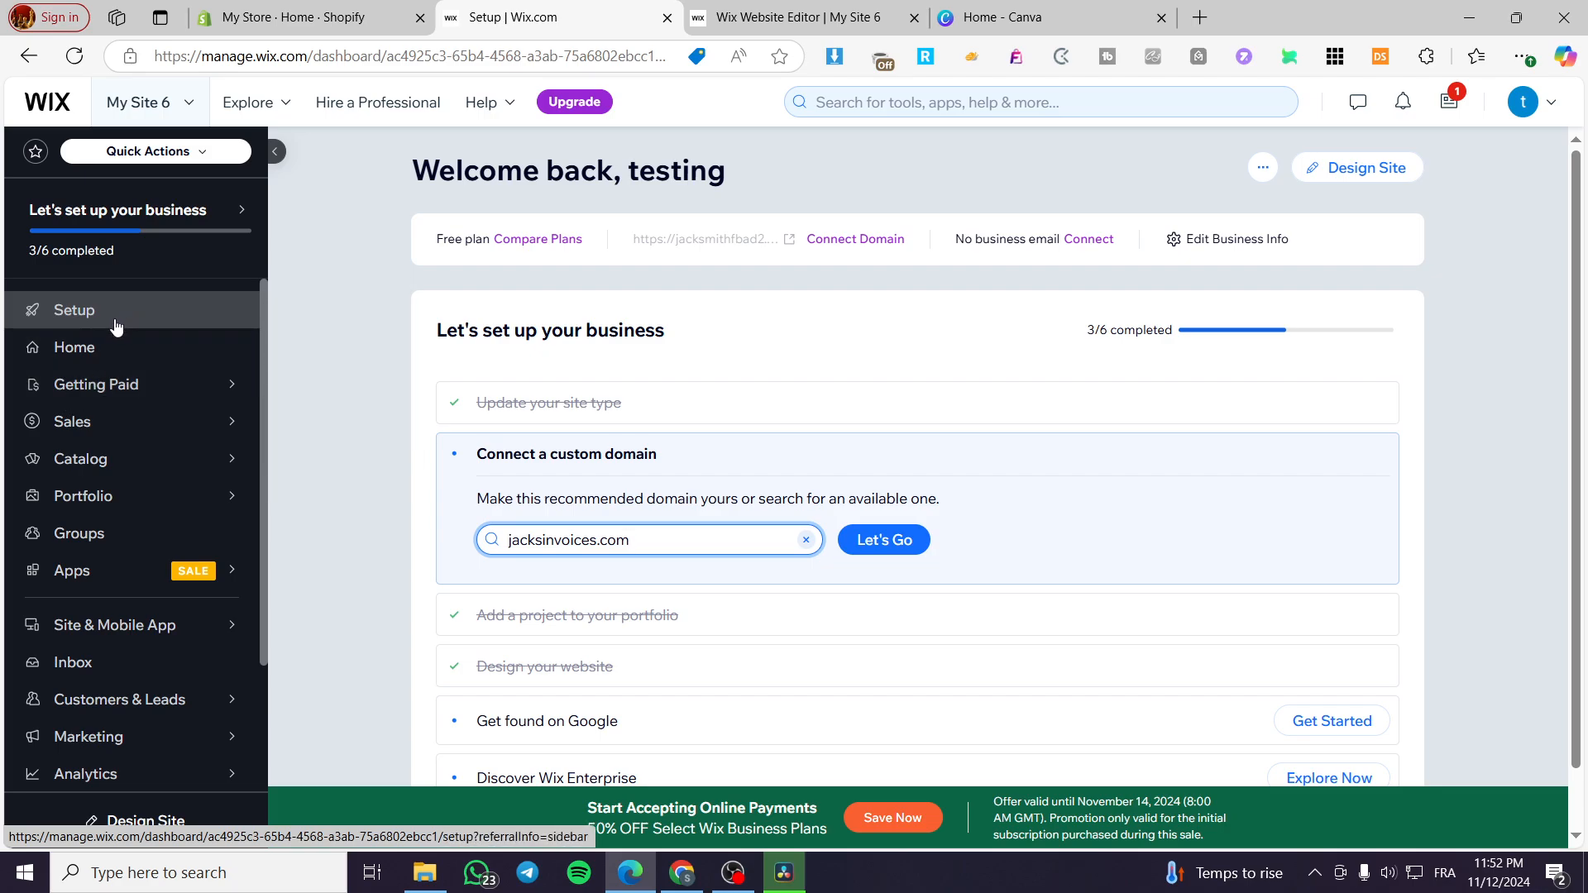
mouse_move(79, 617)
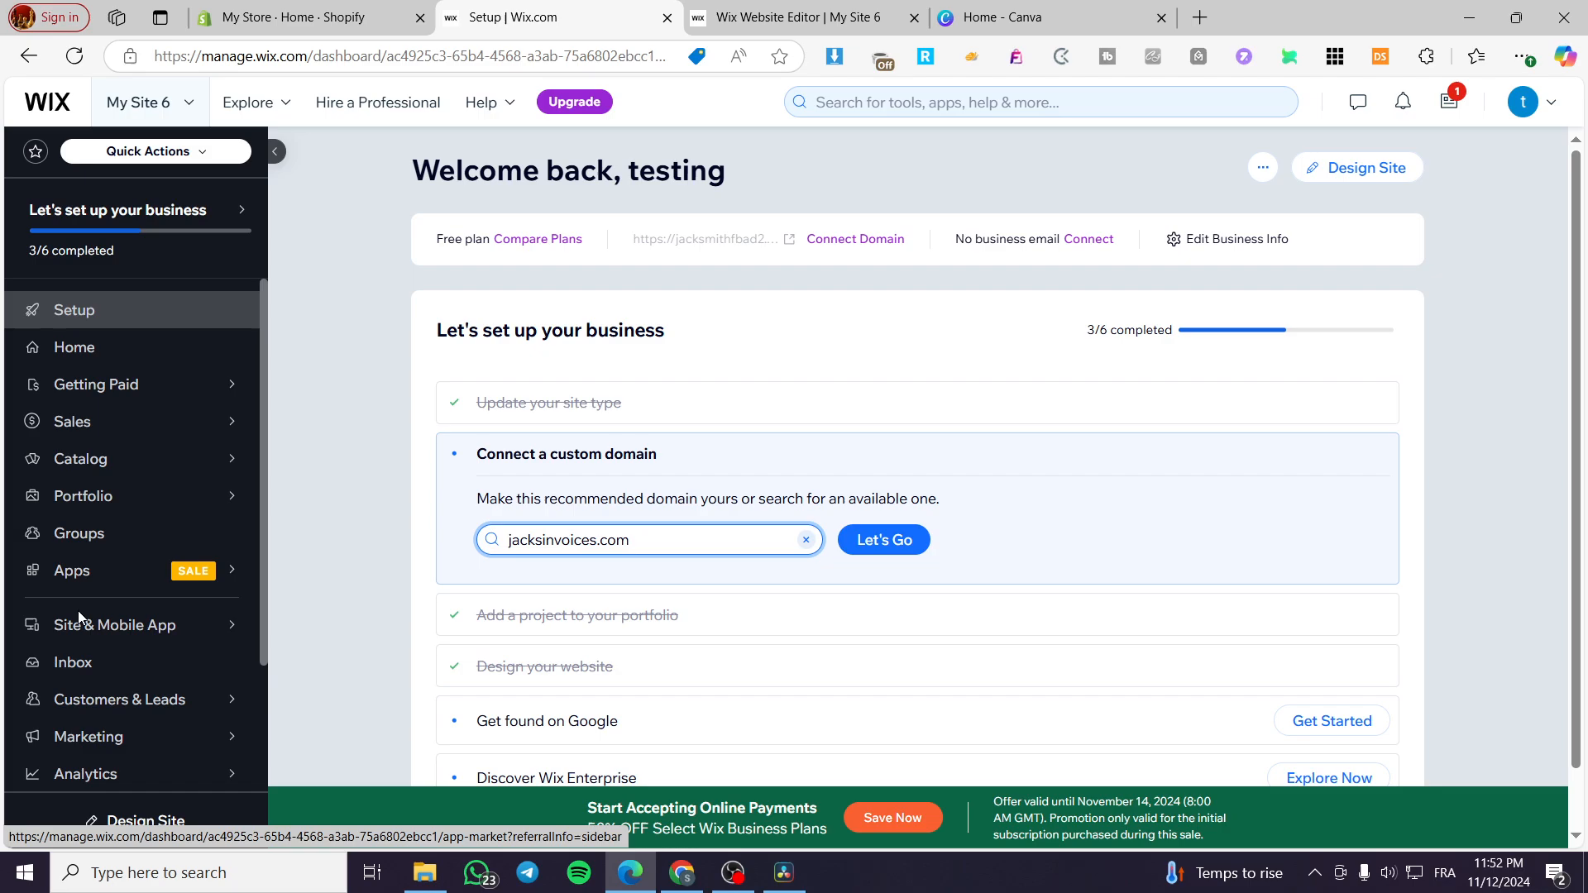
mouse_move(98, 383)
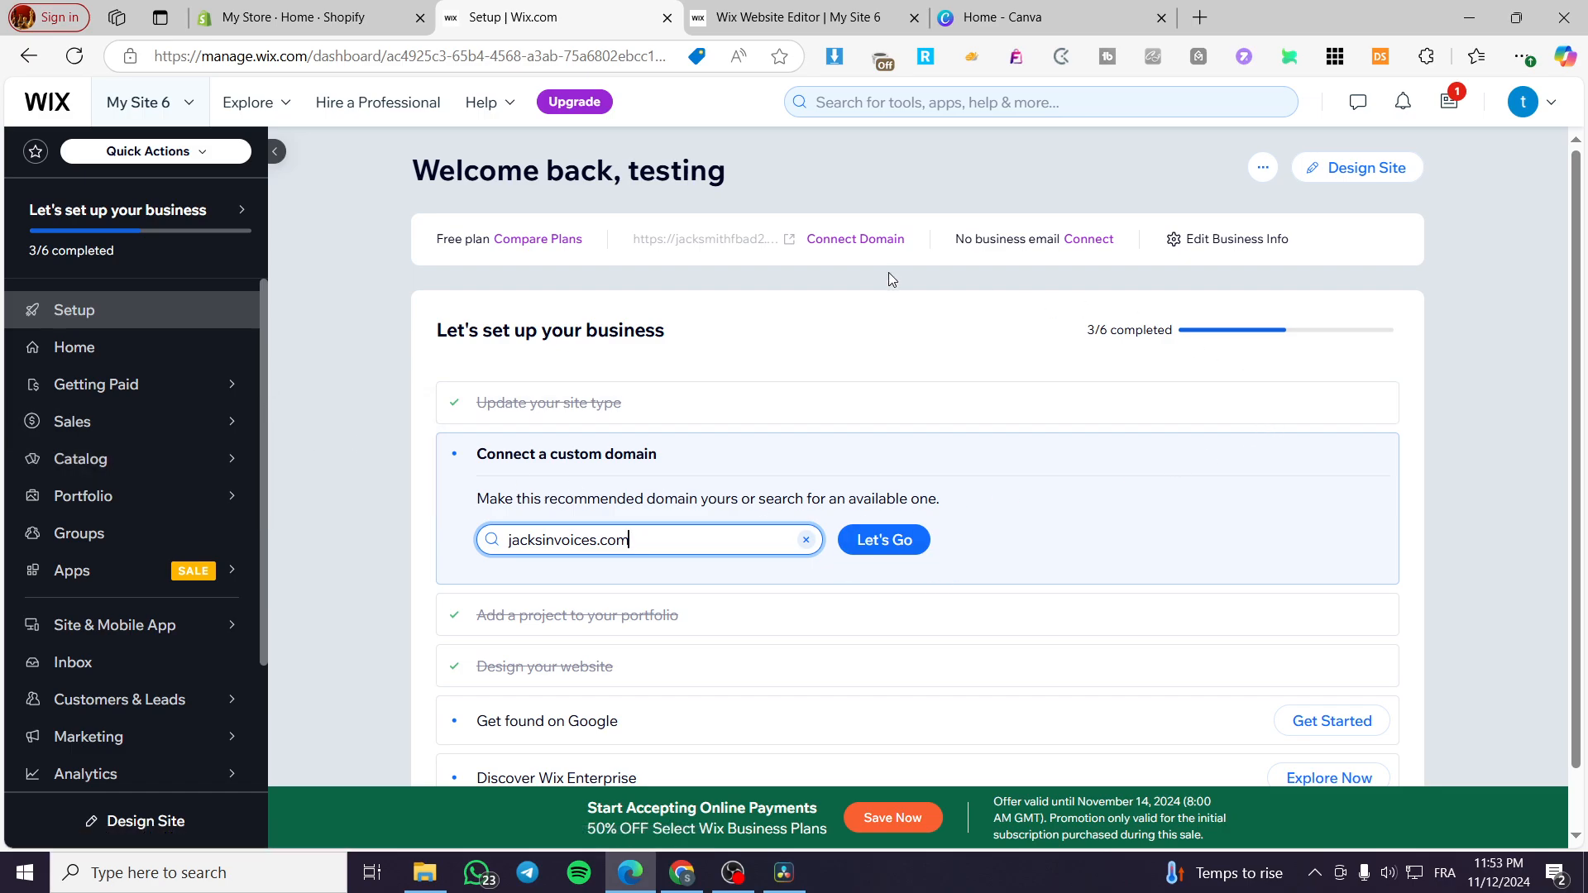
mouse_move(341, 331)
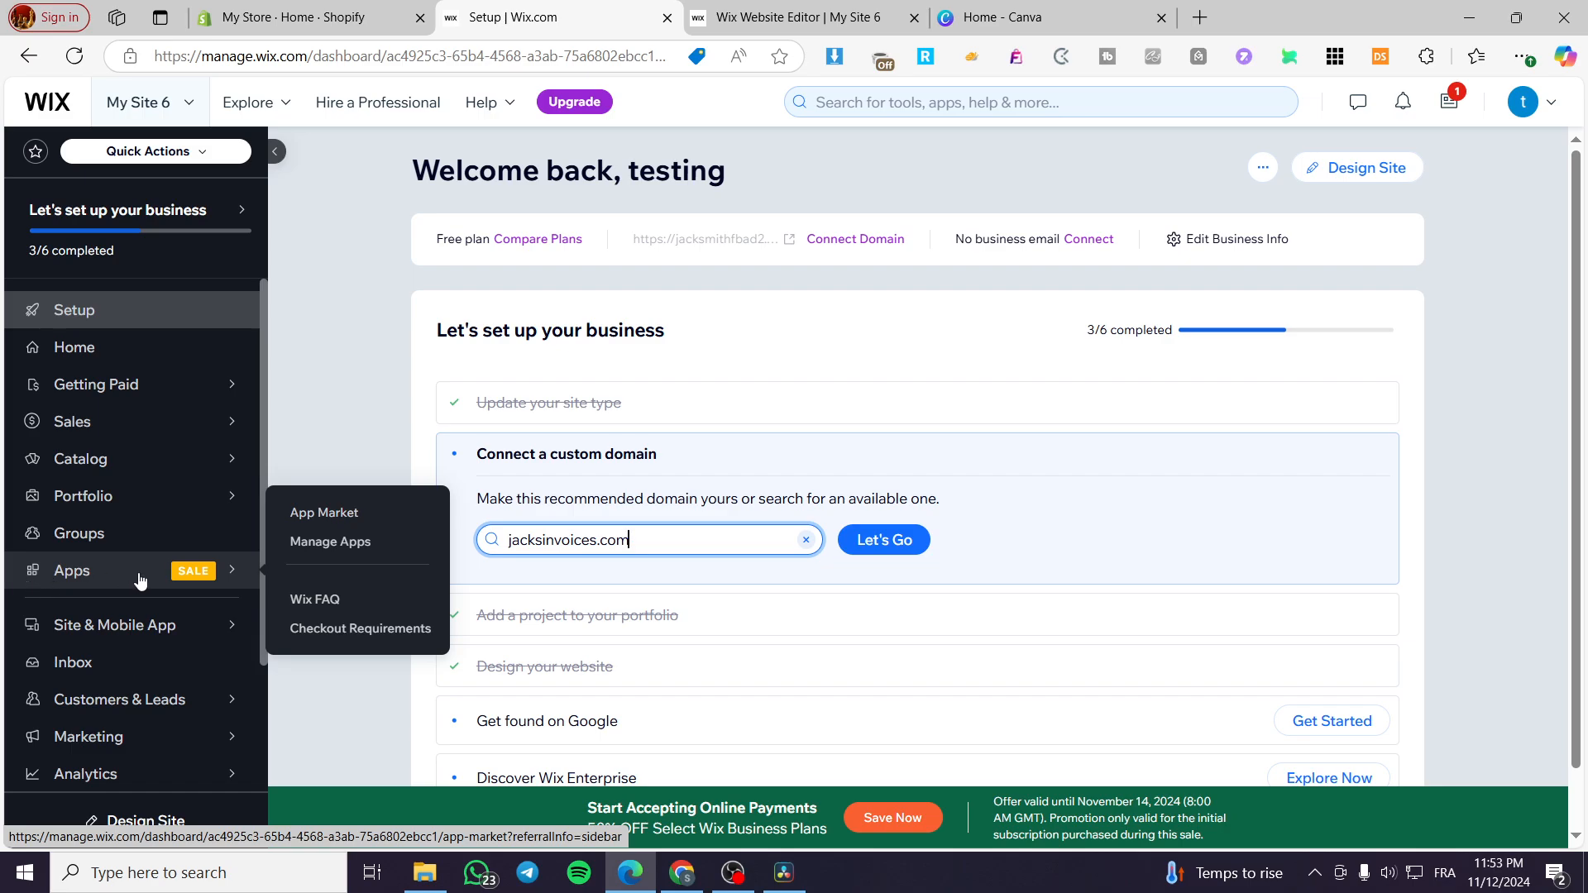
Search the App Market for "wix stores" and bring up the installed Wix Stores app page.
left_click(324, 513)
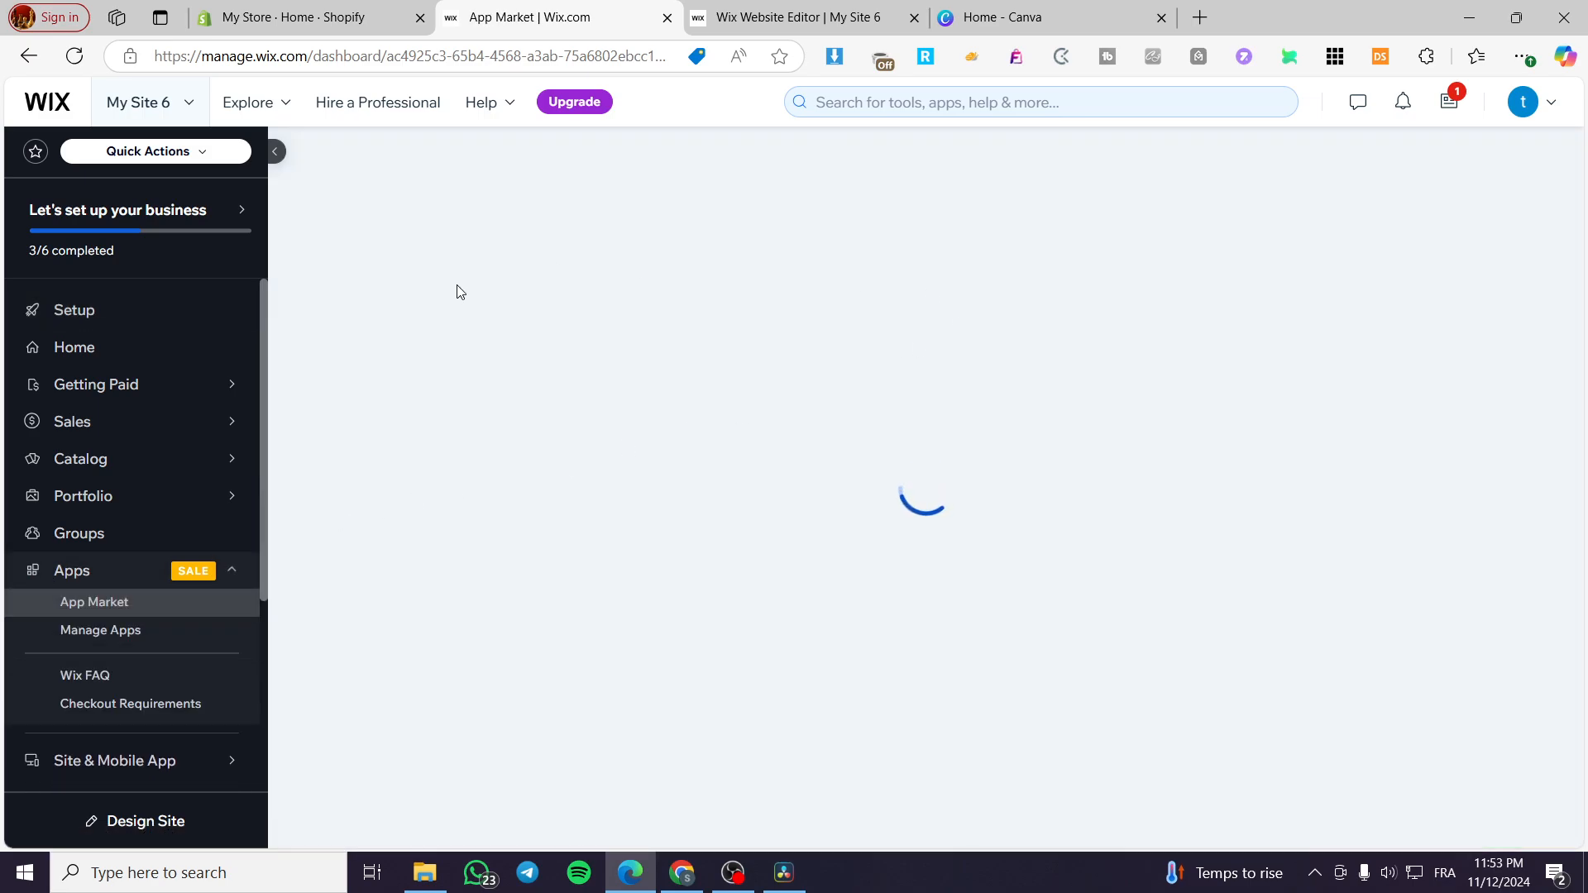
left_click(273, 150)
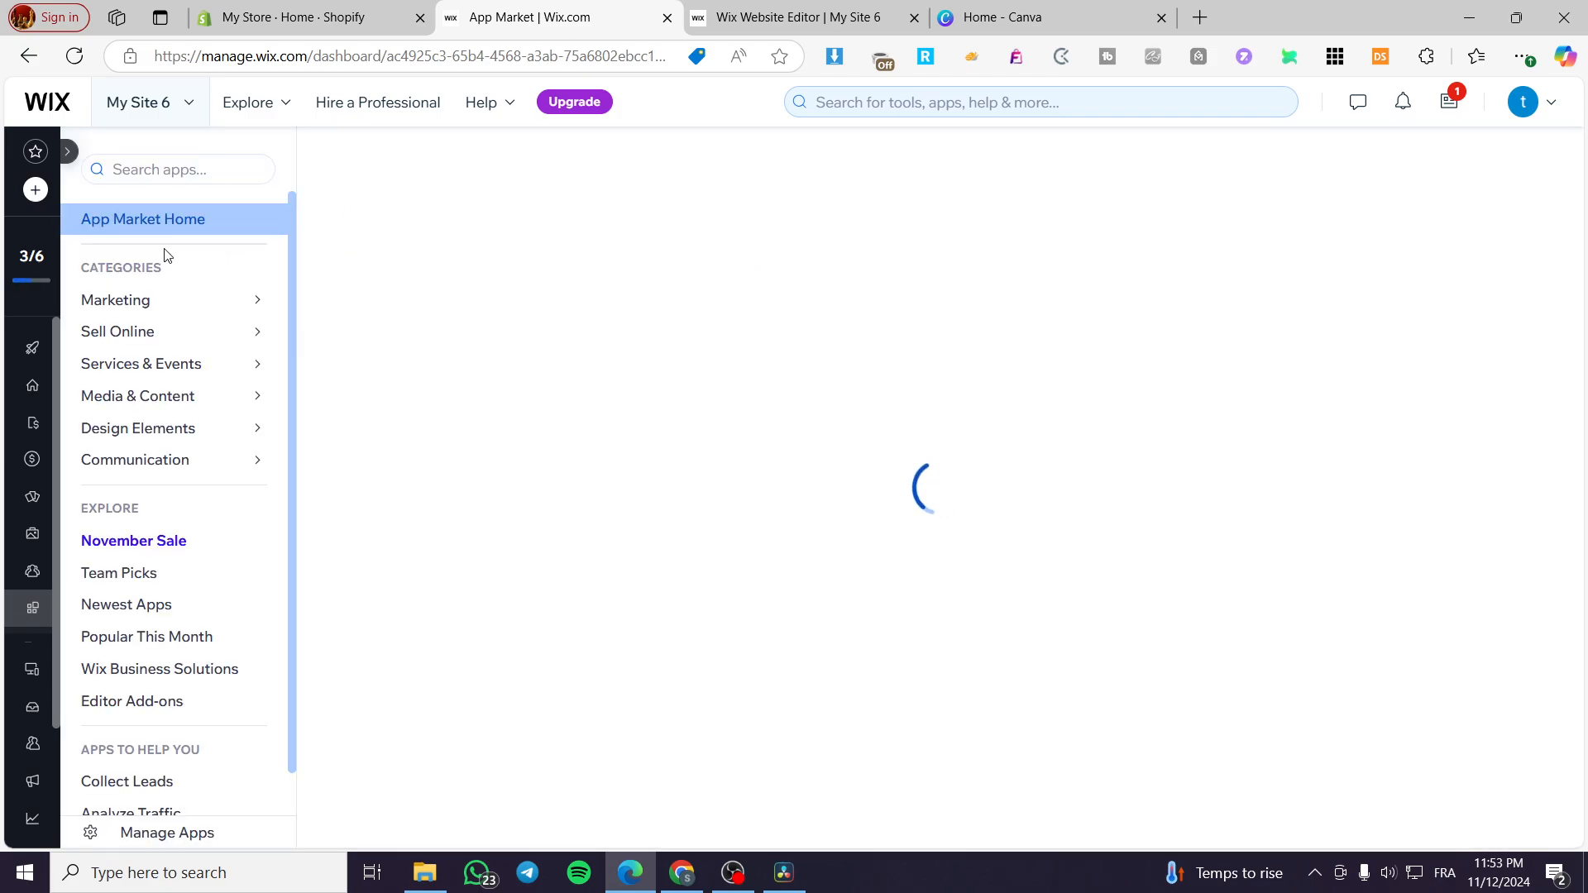
left_click(179, 169)
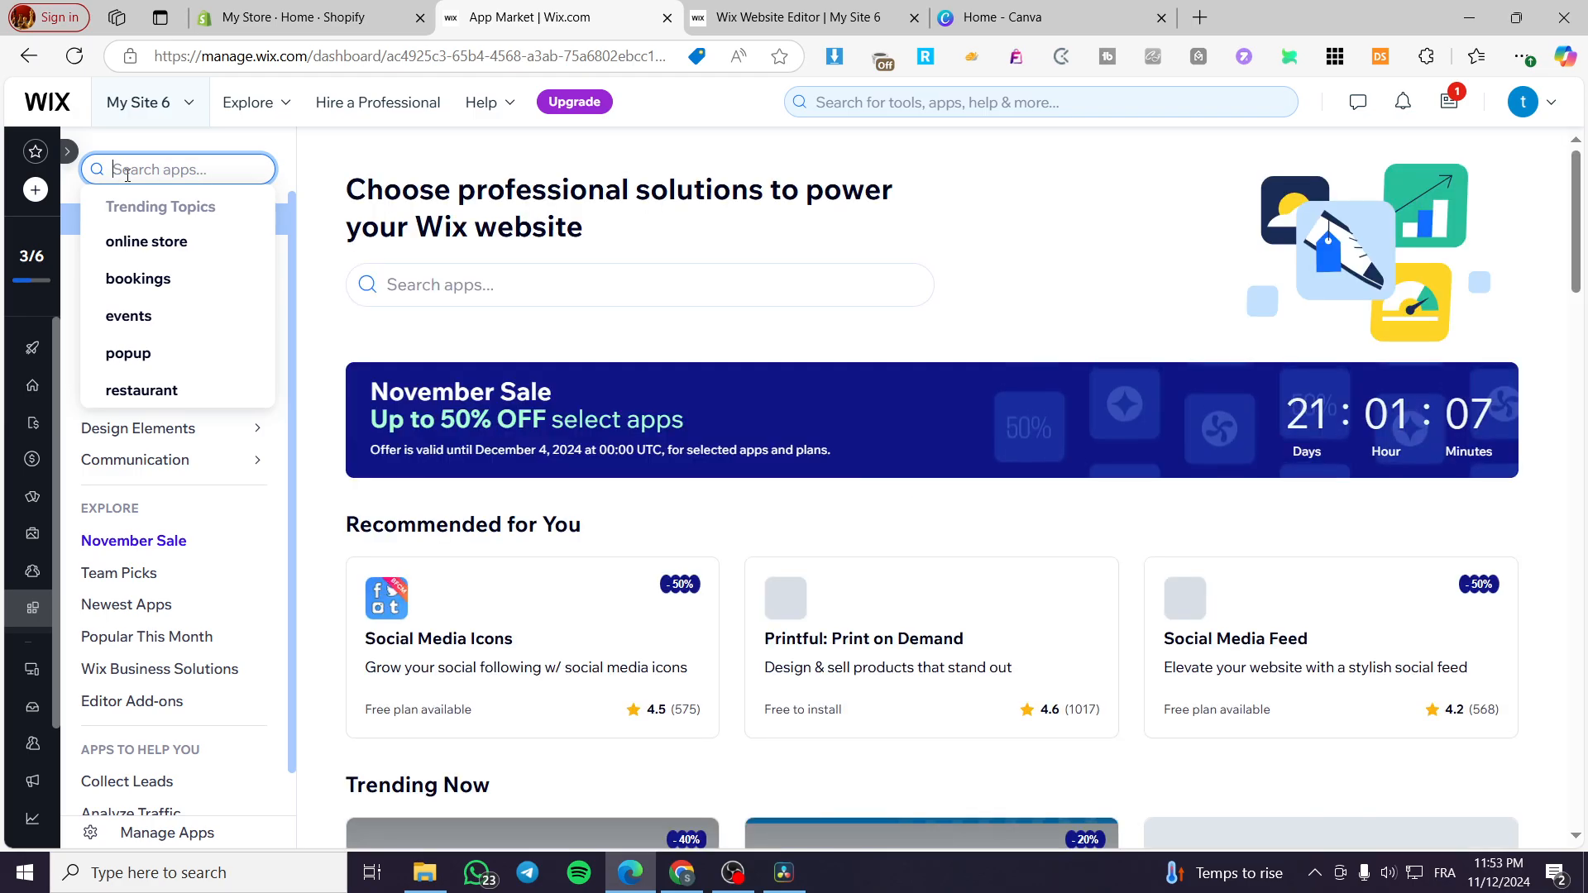
left_click(639, 284)
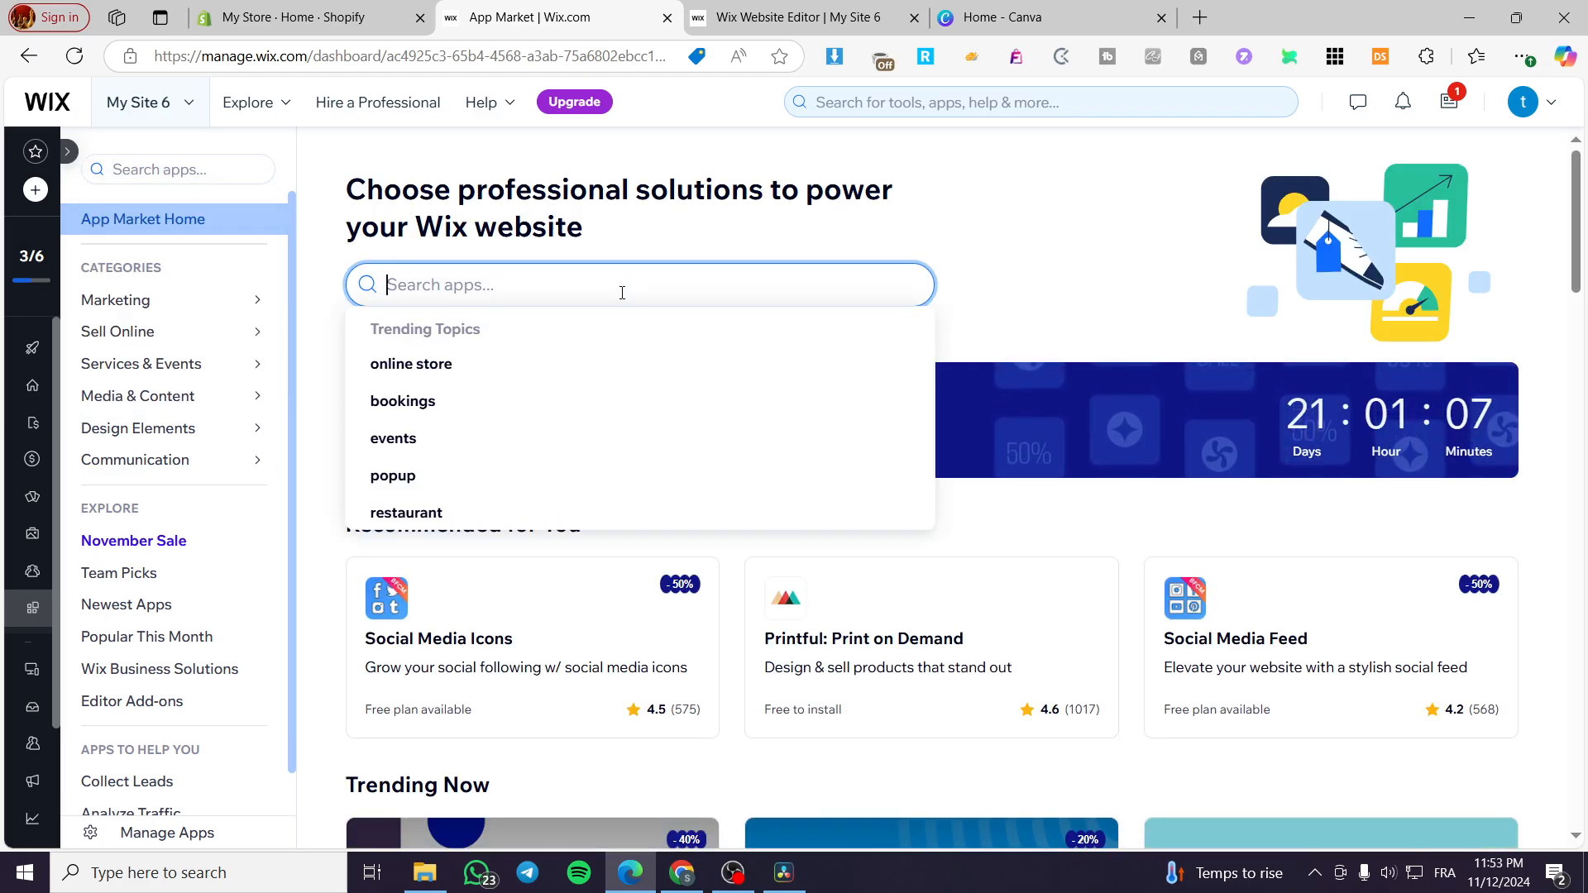
type("wix")
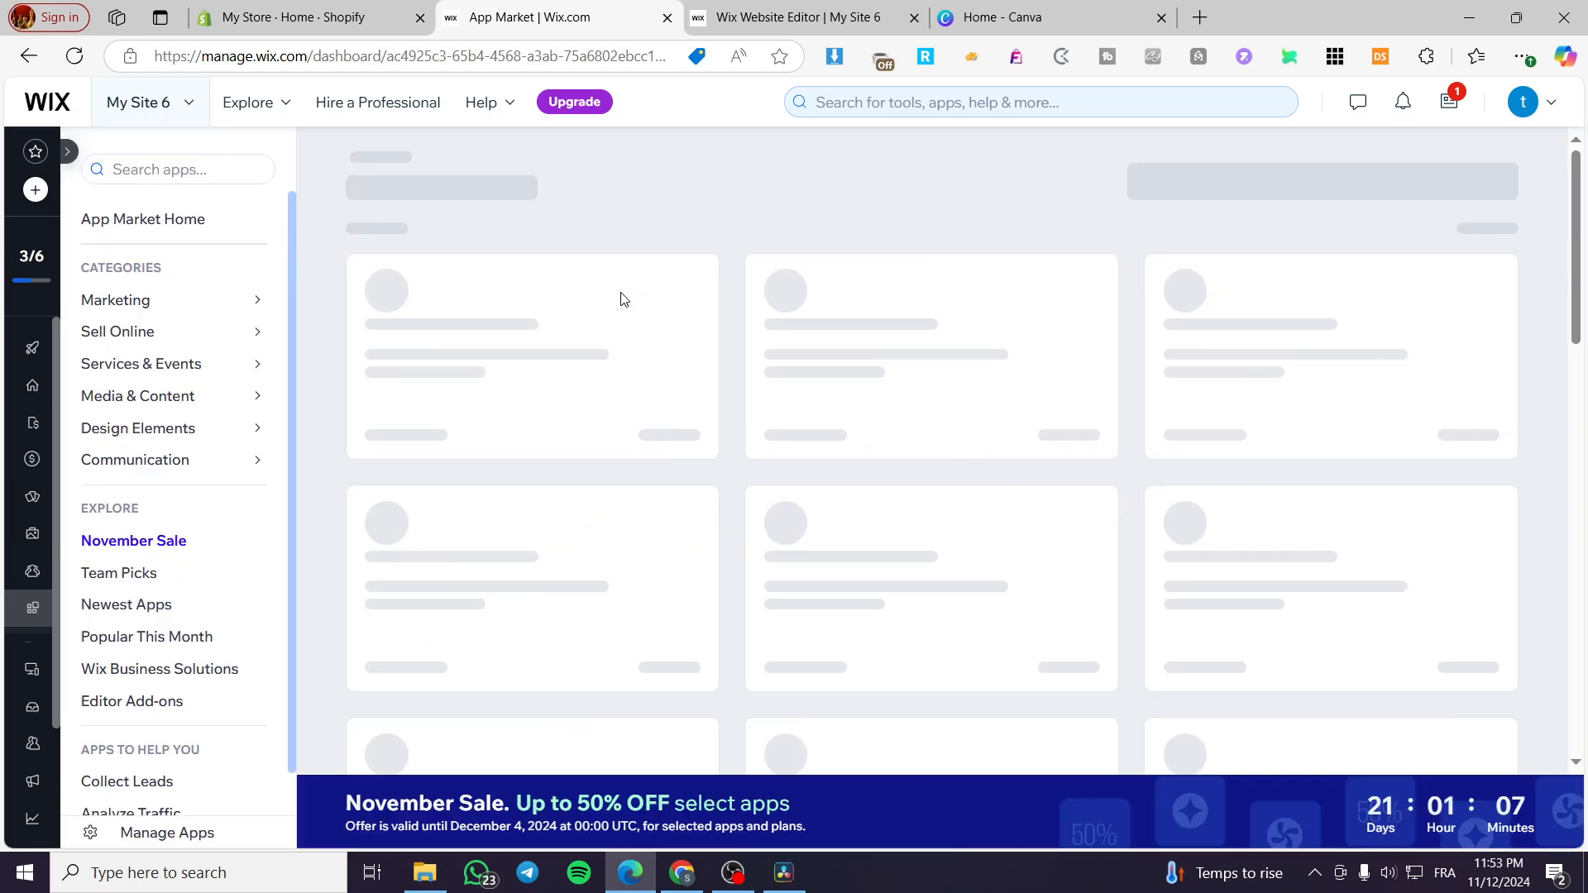
mouse_move(1397, 571)
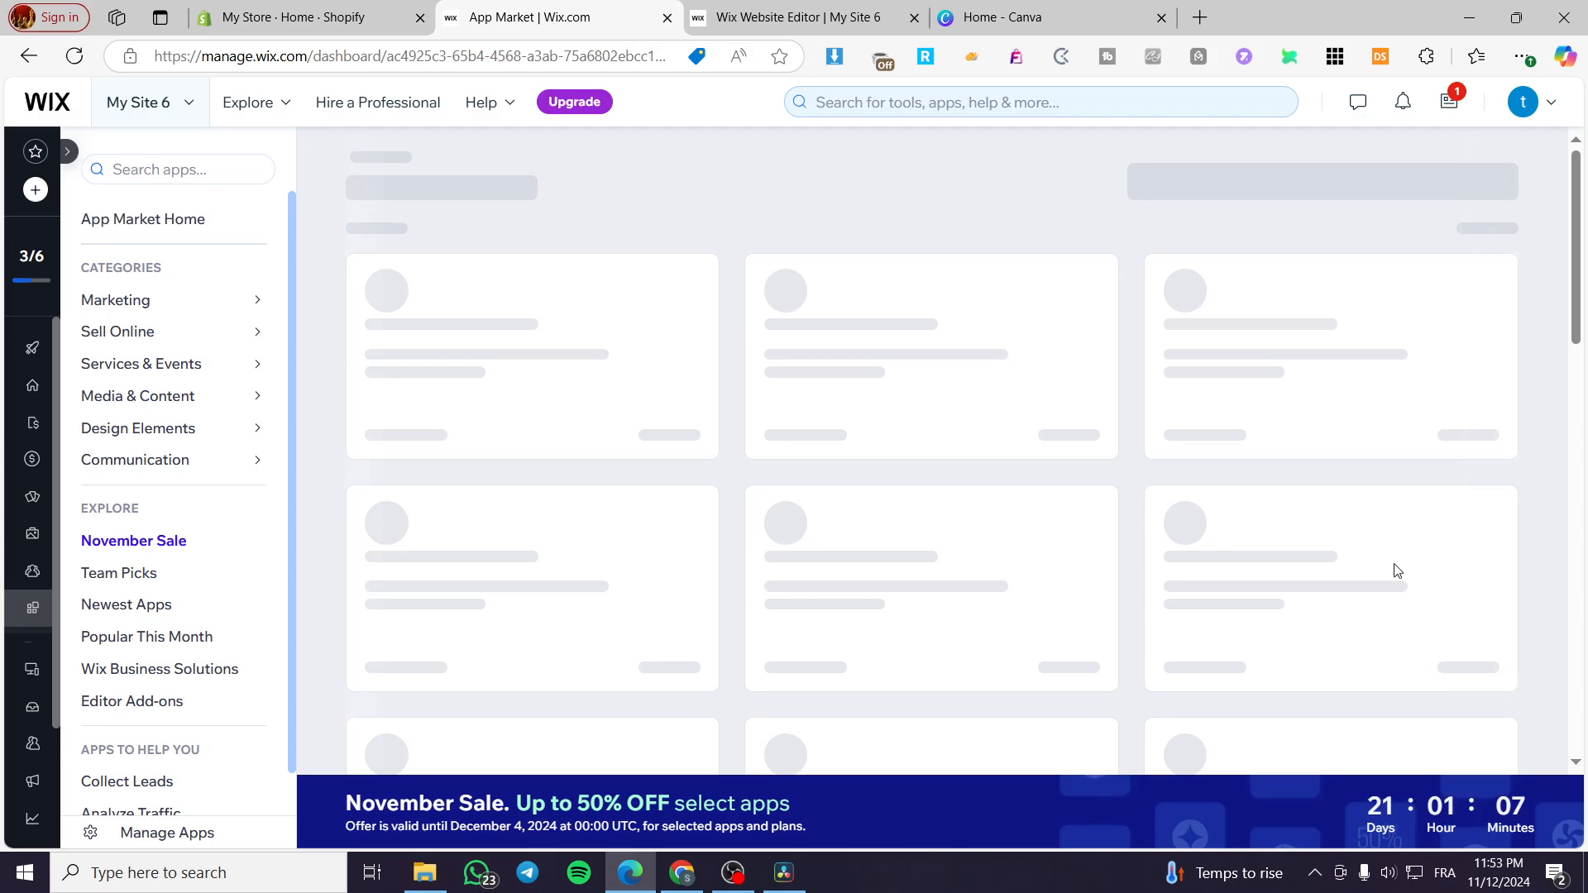
type("wix stores")
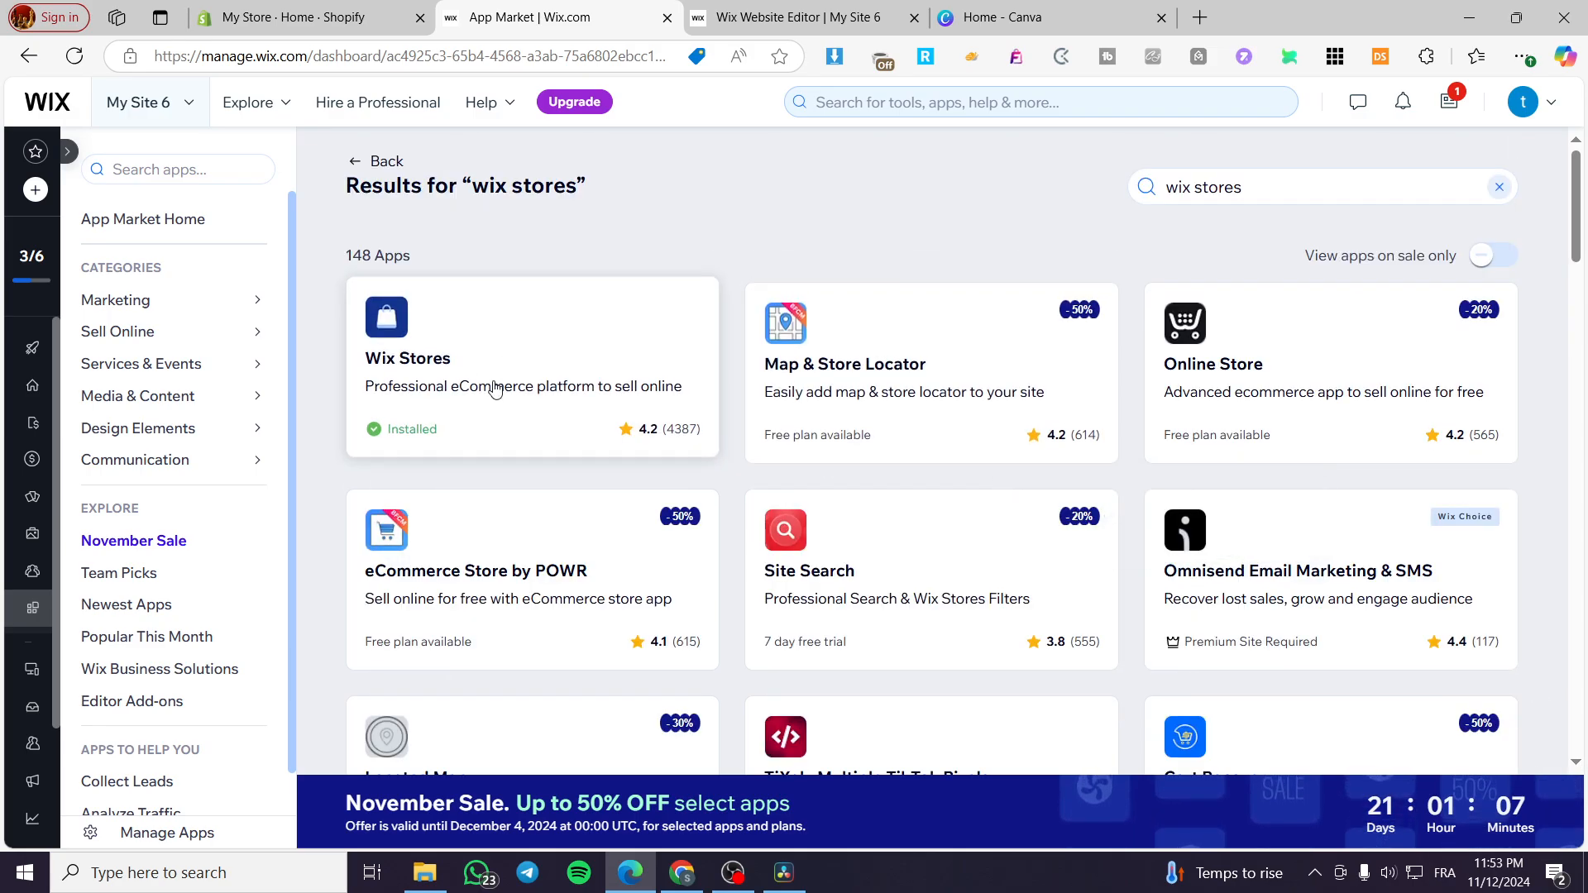
left_click(496, 391)
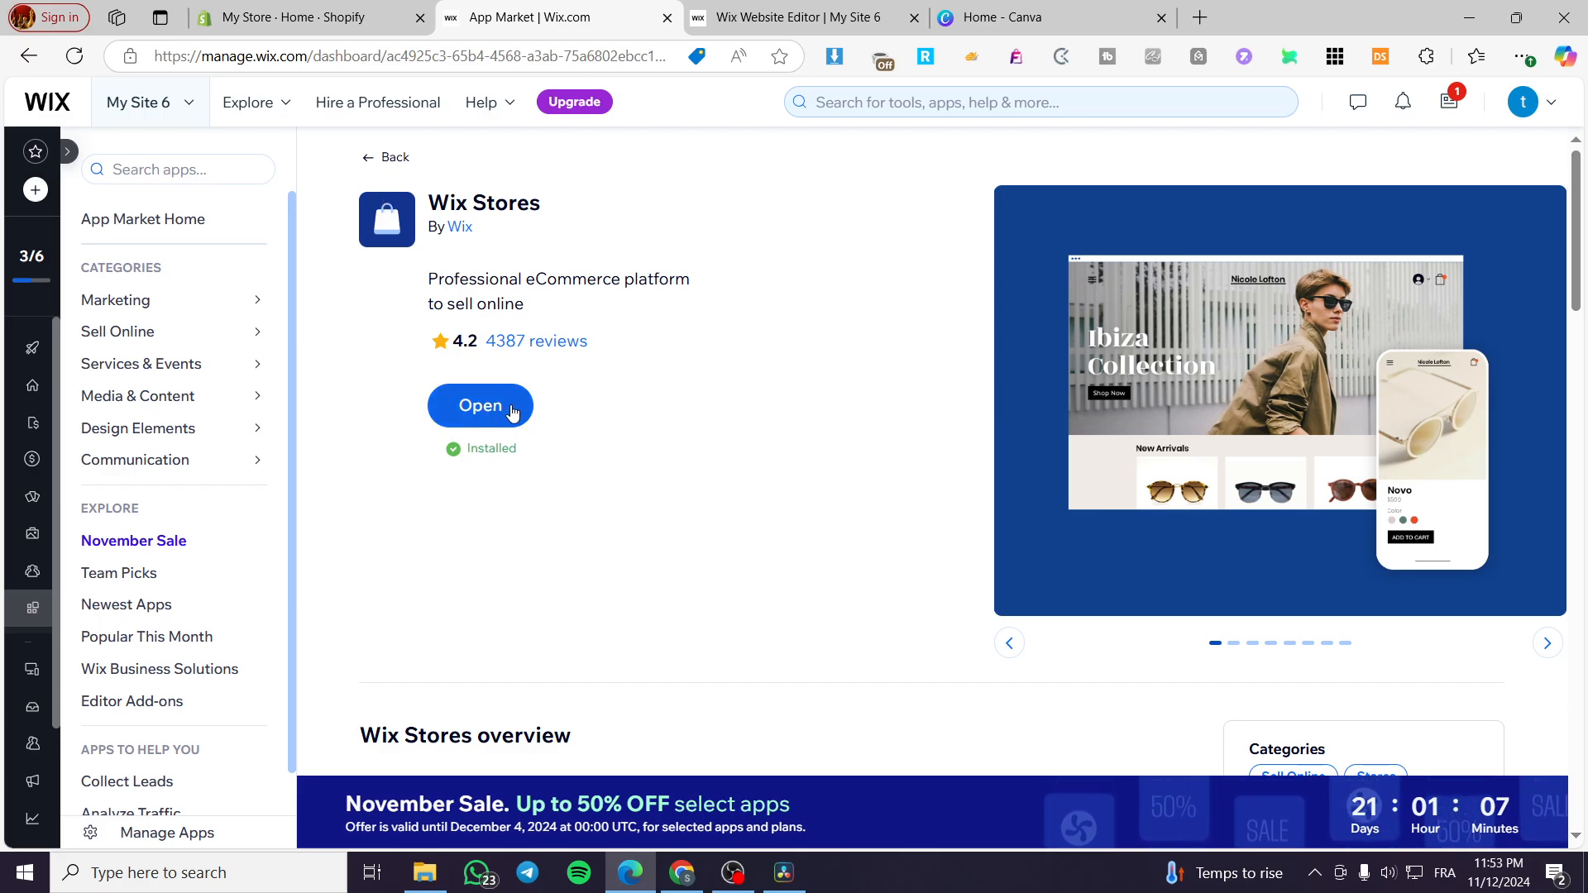
mouse_move(58, 255)
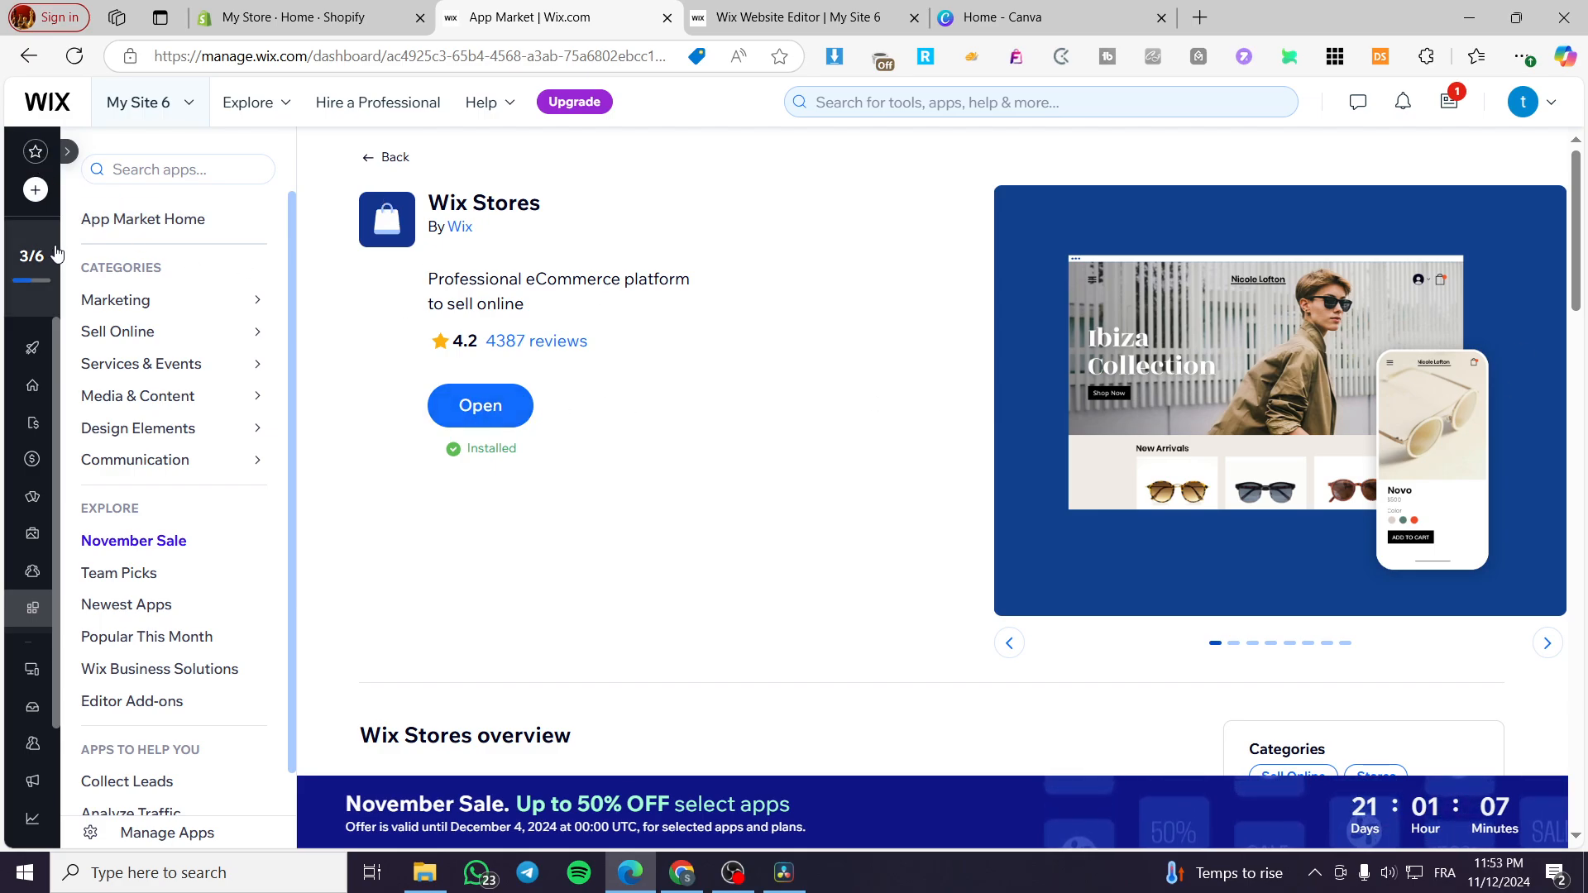
Expand the dashboard sidebar and reveal the Catalog sections: Store Products, Gift Cards, Sales Channels.
left_click(66, 150)
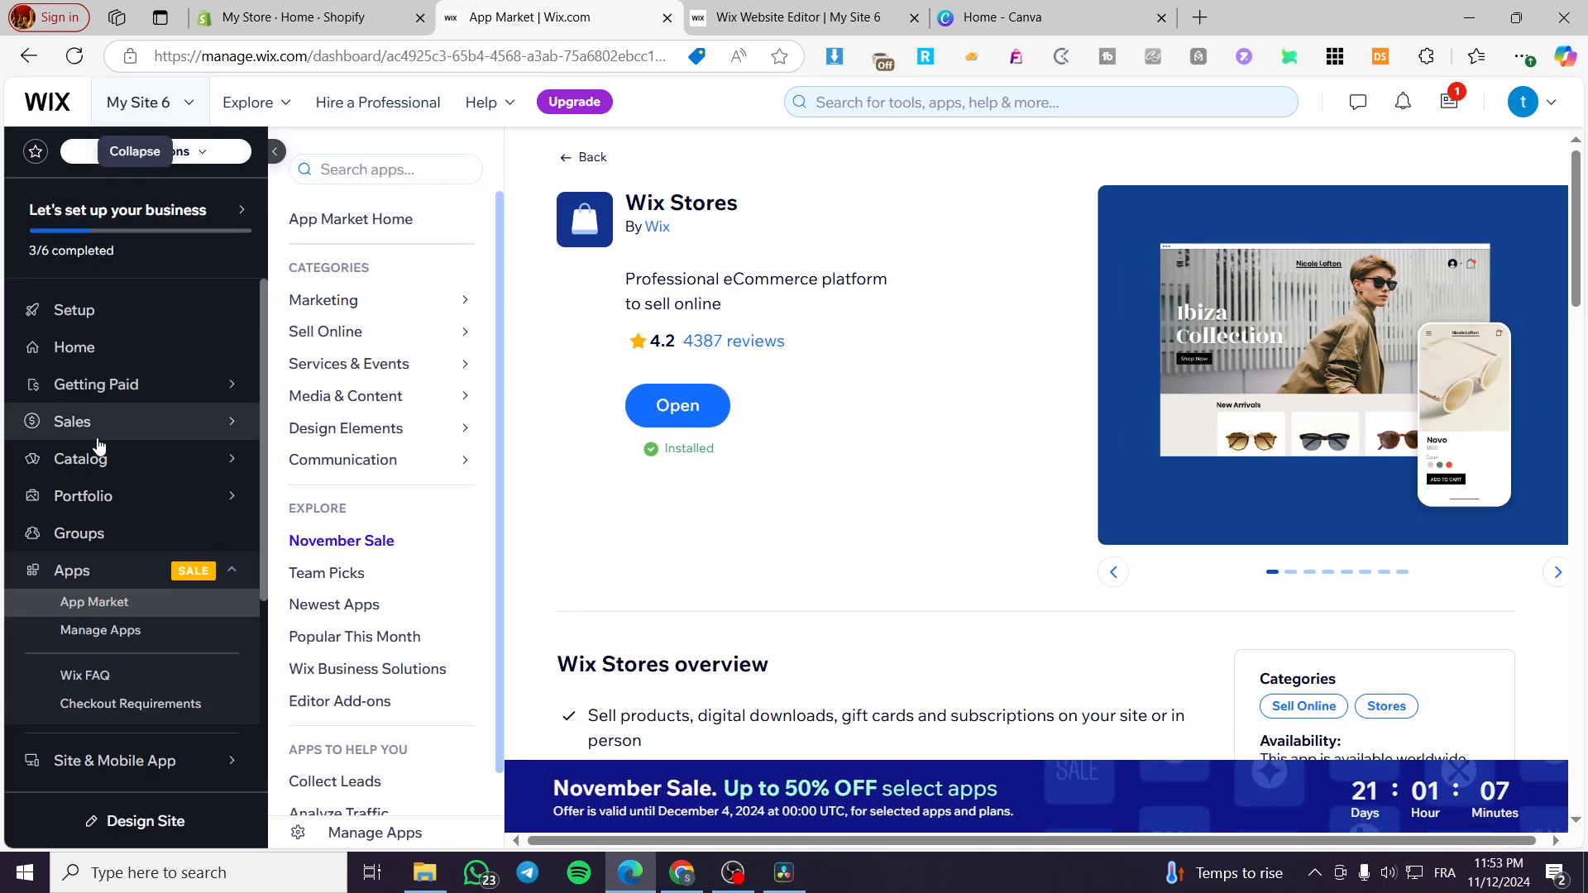
left_click(79, 458)
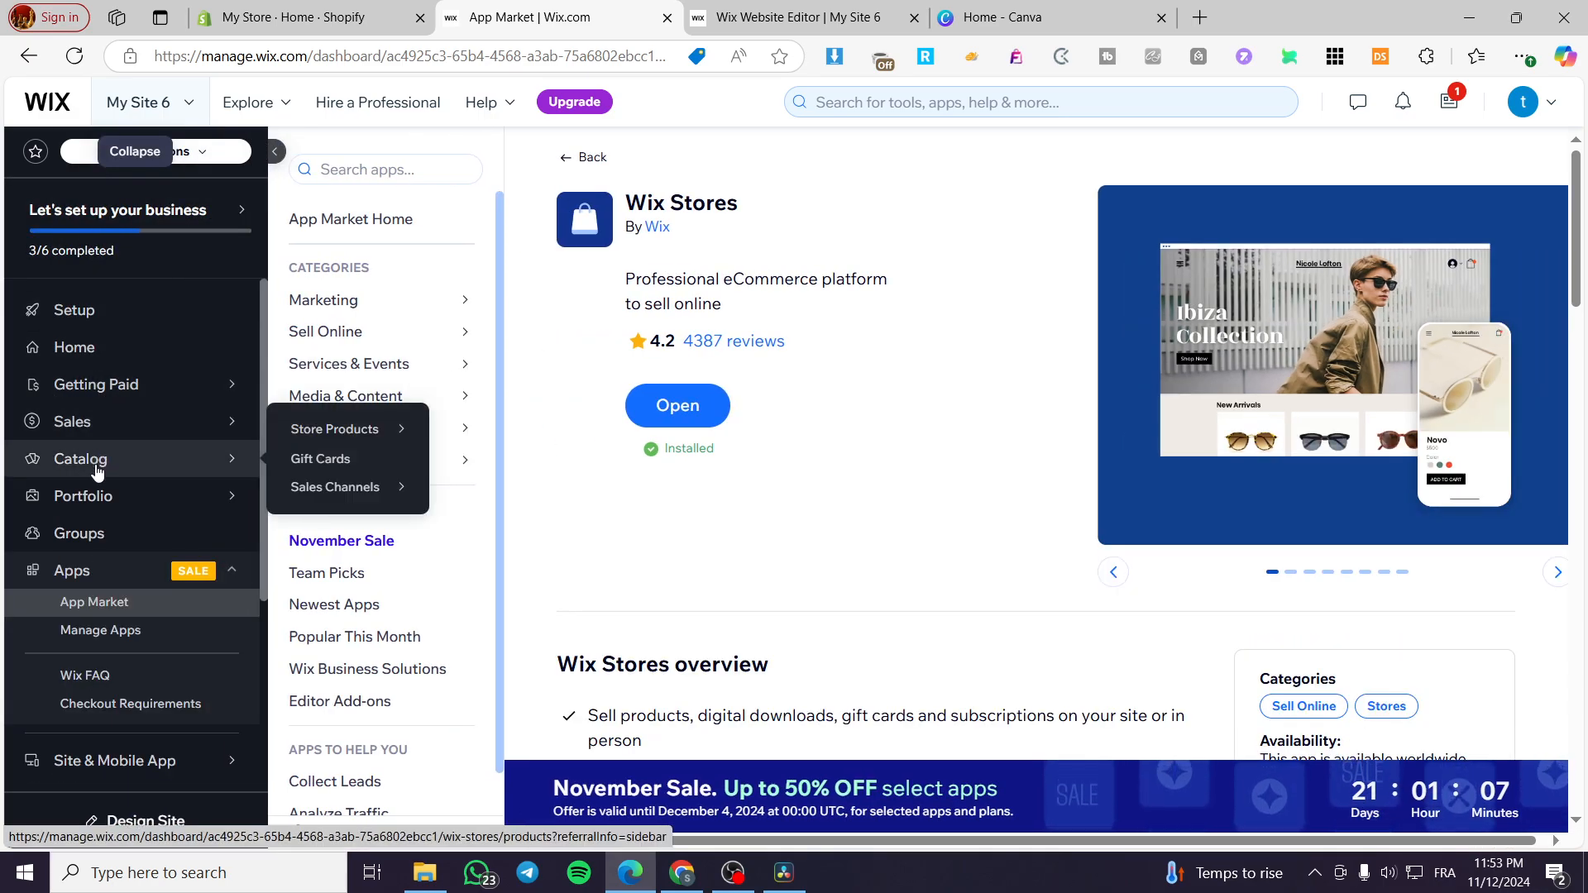
Show the store Products list and glance at its export/import More Actions menu.
left_click(333, 429)
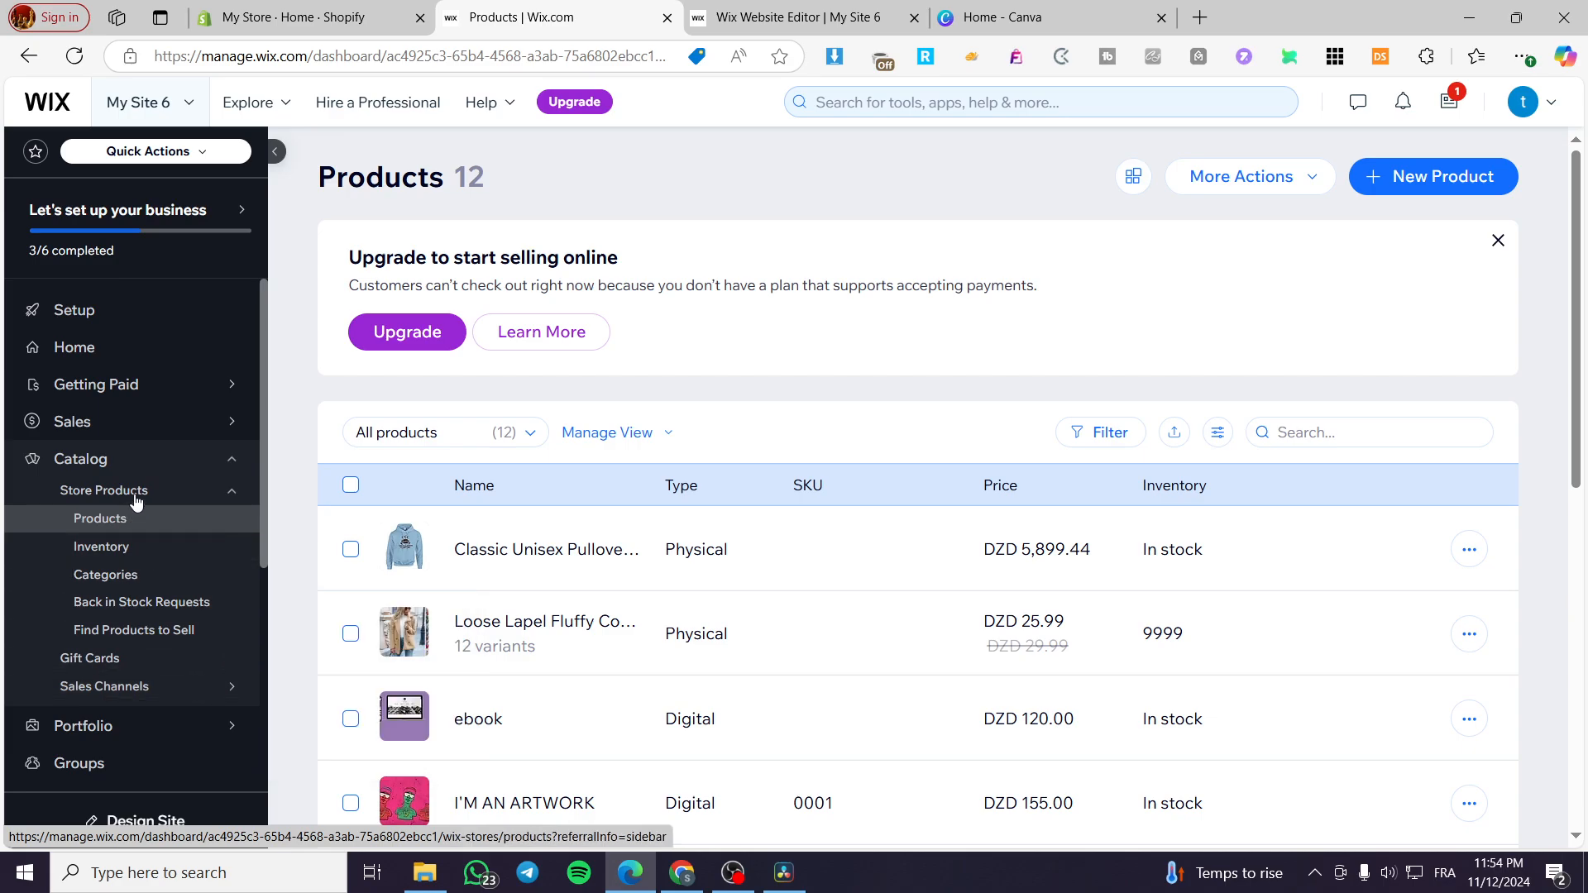
mouse_move(147, 500)
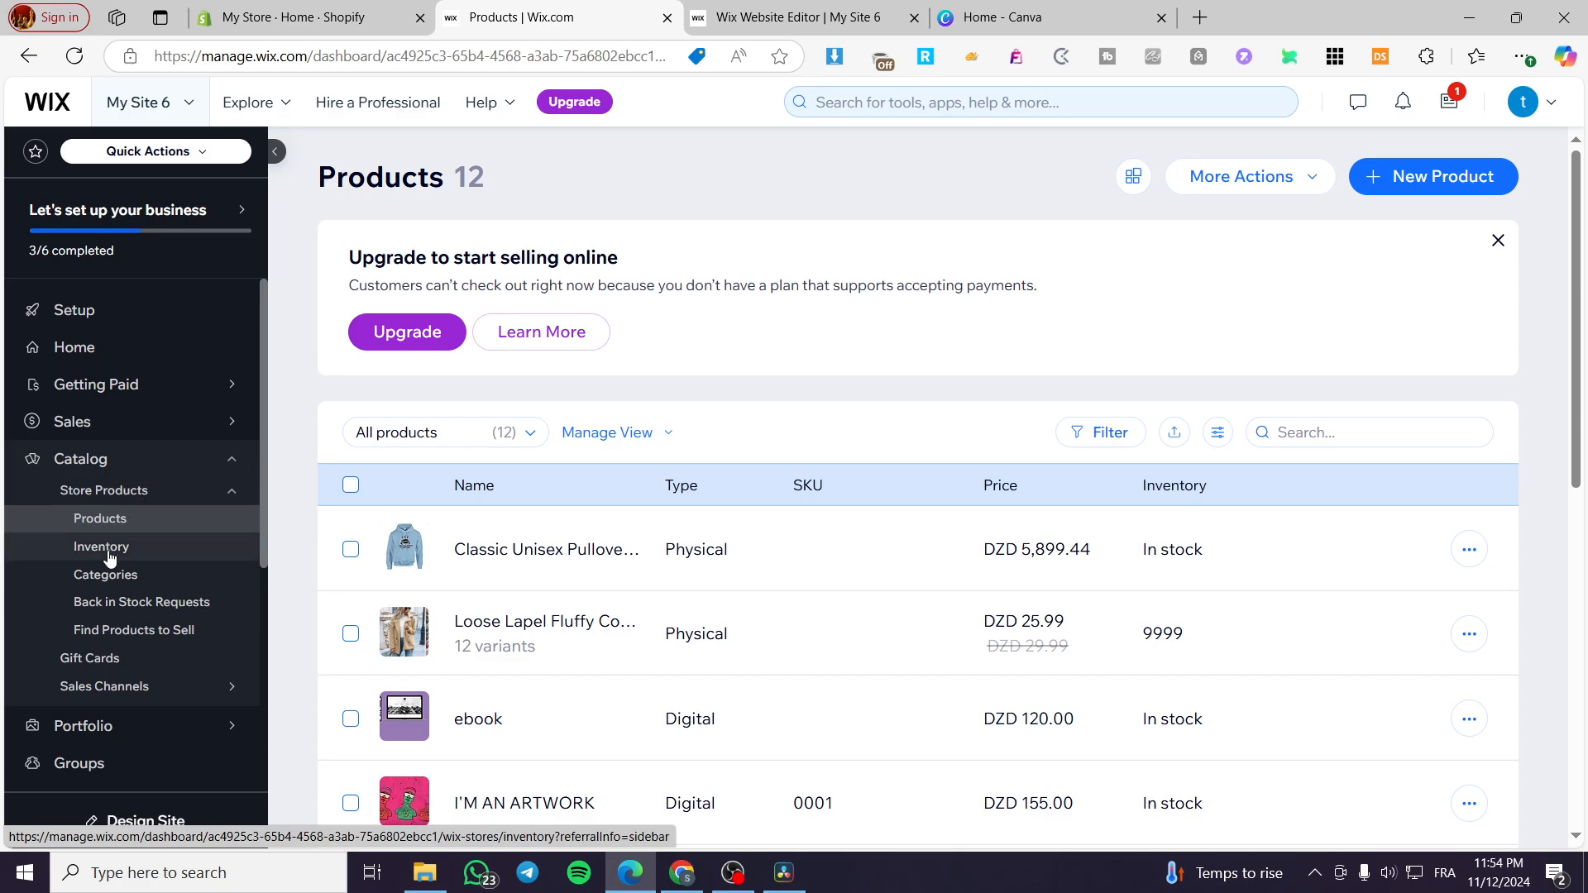
mouse_move(104, 575)
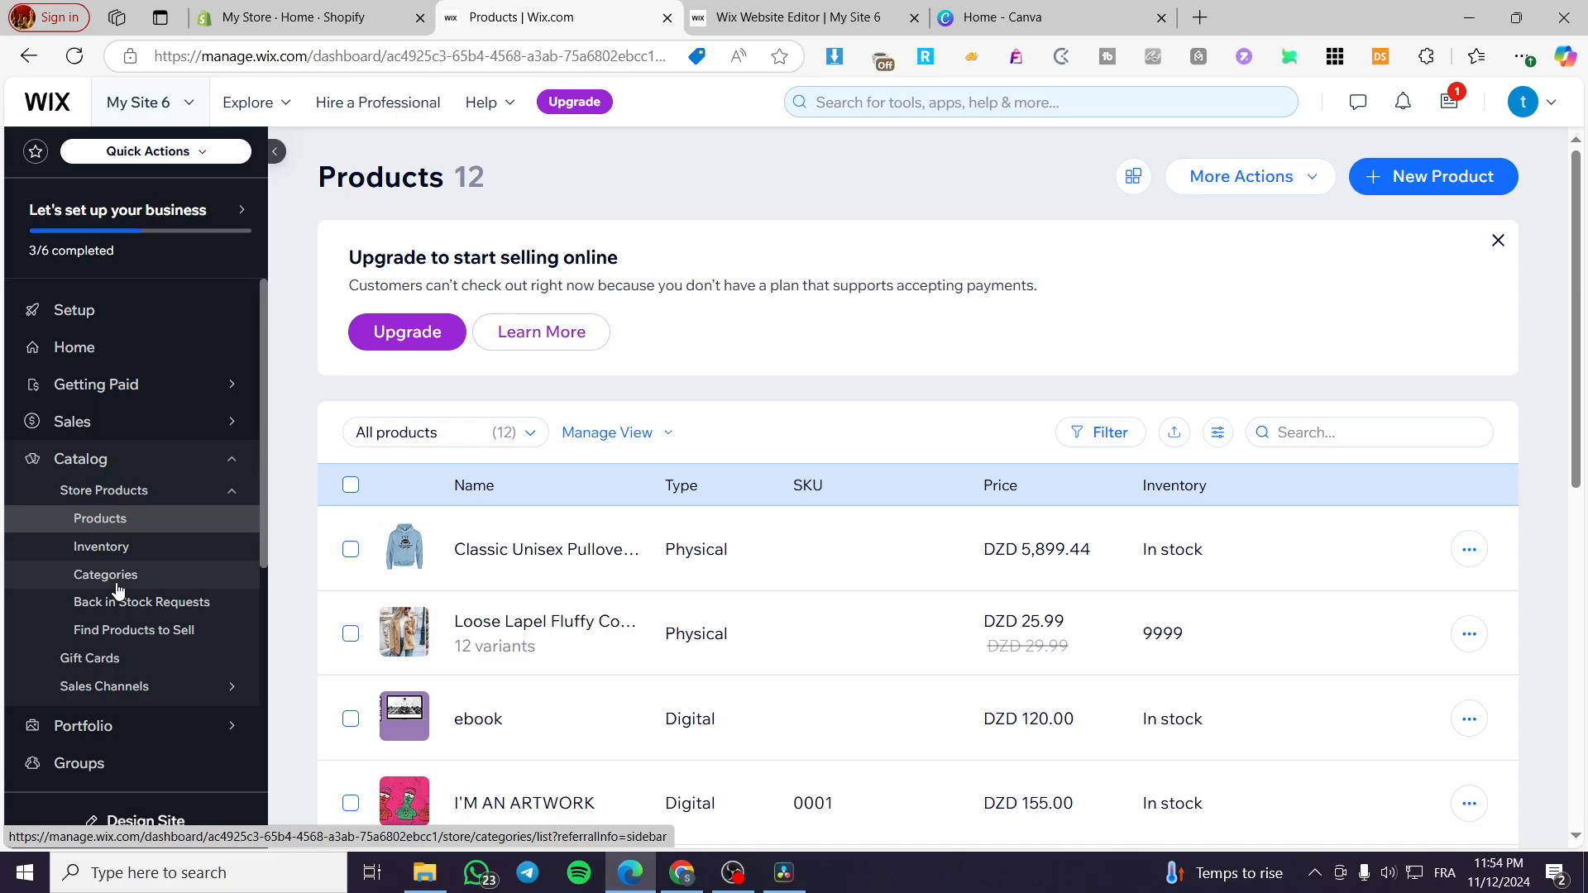
mouse_move(132, 629)
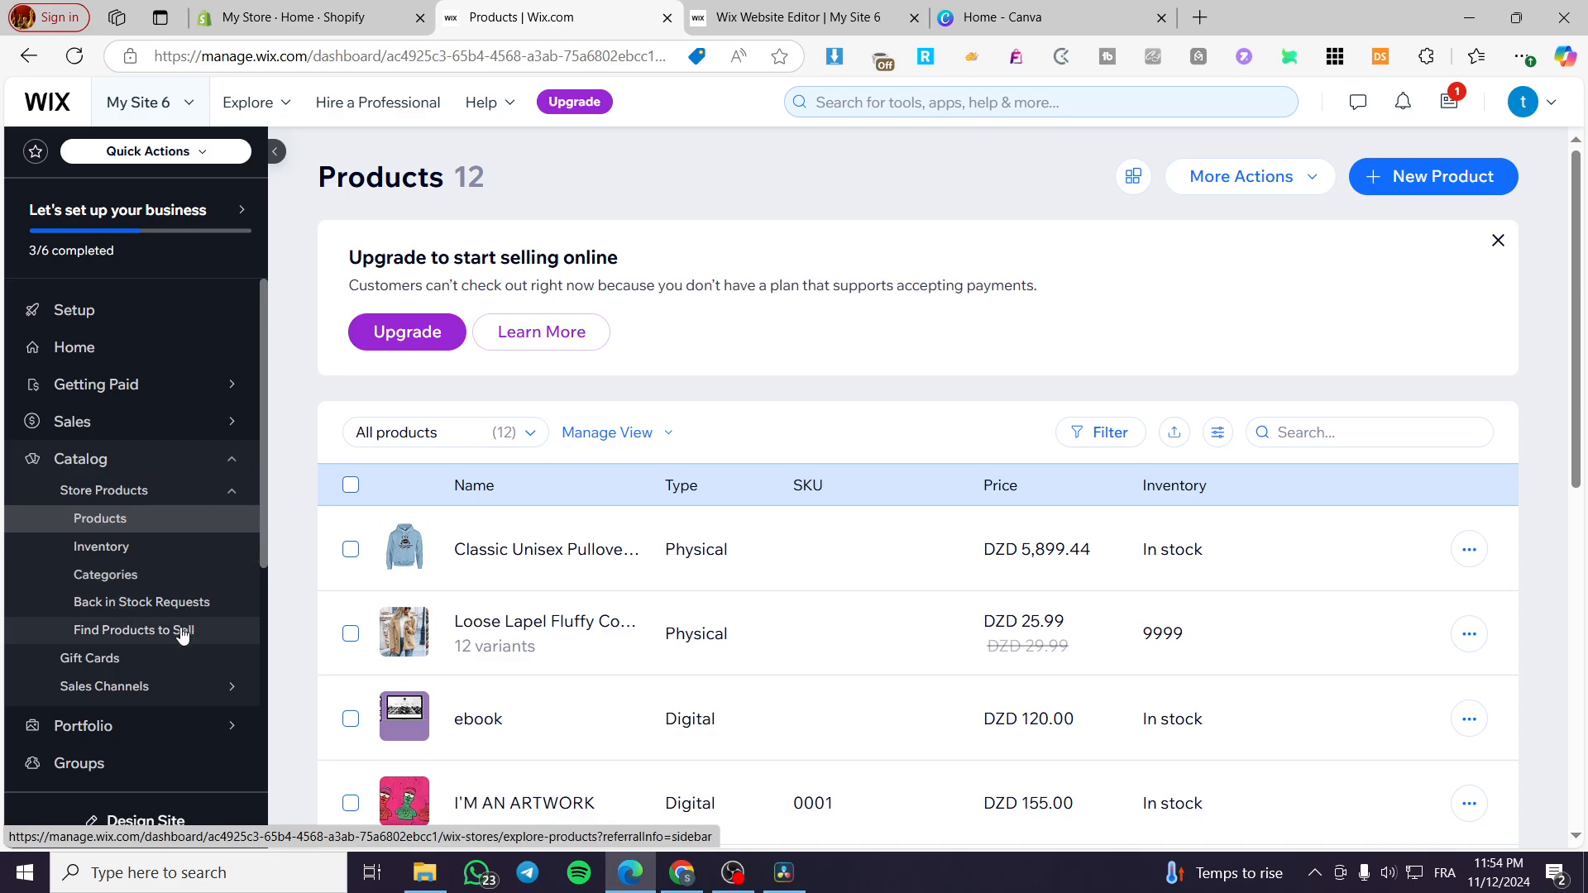
mouse_move(151, 647)
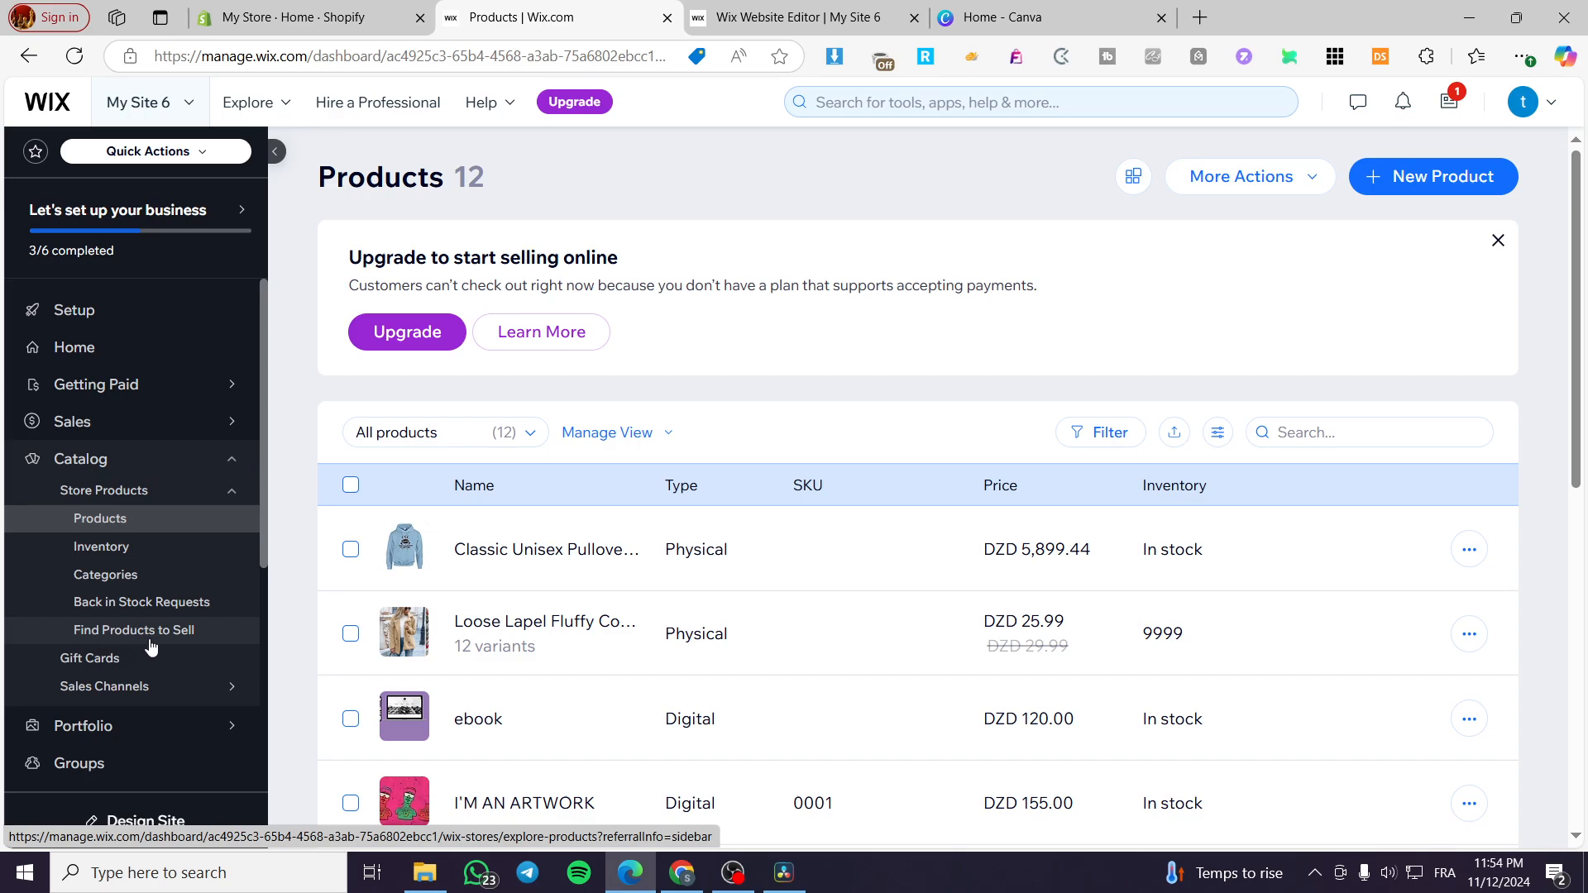
mouse_move(769, 542)
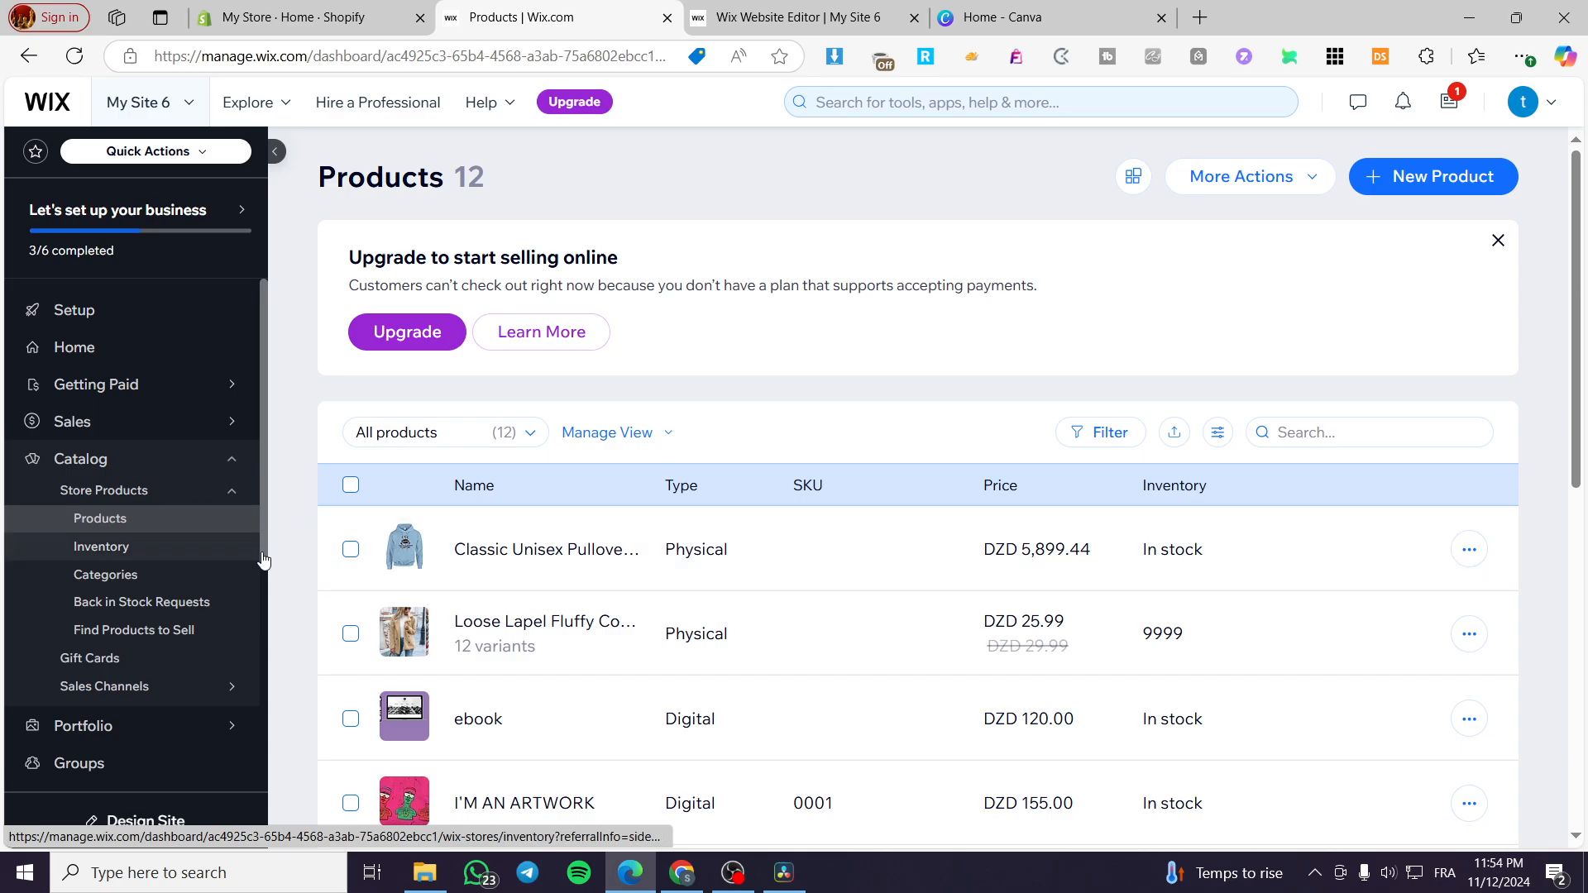
mouse_move(1448, 184)
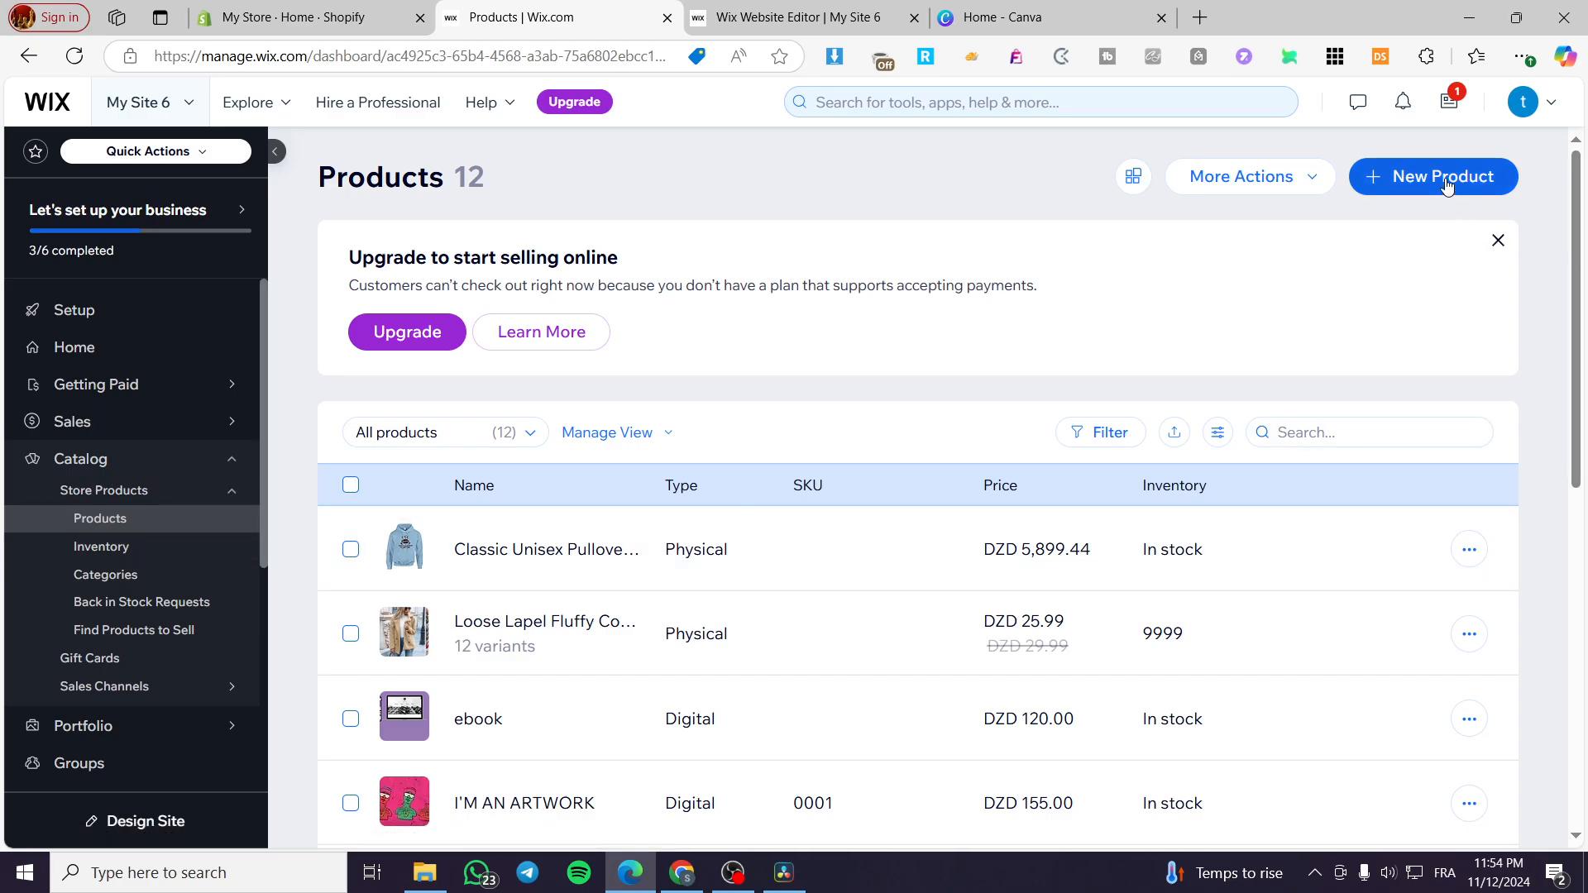
left_click(1248, 177)
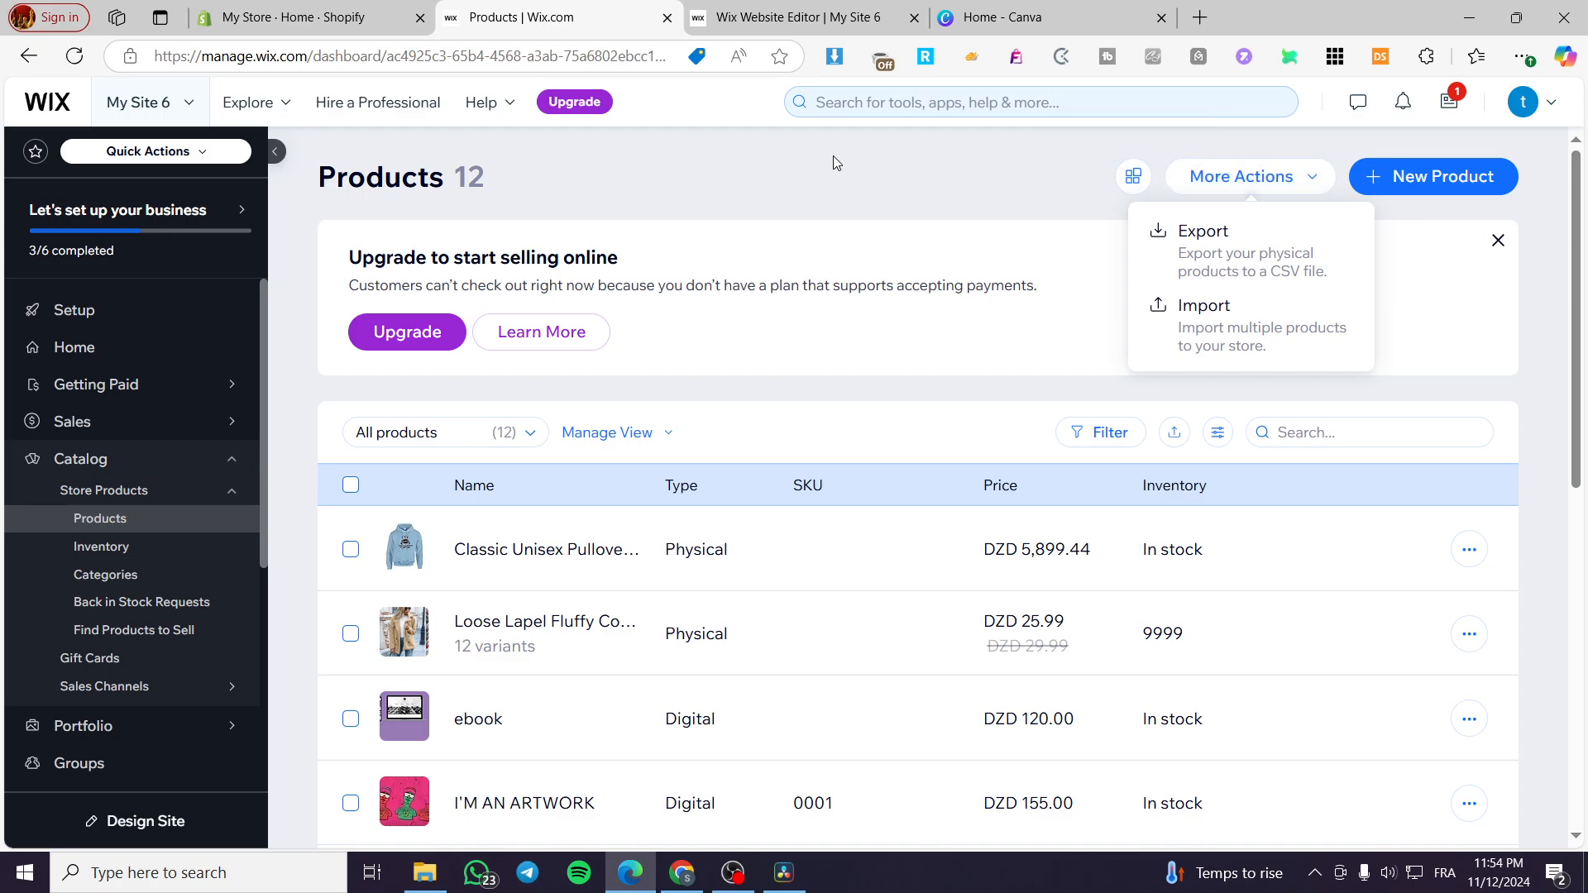
left_click(662, 388)
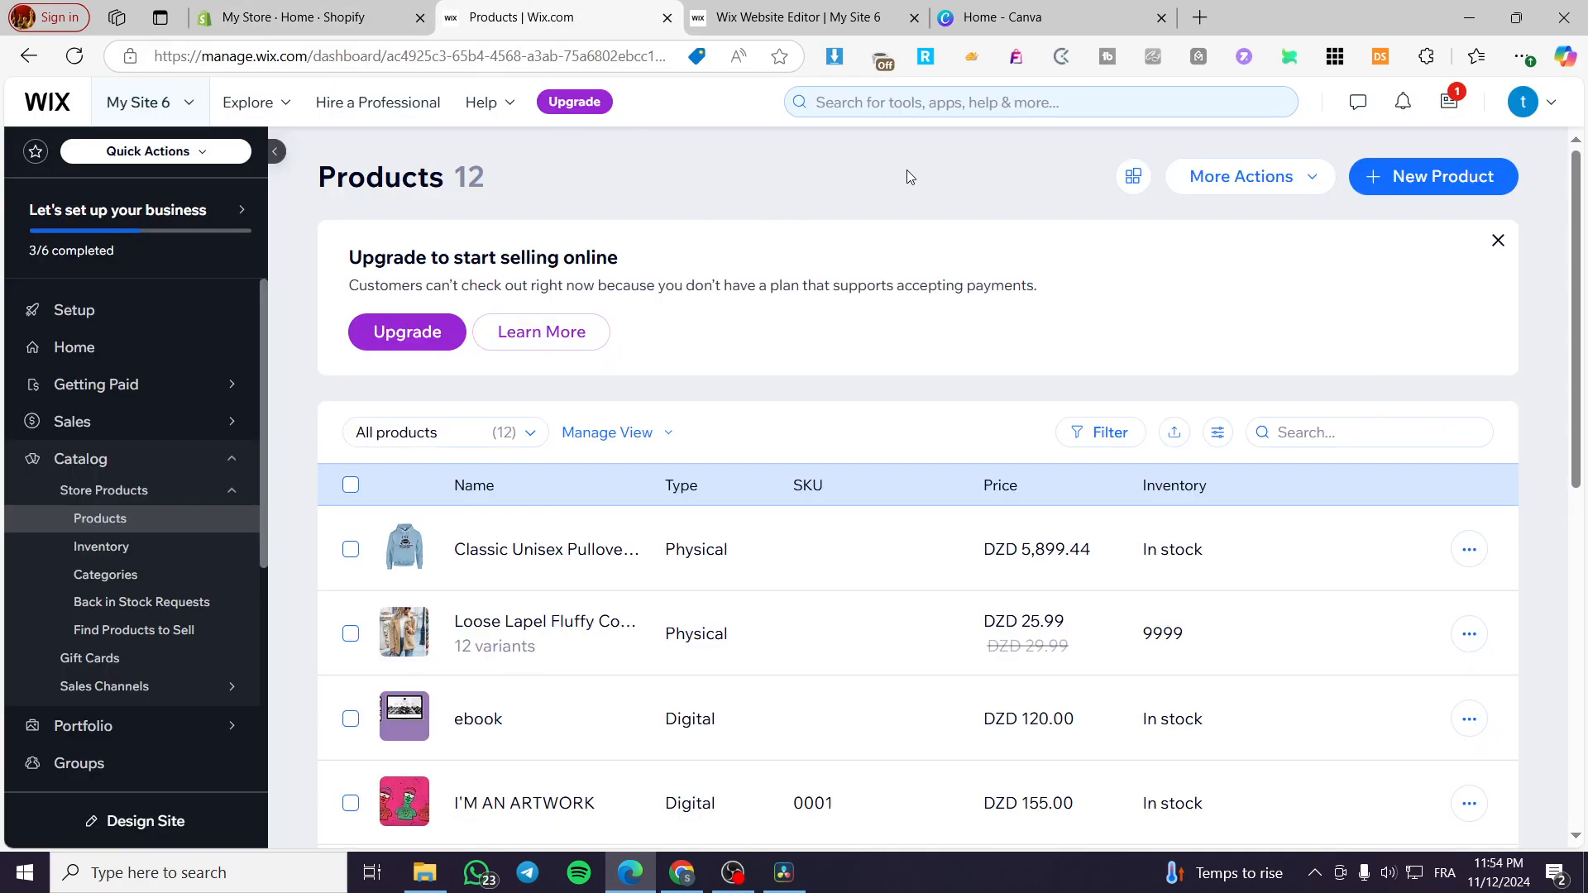
Check the Shopify admin tab briefly, then return to the Wix list of 12 products.
left_click(310, 16)
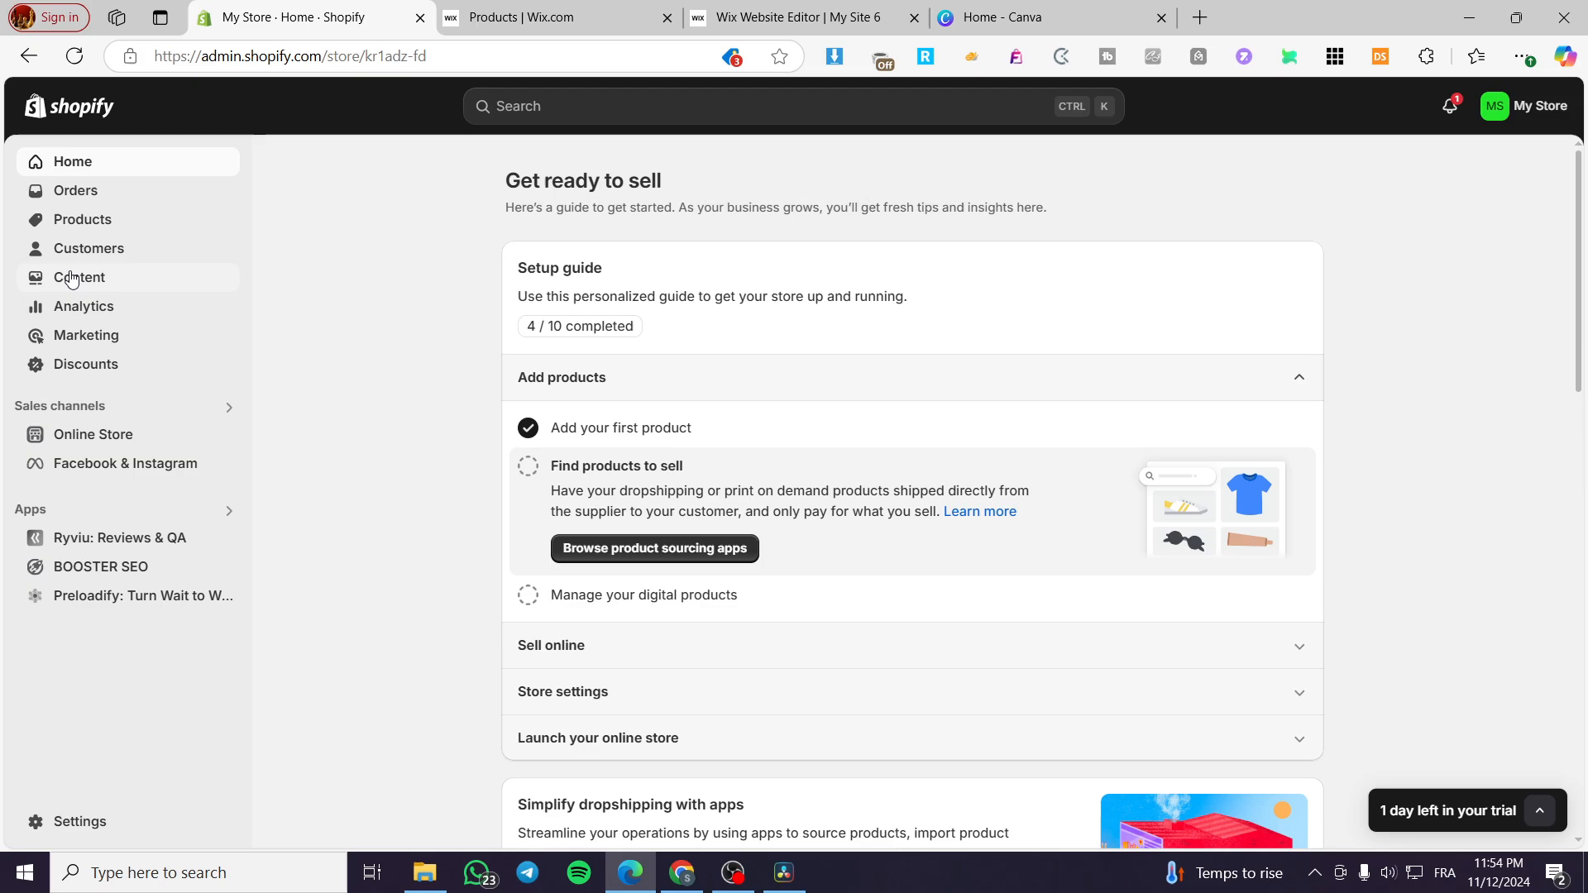
left_click(556, 16)
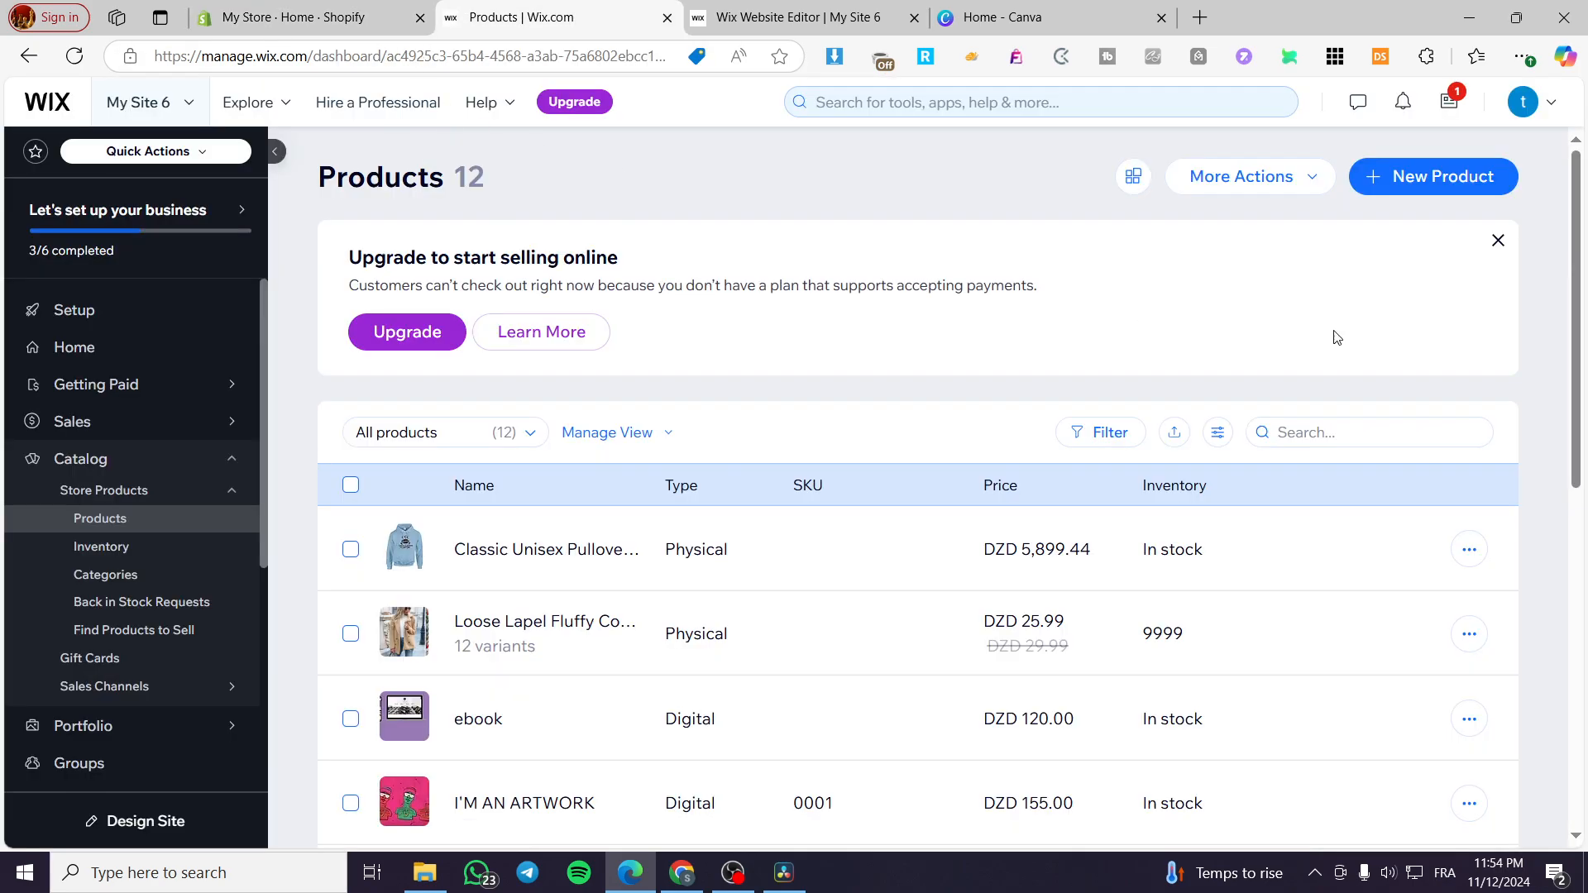
mouse_move(671, 476)
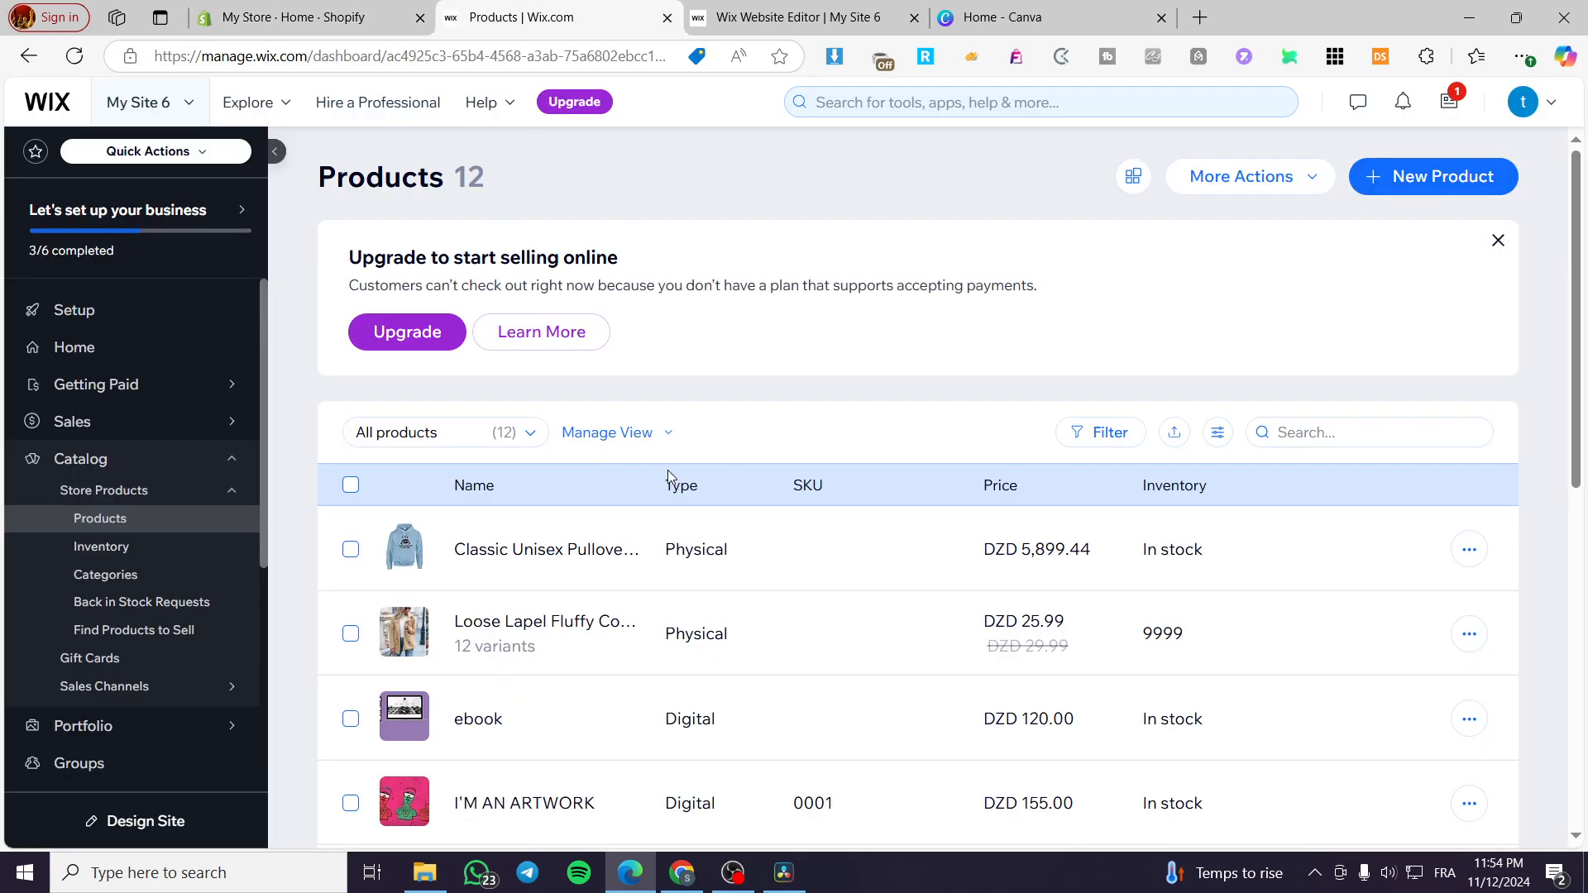
left_click(1498, 240)
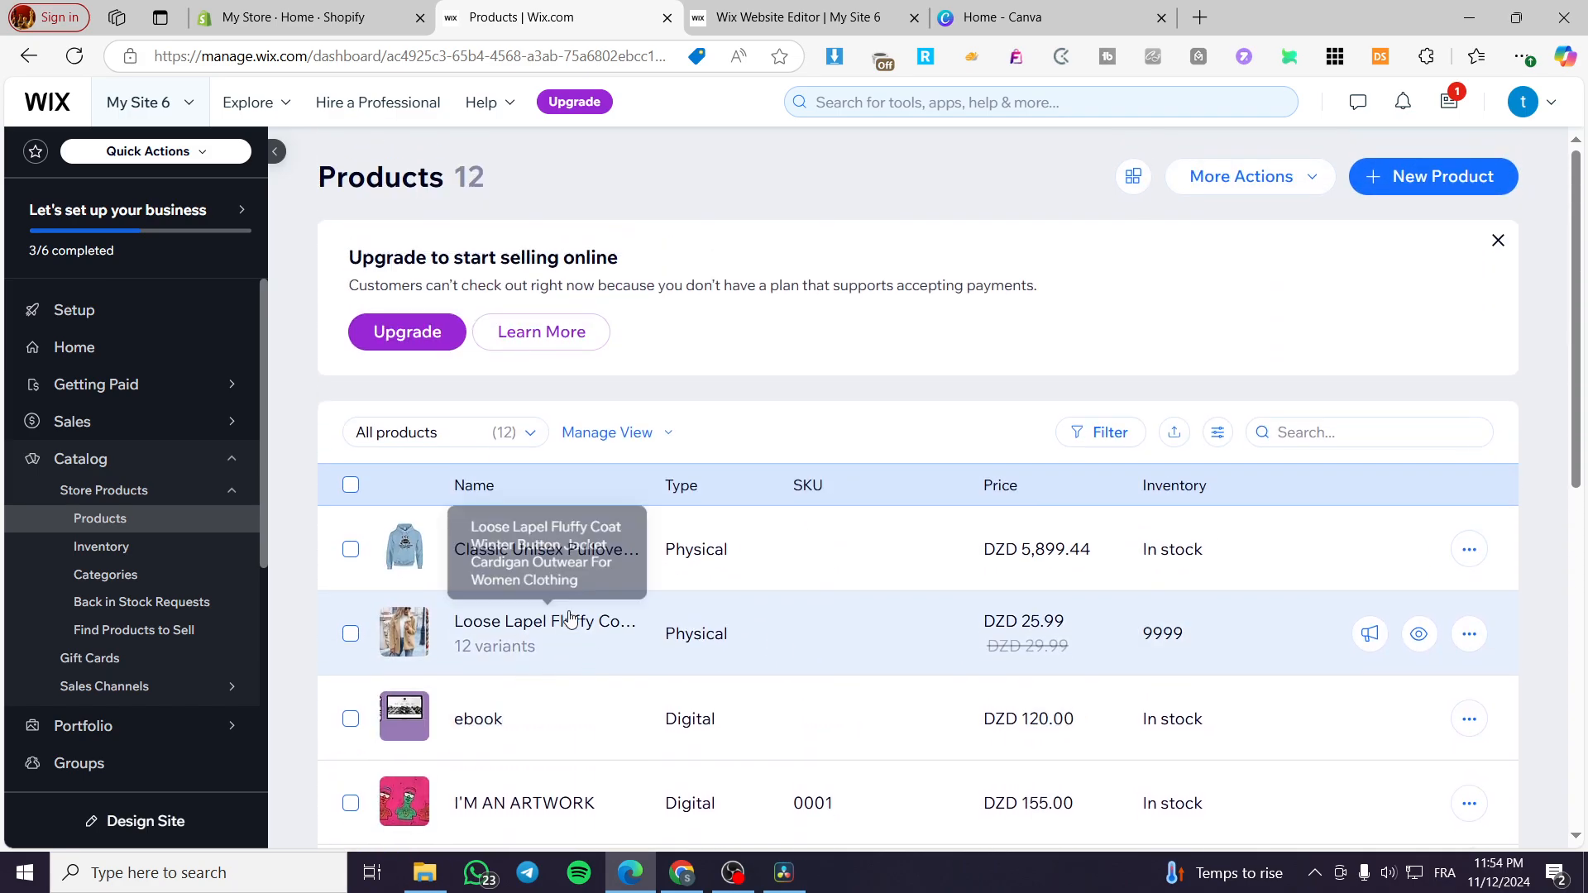
Start a blank physical Untitled Product, review its images, info and pricing sections, then leave unsaved.
left_click(1433, 177)
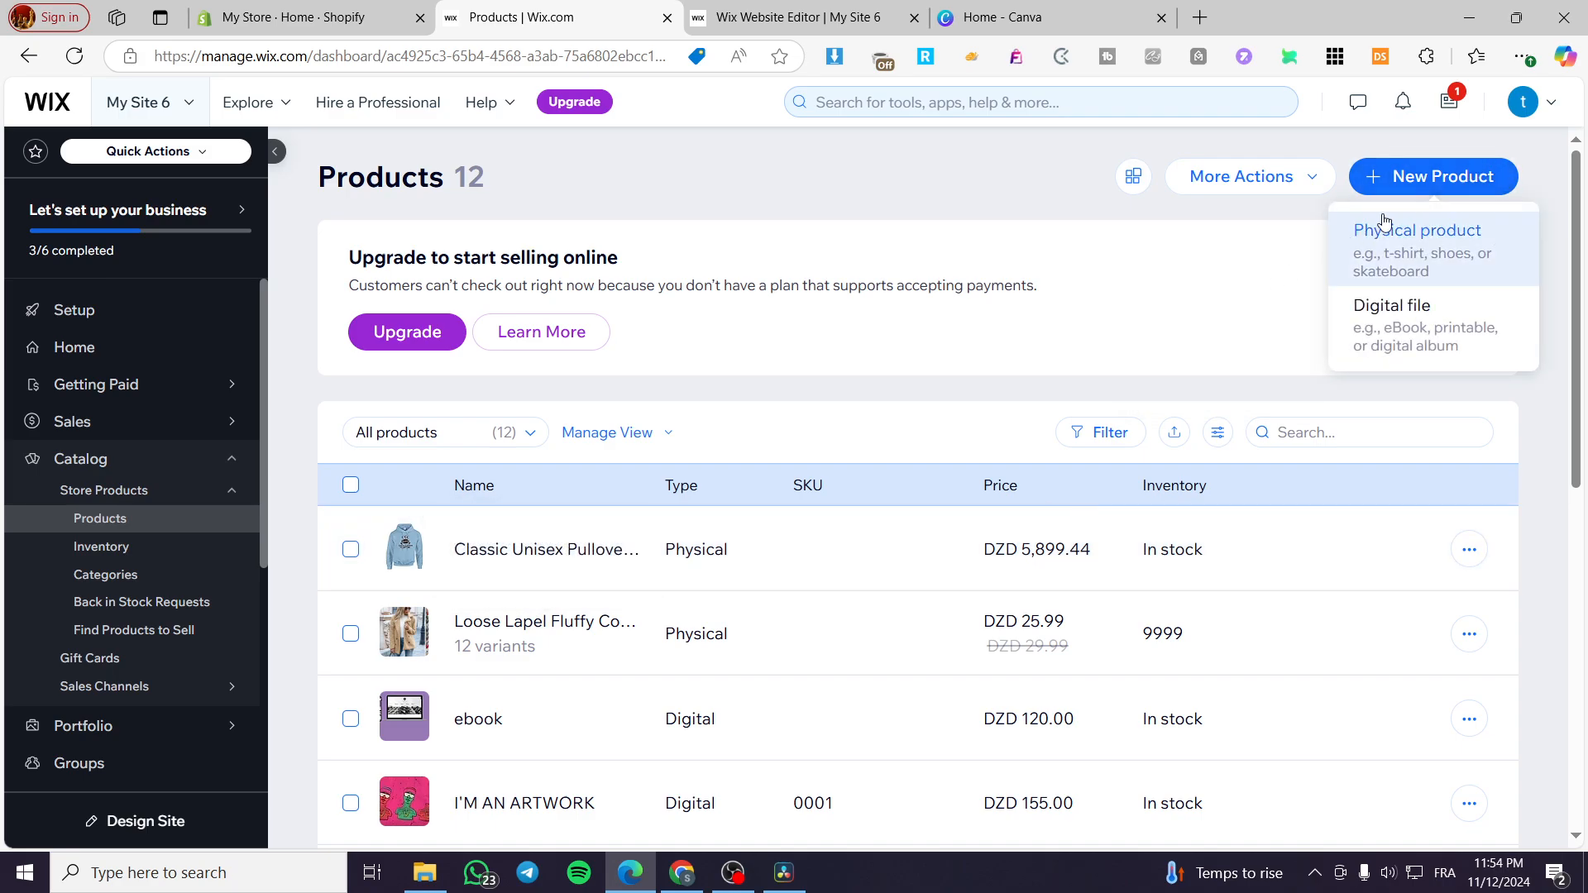
mouse_move(1385, 252)
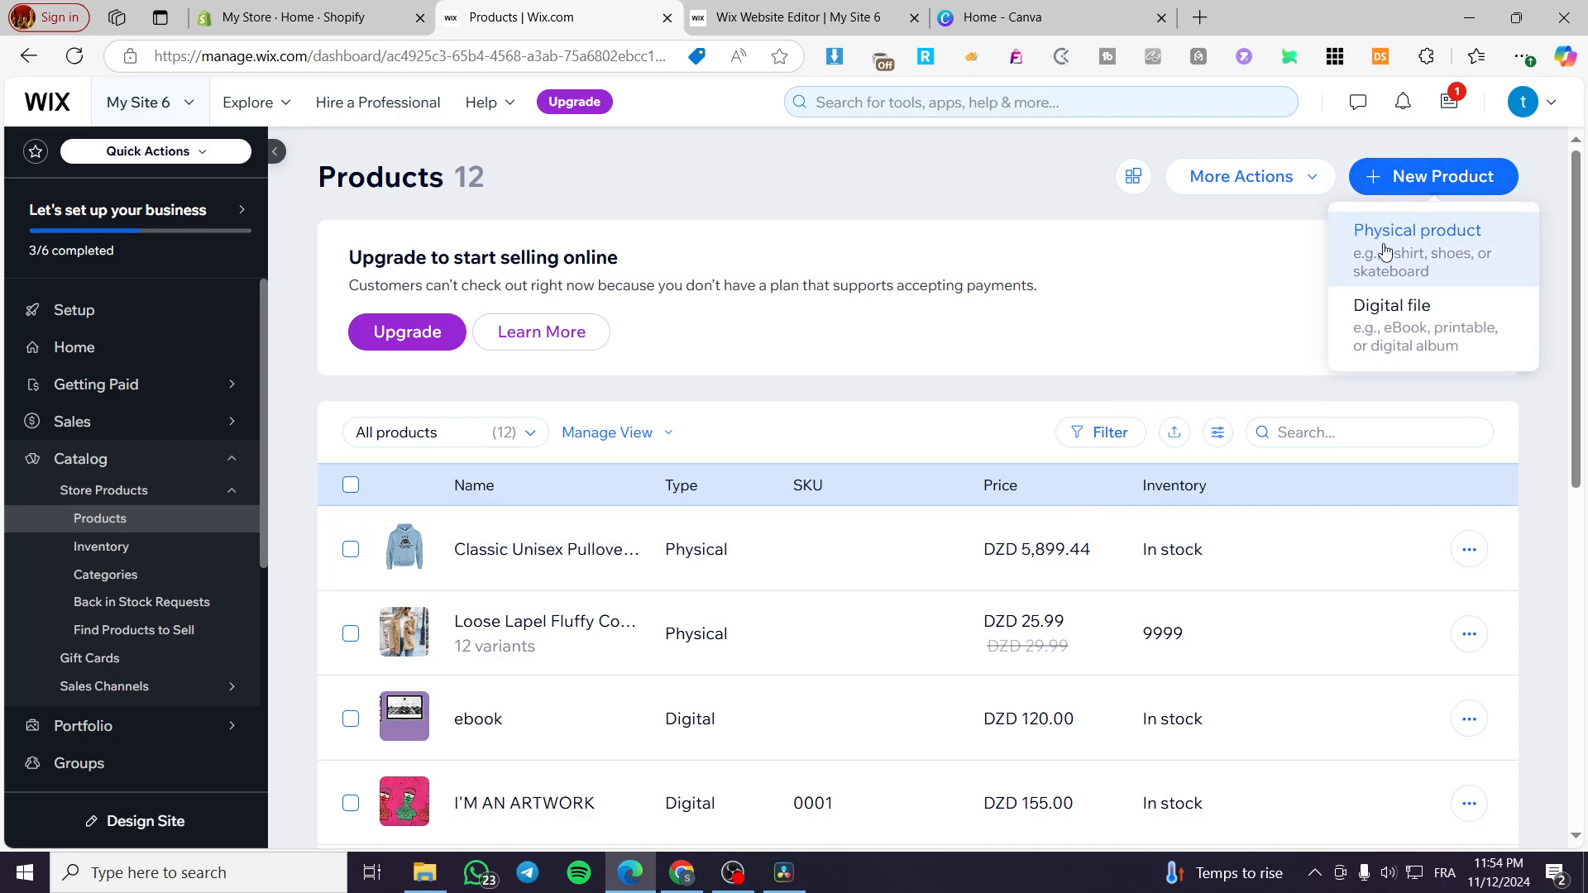
mouse_move(1407, 344)
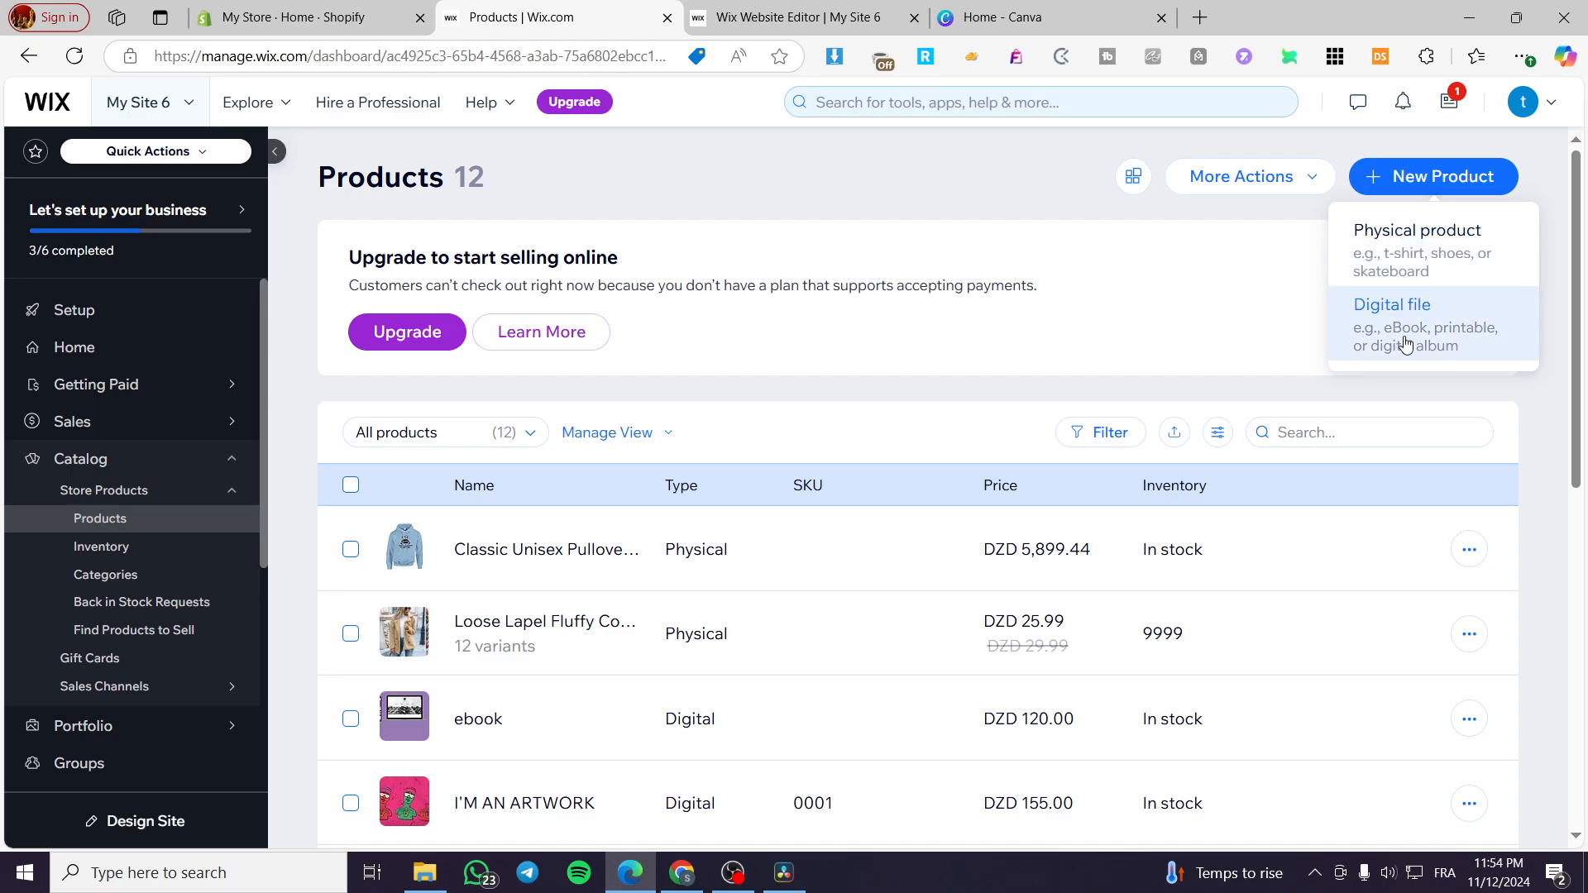
mouse_move(1391, 261)
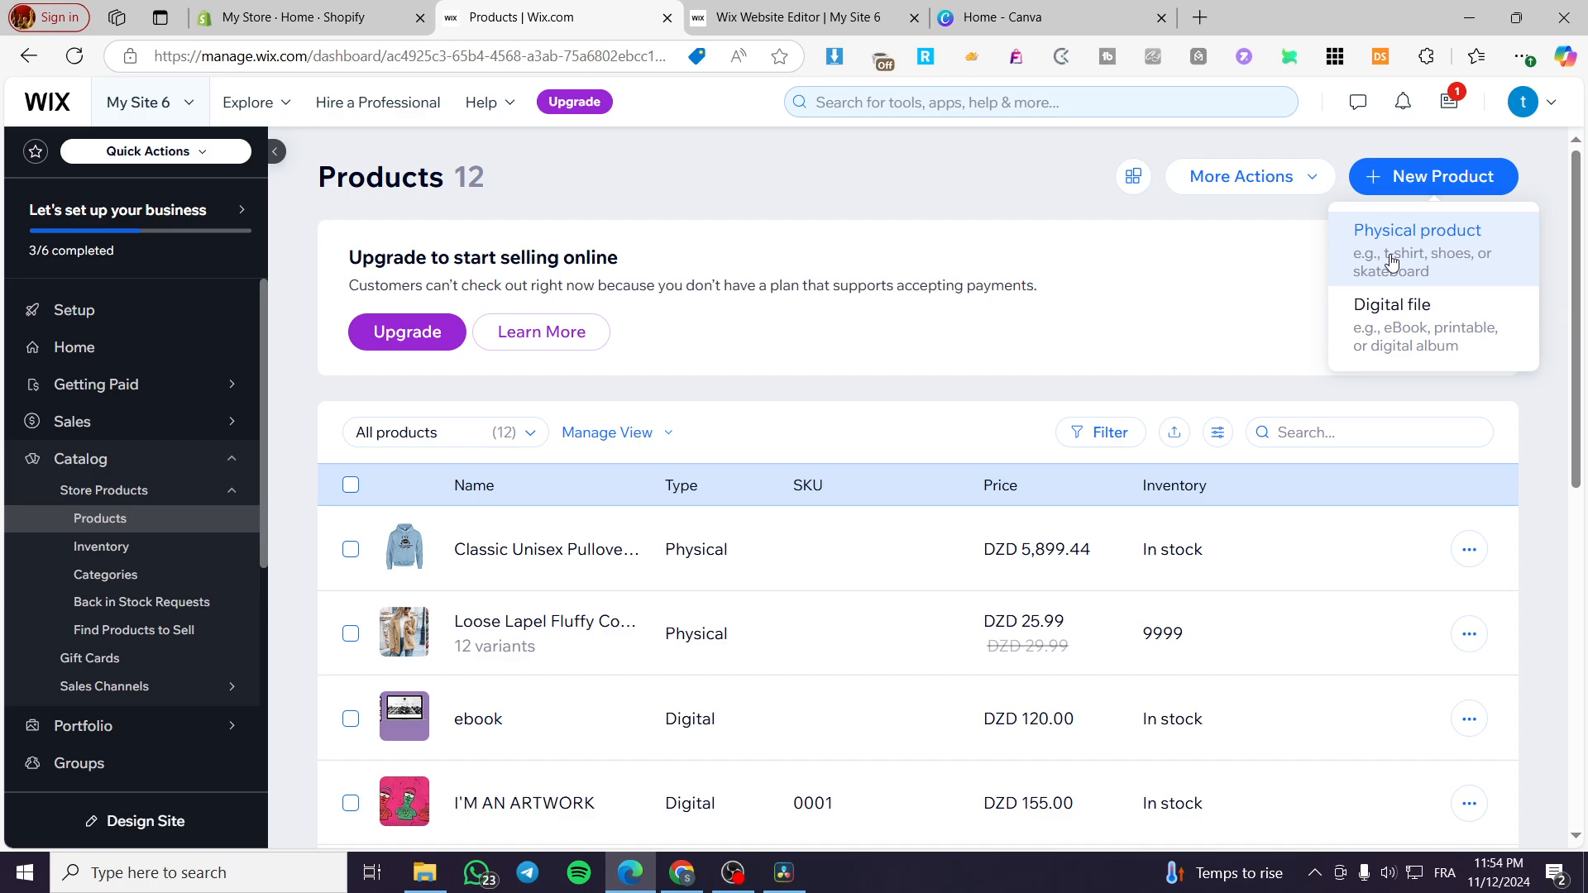
left_click(1417, 249)
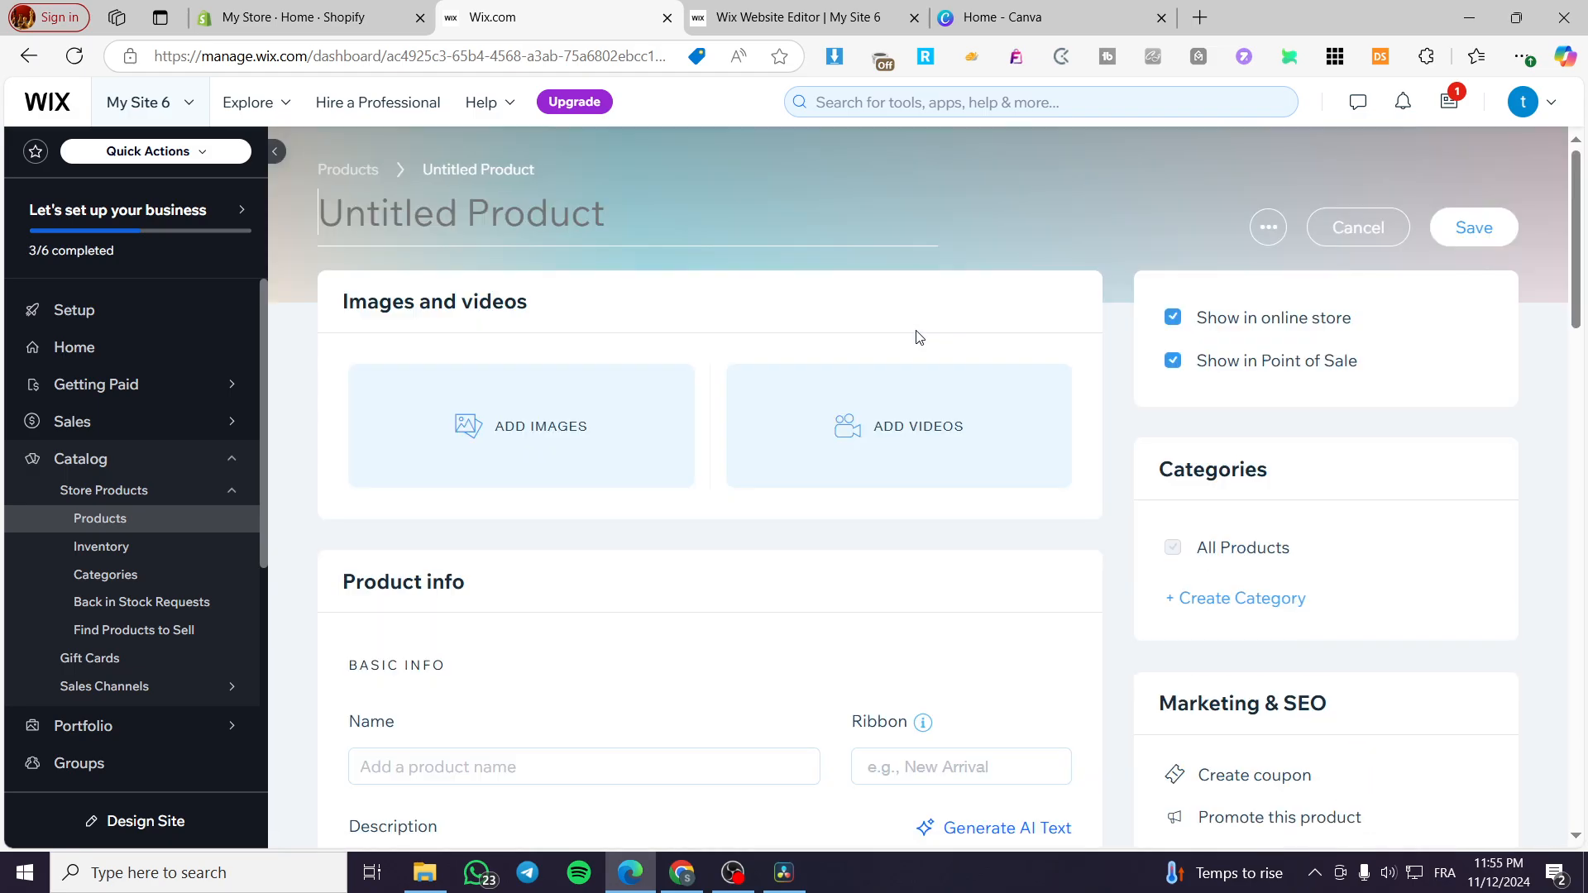
scroll("down", 3)
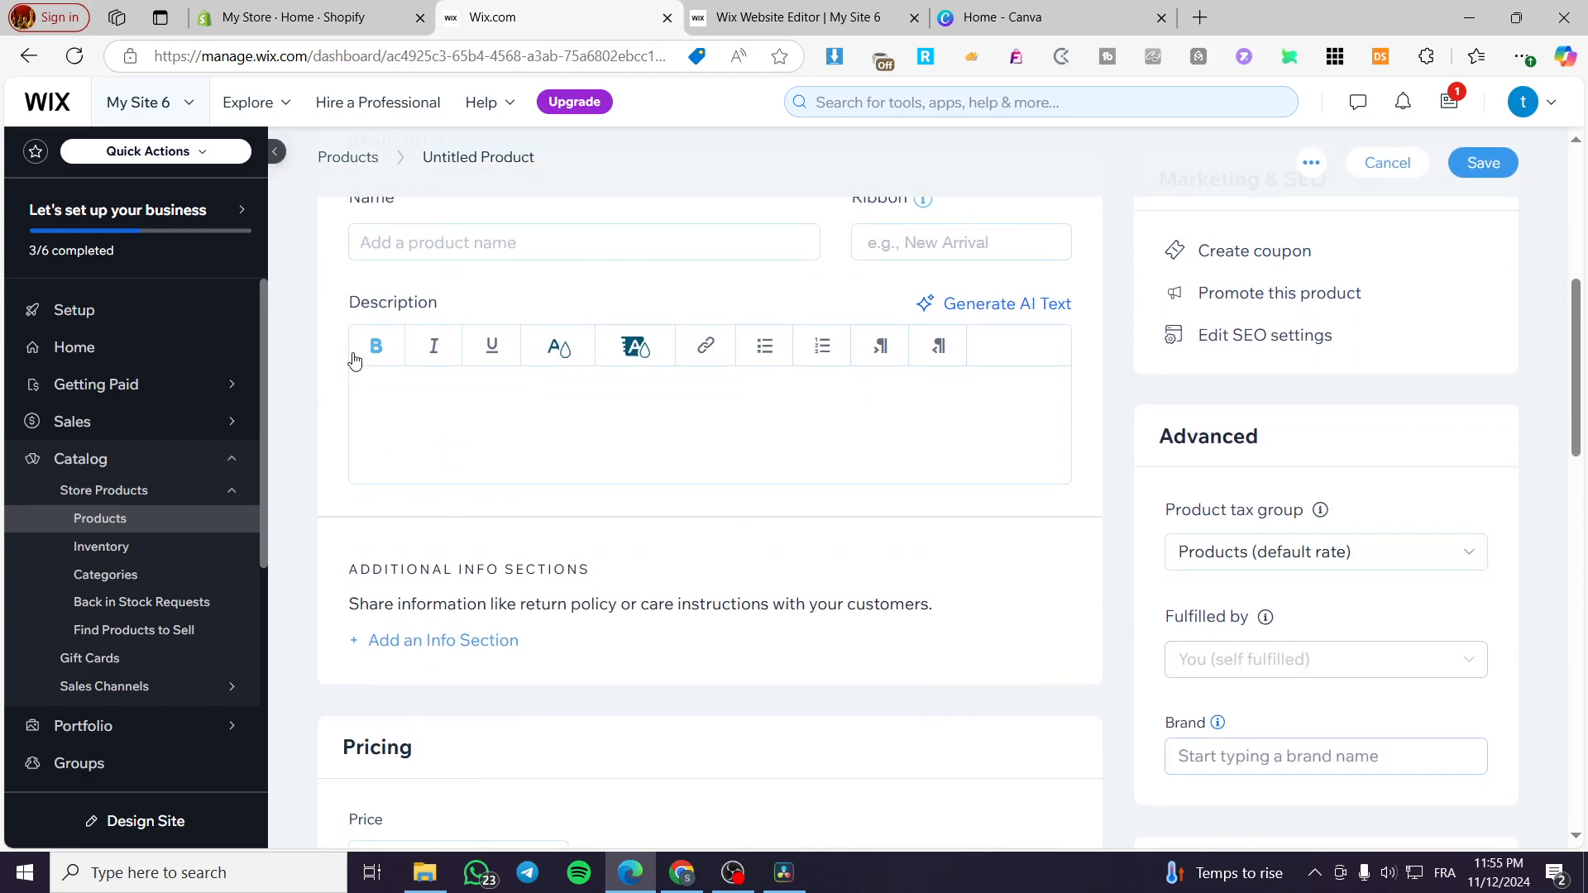
scroll("down", 3)
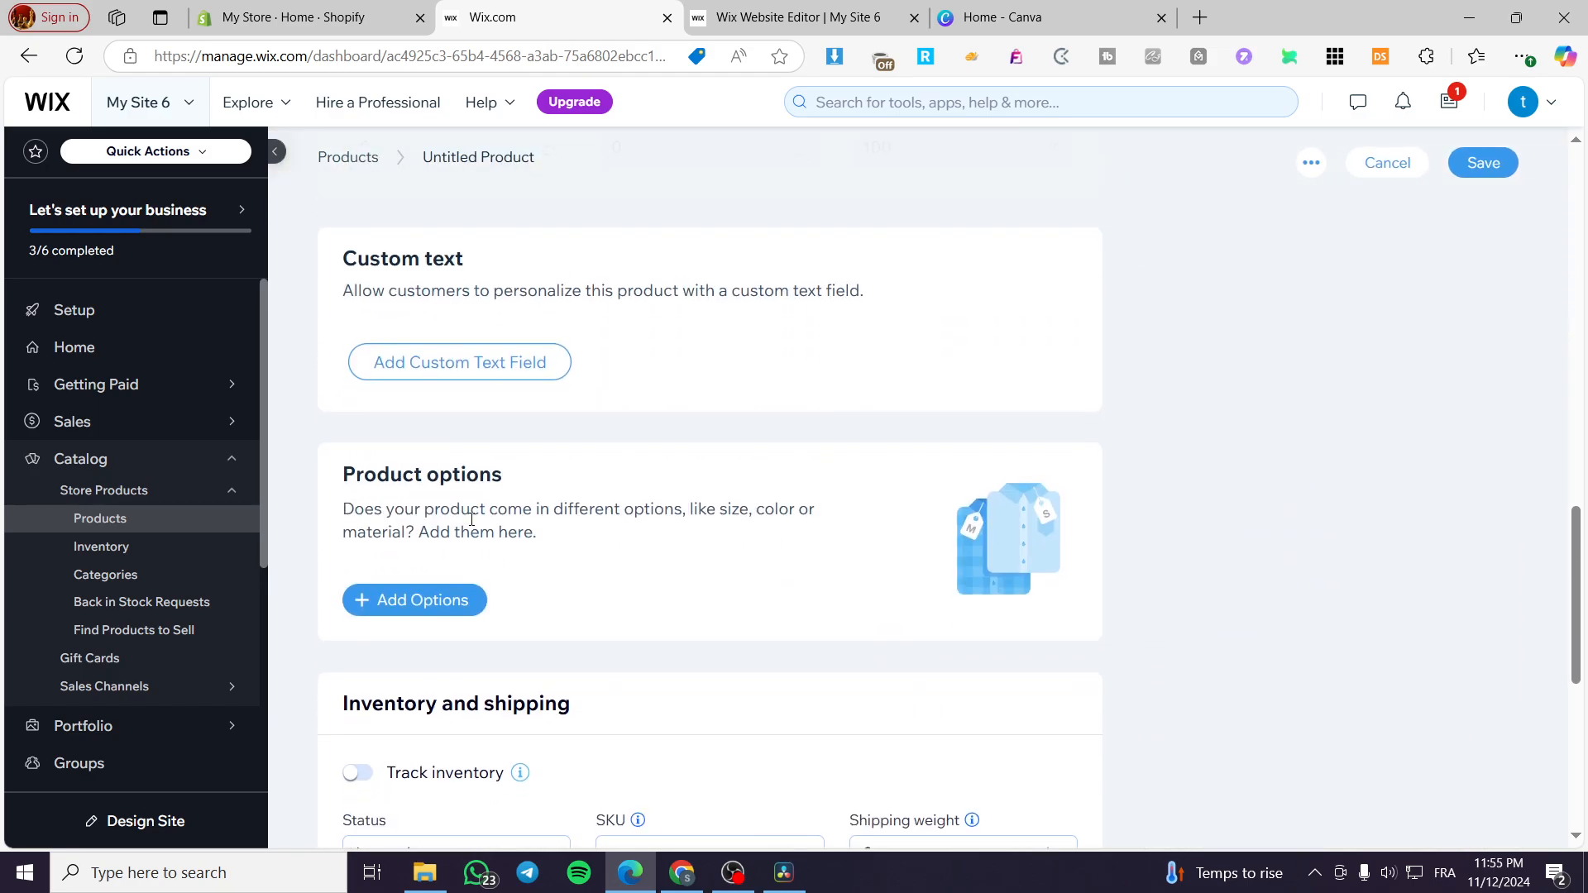
scroll("up", 3)
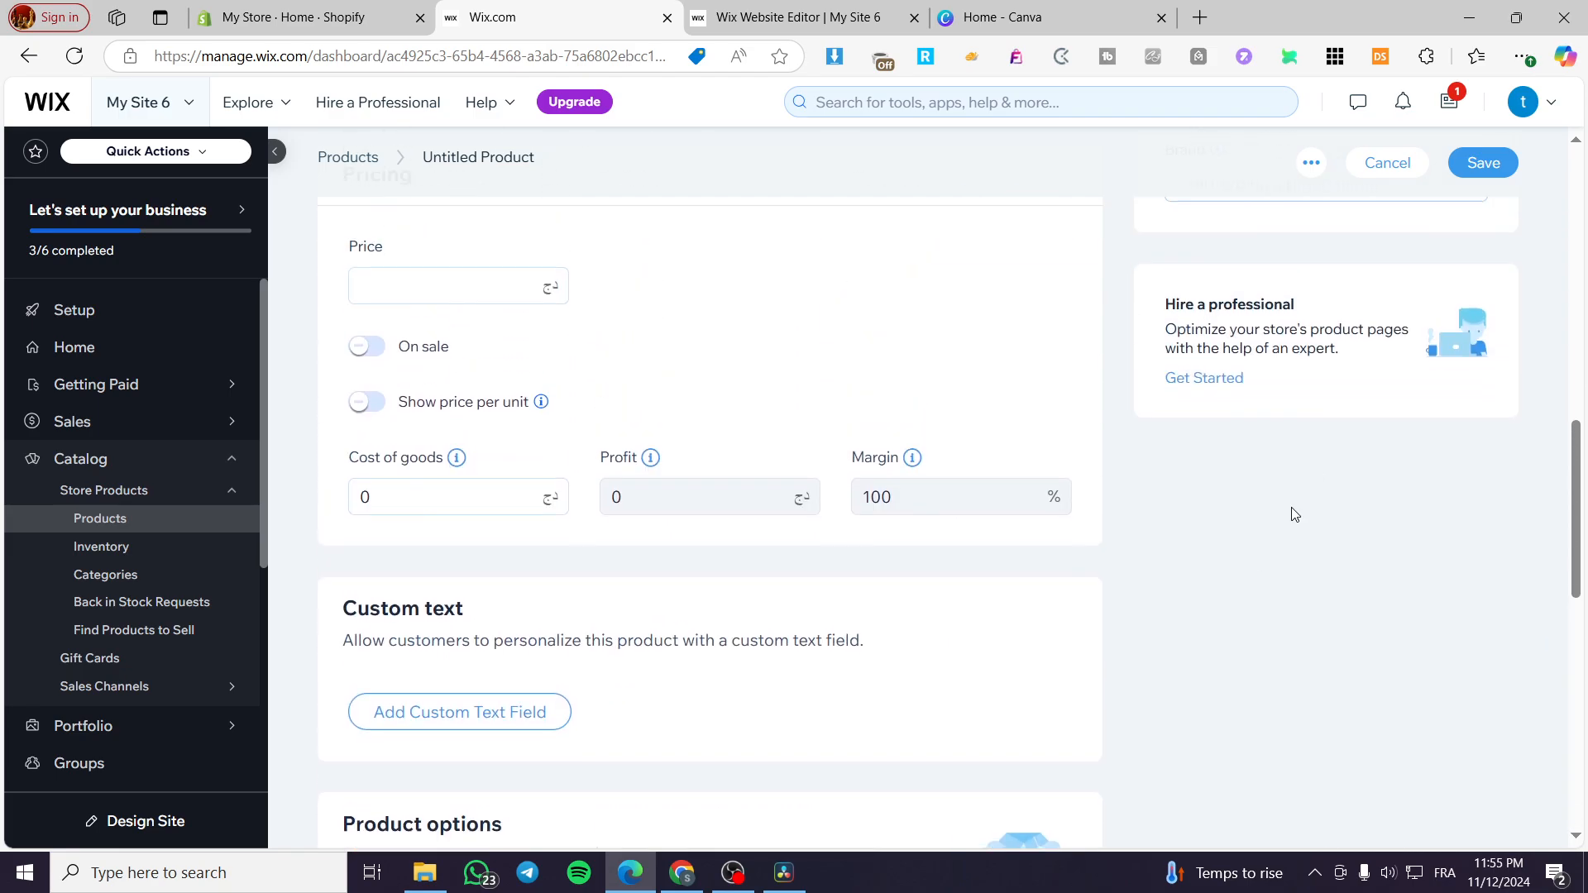
left_click(348, 158)
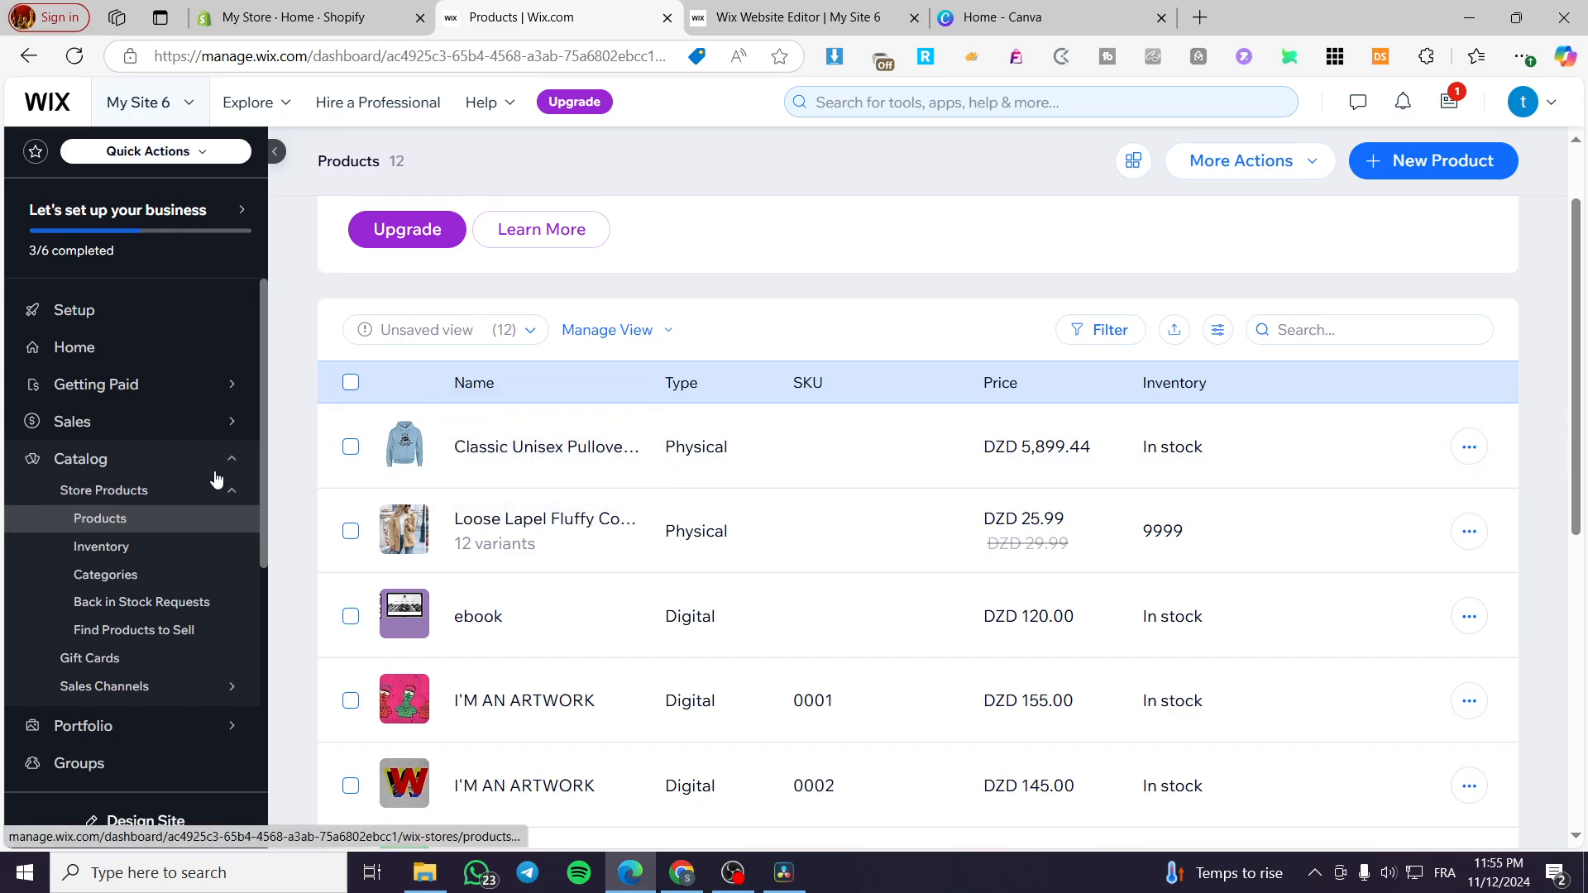
mouse_move(174, 490)
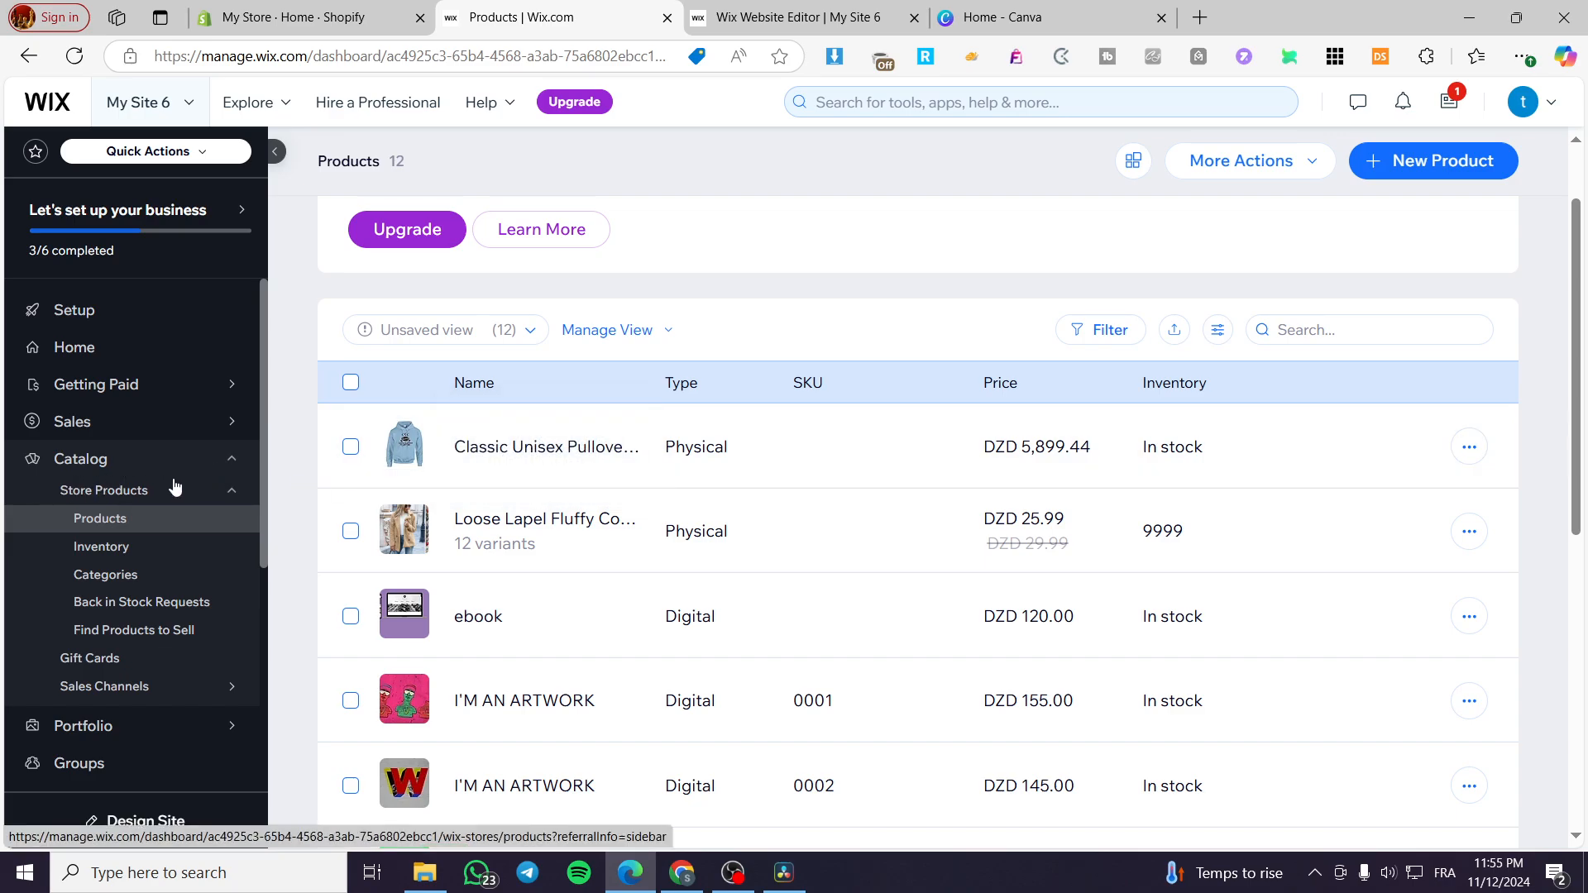
mouse_move(760, 197)
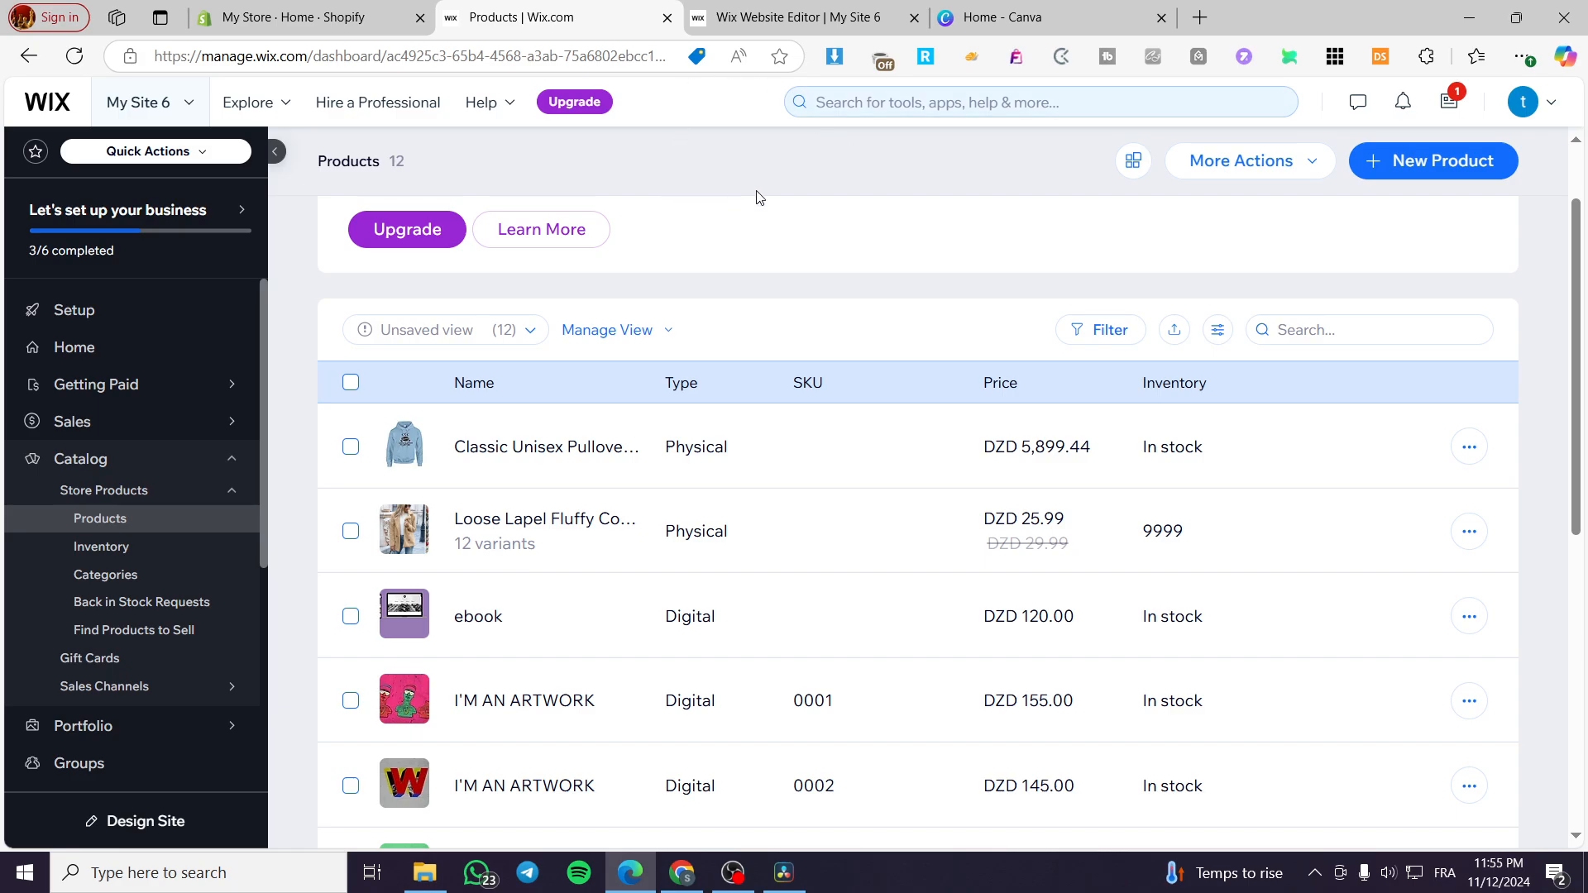
mouse_move(852, 210)
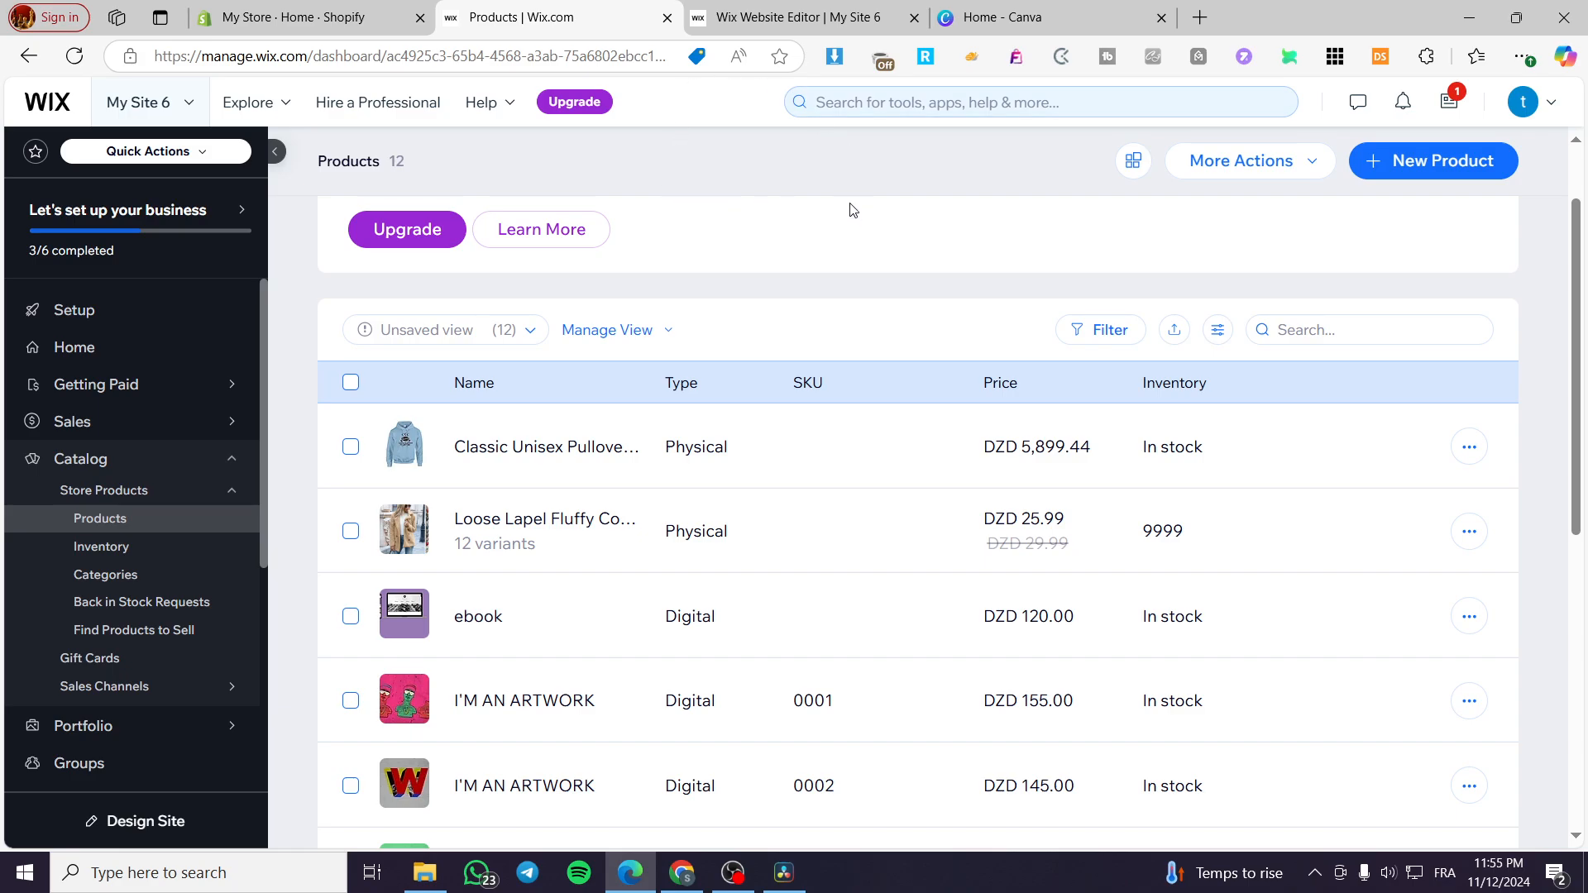
mouse_move(837, 187)
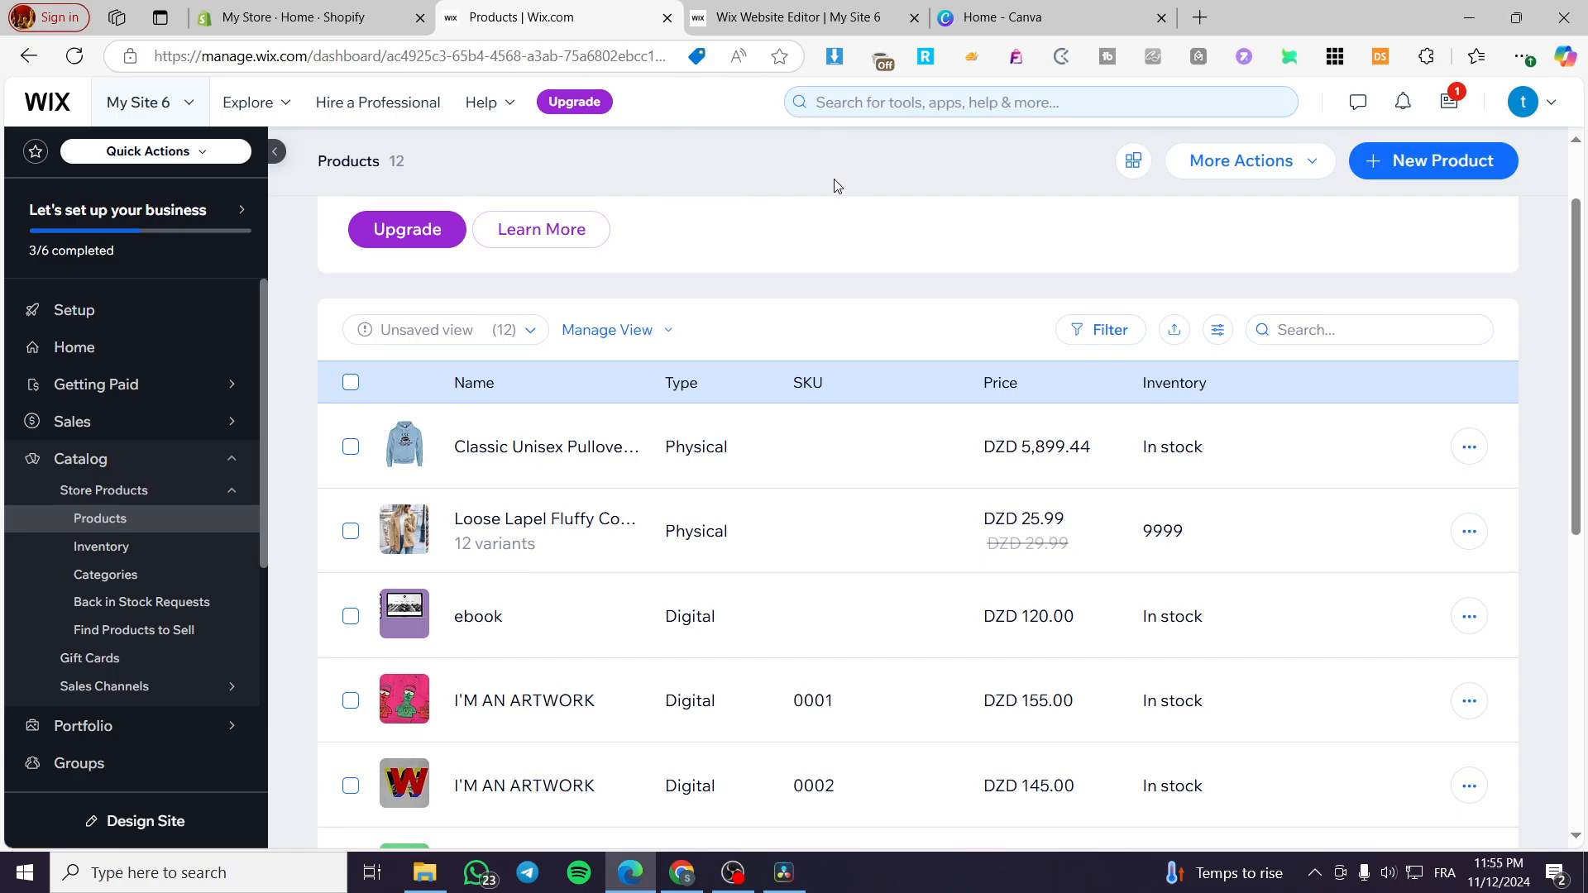